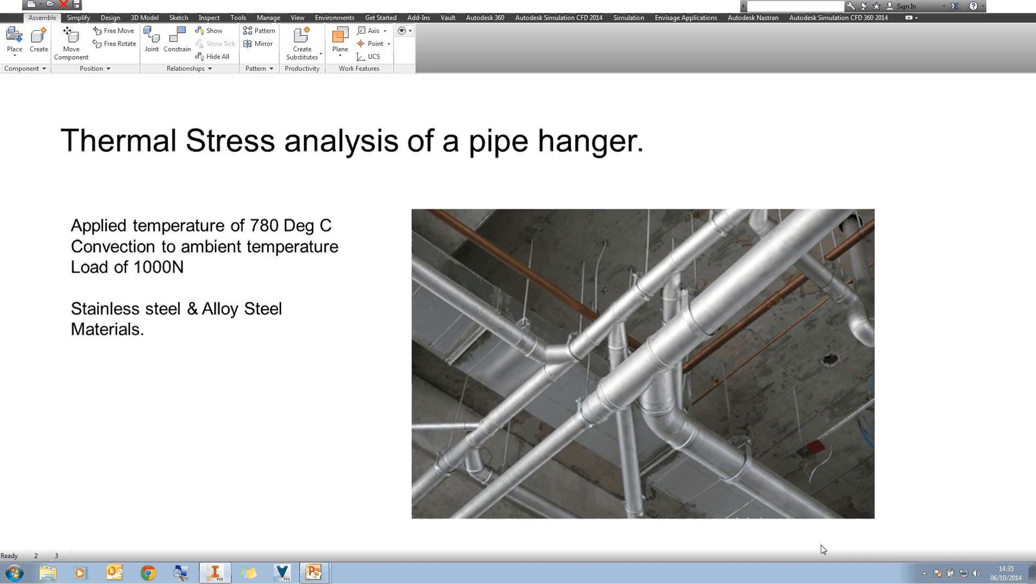
- Switch to the Strap2 pipe hanger assembly and enter the Autodesk Nastran environment
click(214, 572)
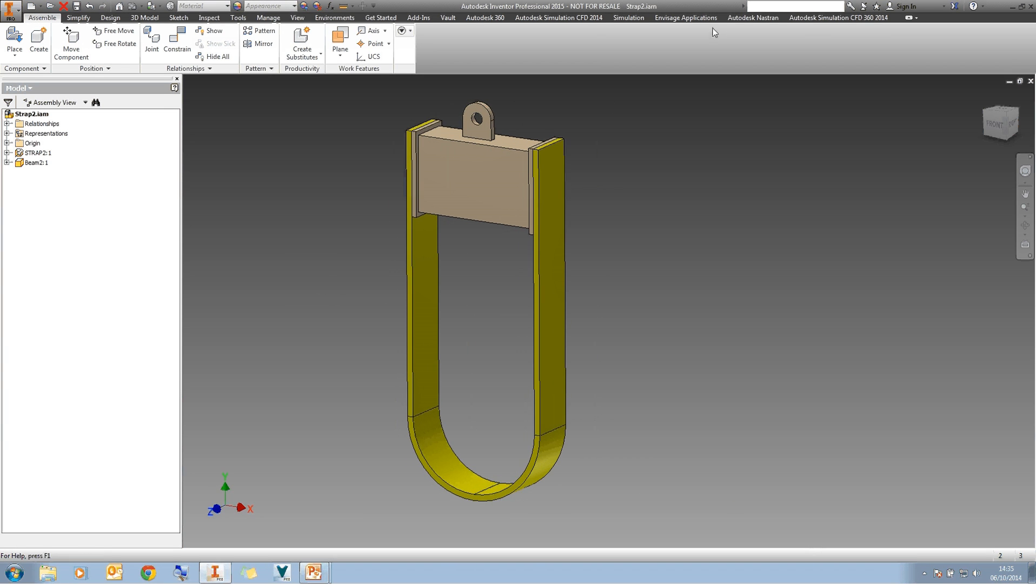
click(751, 17)
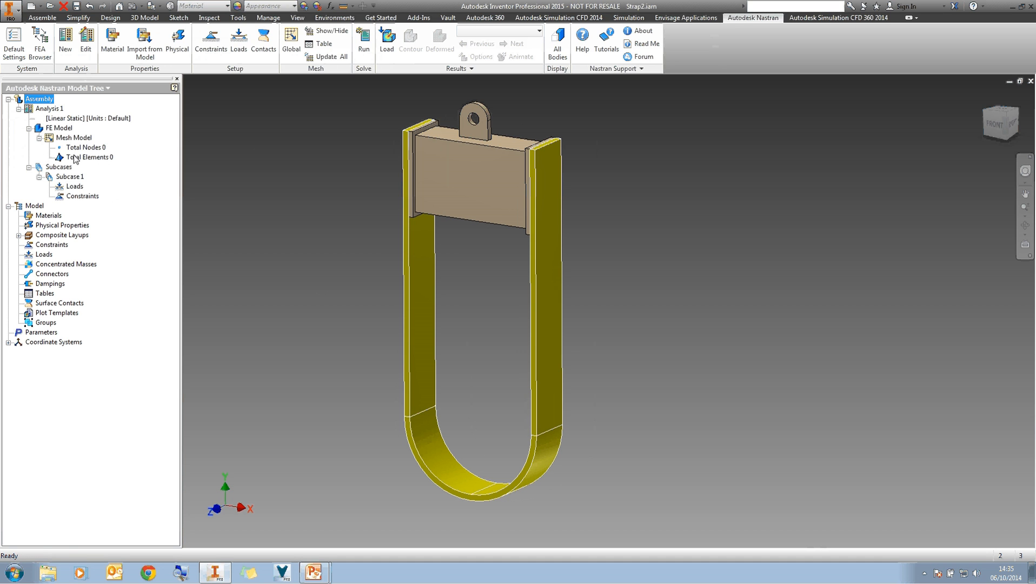
mouse_move(123, 110)
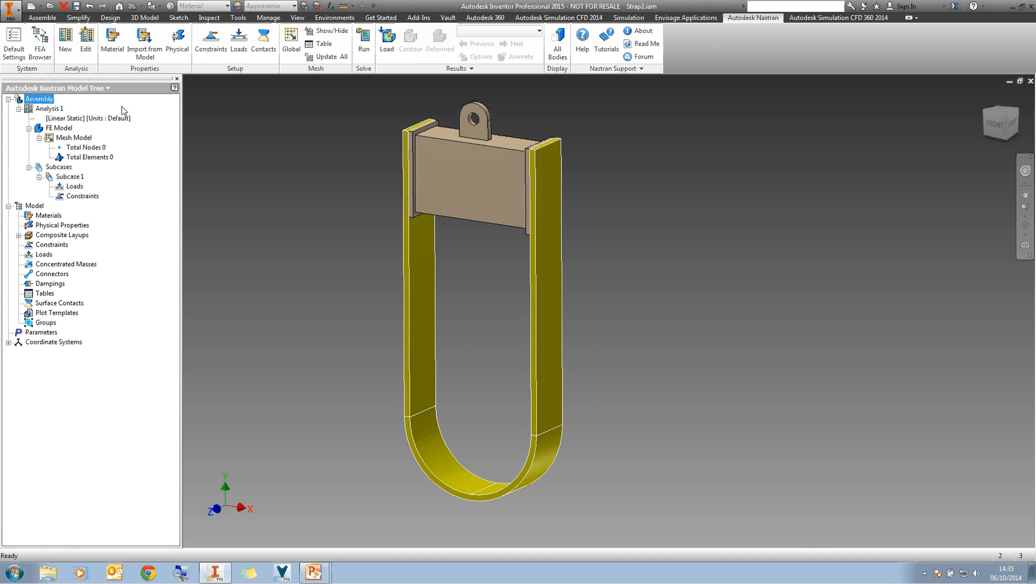
mouse_move(261, 155)
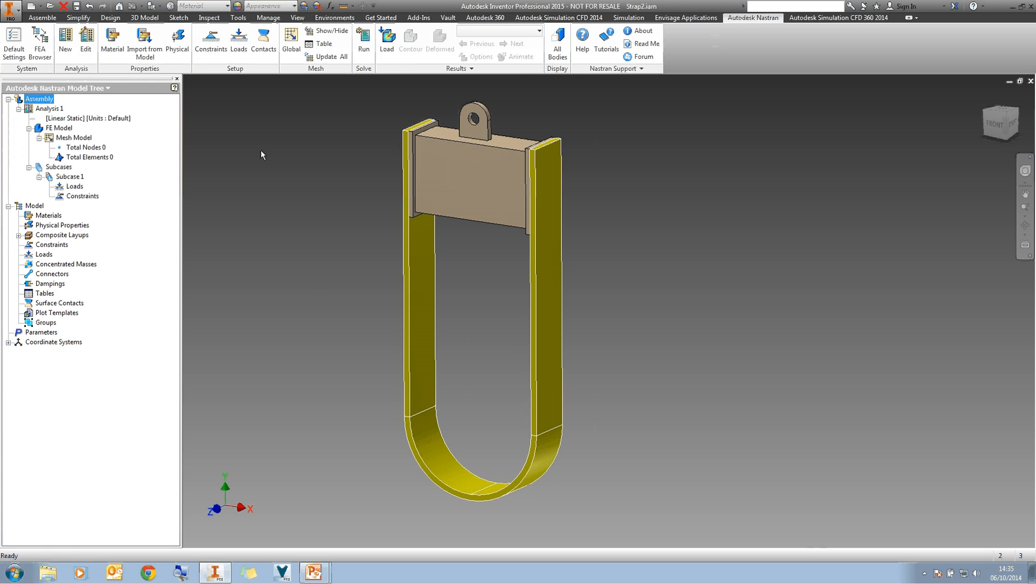
- Edit Analysis 1 and rename it Thermal
right_click(48, 108)
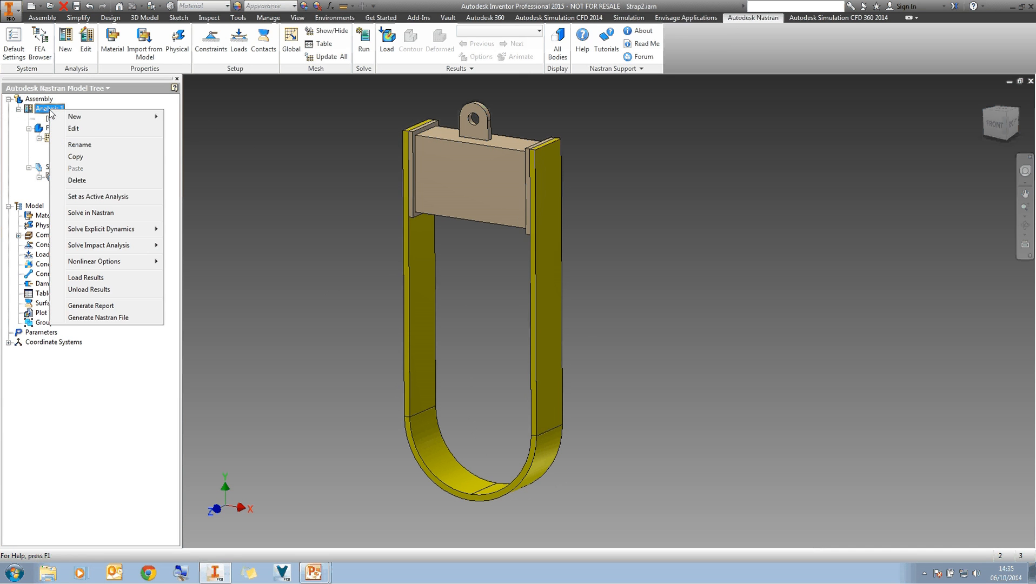
click(73, 129)
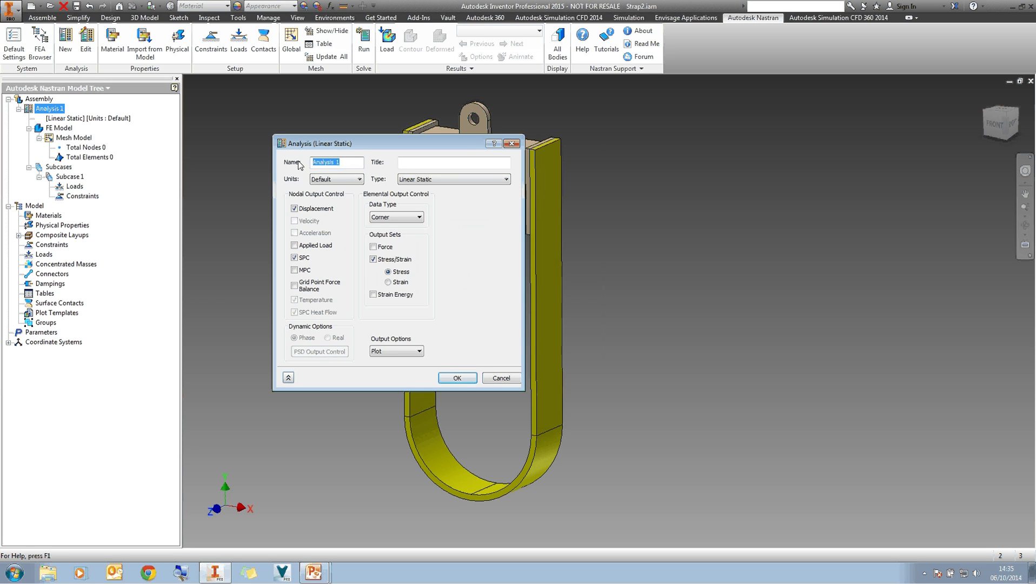
text(TH)
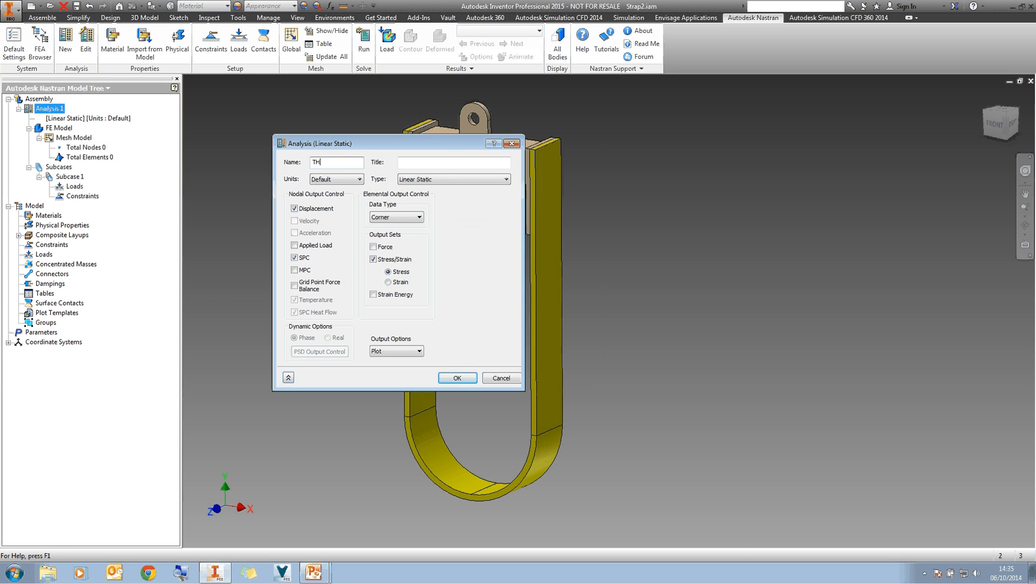
text(ermal)
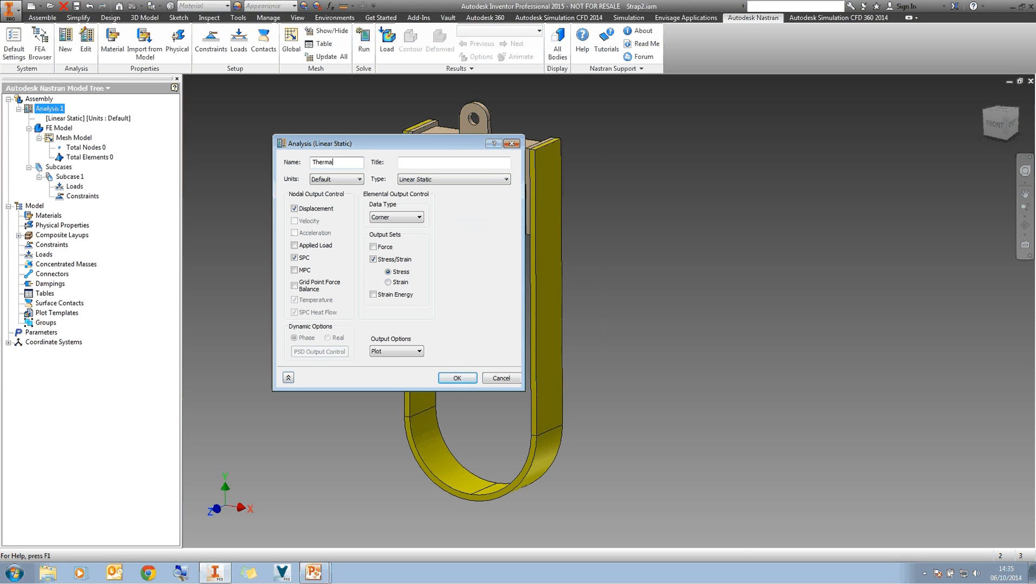
click(453, 162)
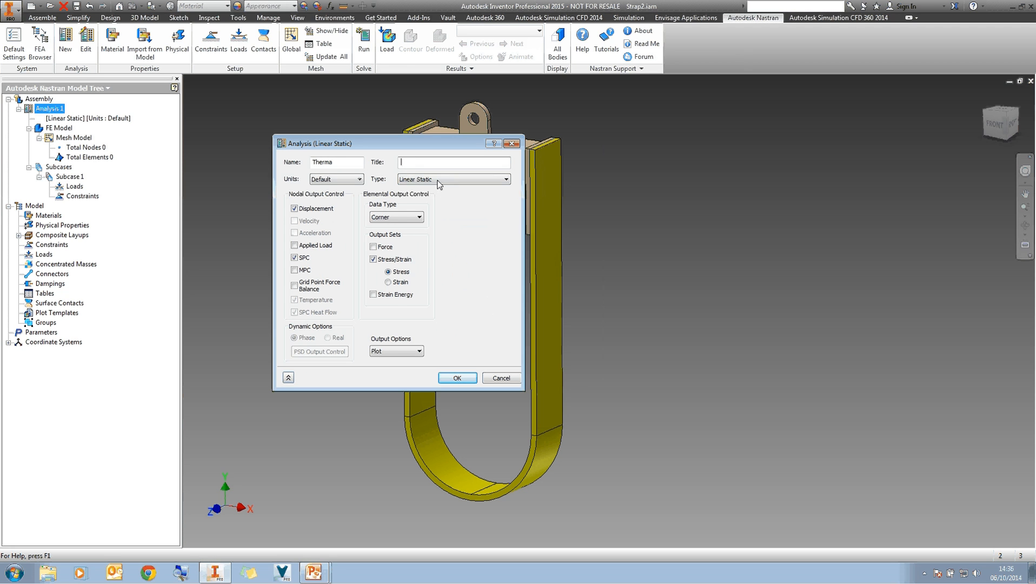
- Set the type to Linear Steady State Heat Transfer, title it Thermal Analysis, and confirm
click(506, 180)
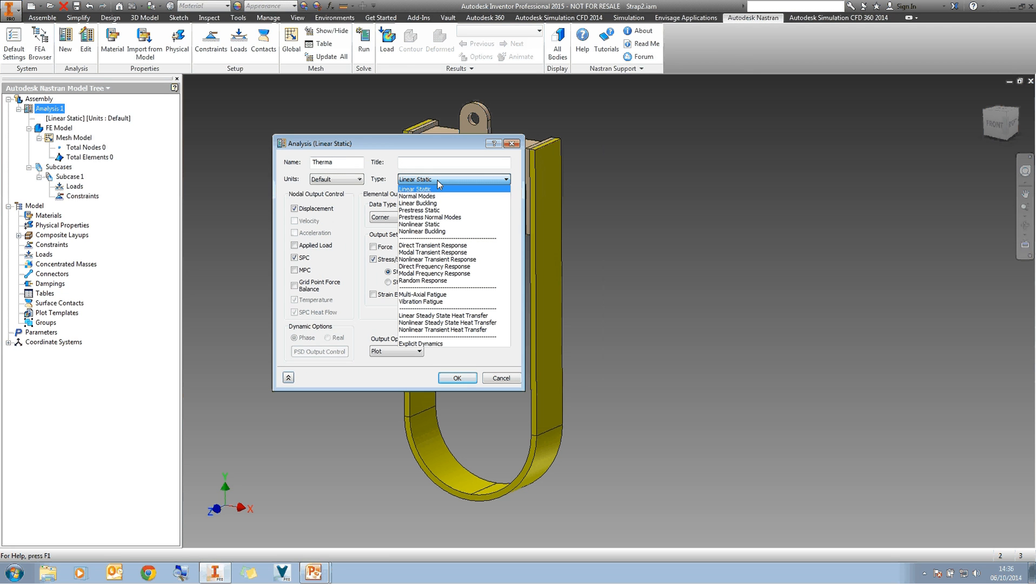
mouse_move(439, 330)
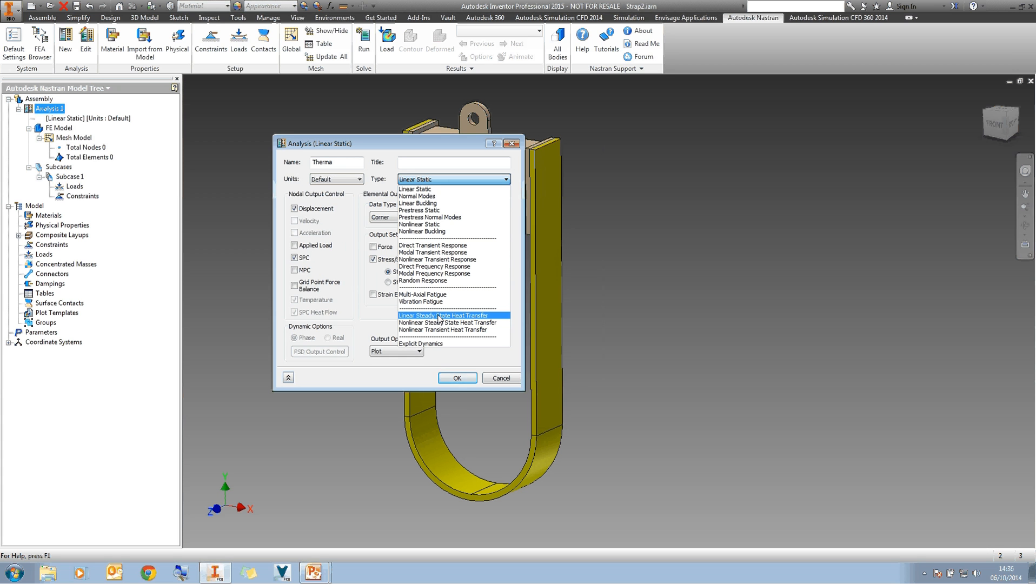
mouse_move(432, 318)
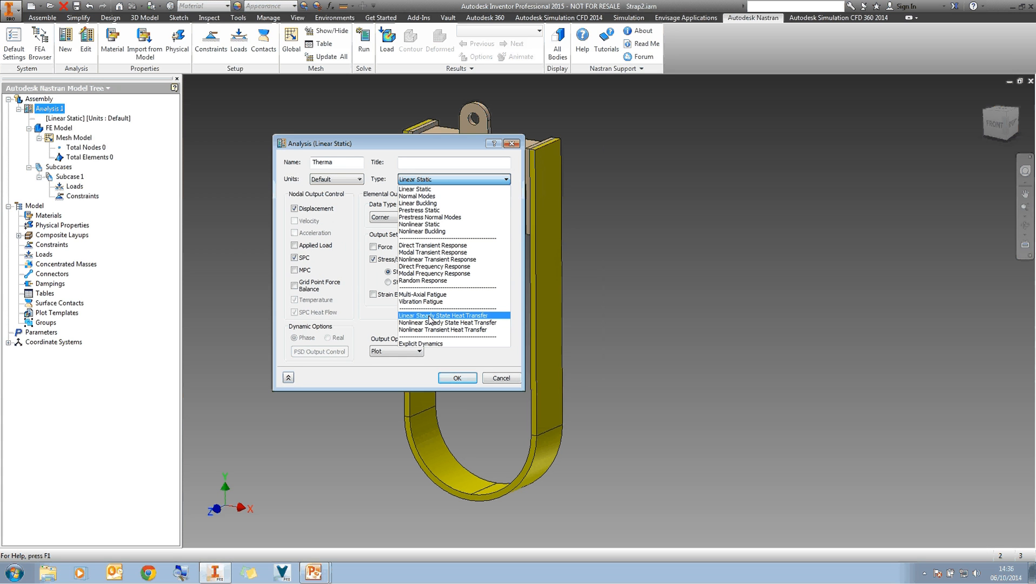
click(443, 315)
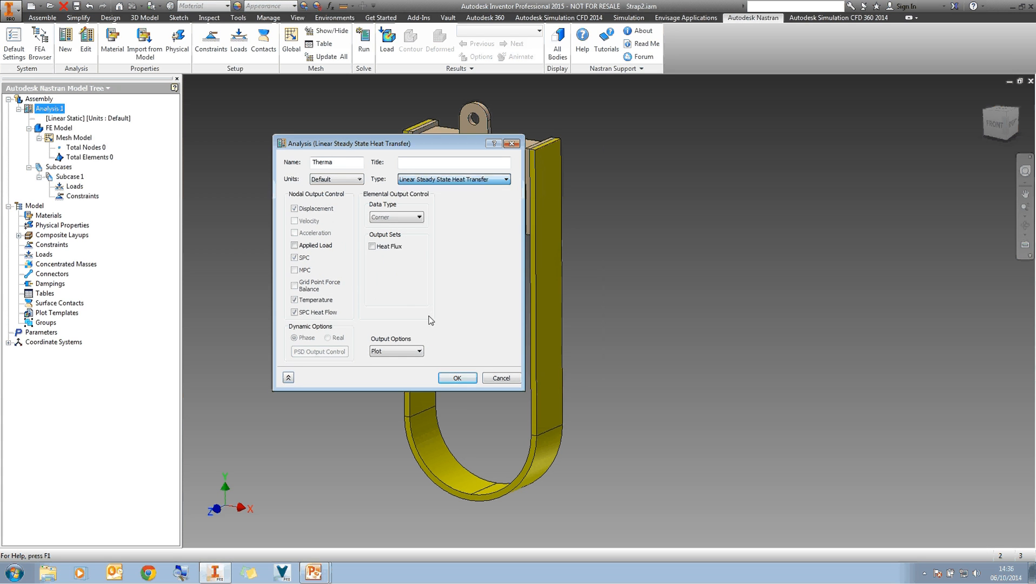
click(453, 163)
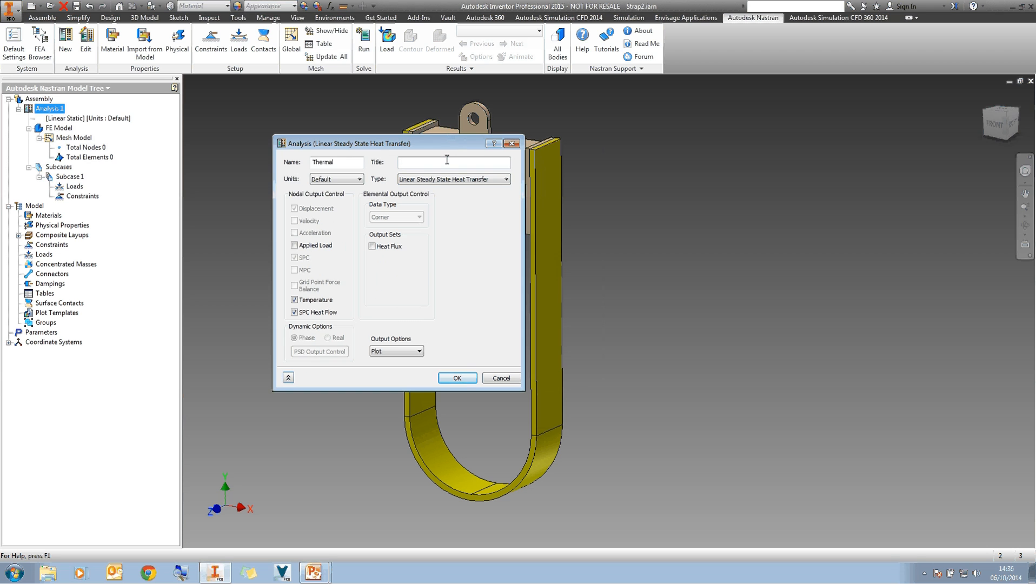
text(Thermal Anal)
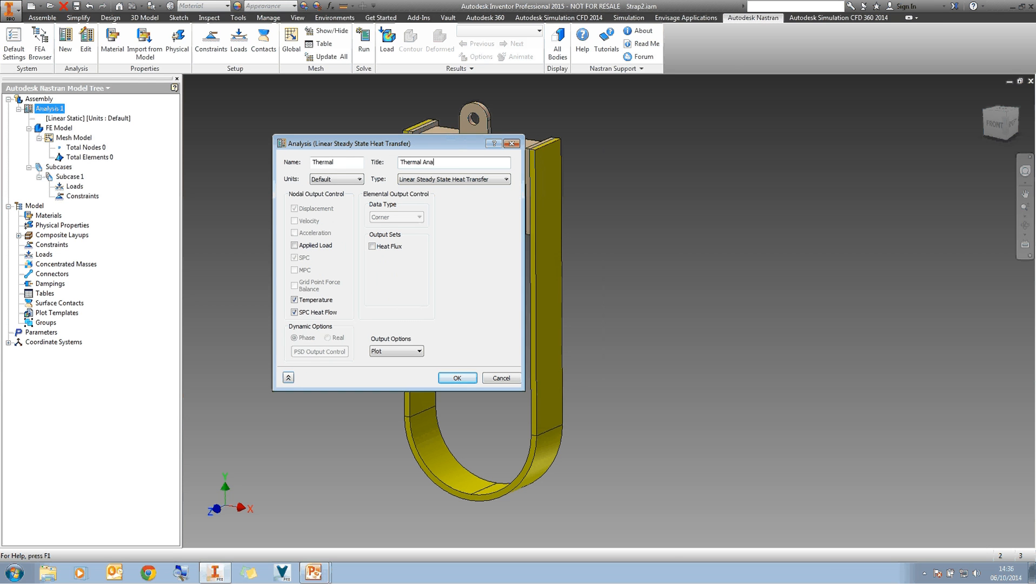
text(lysis)
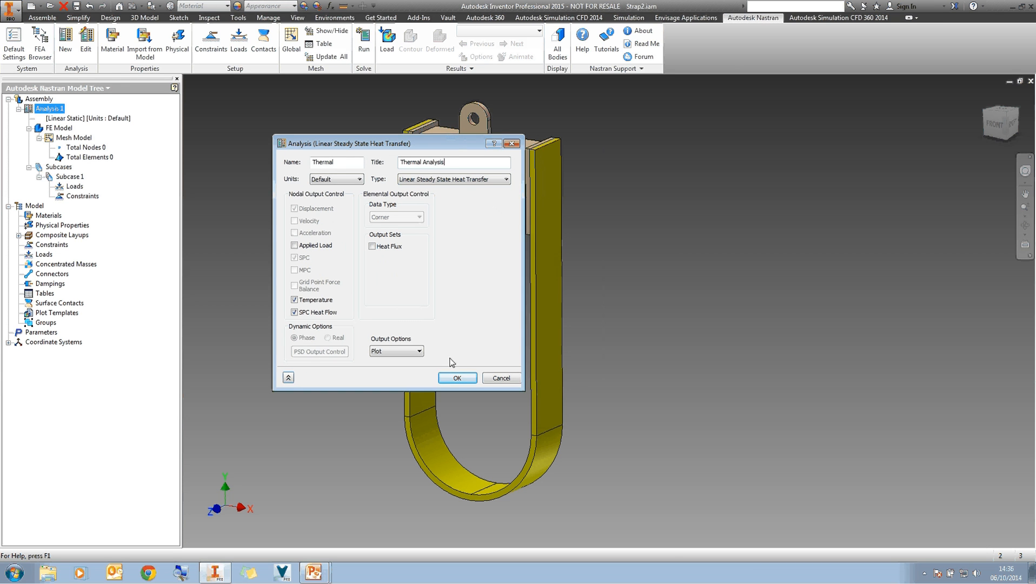
click(457, 377)
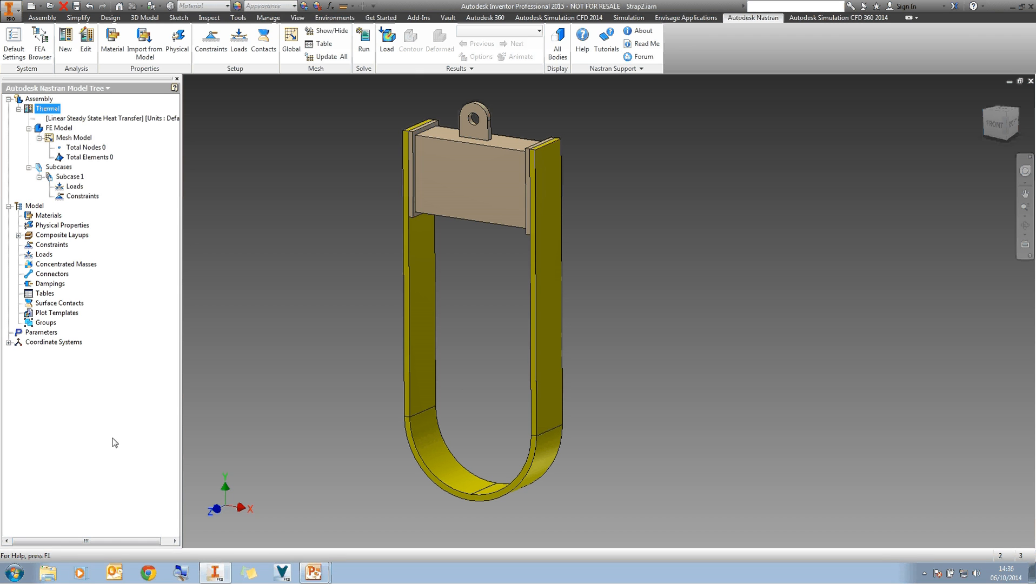
mouse_move(41, 224)
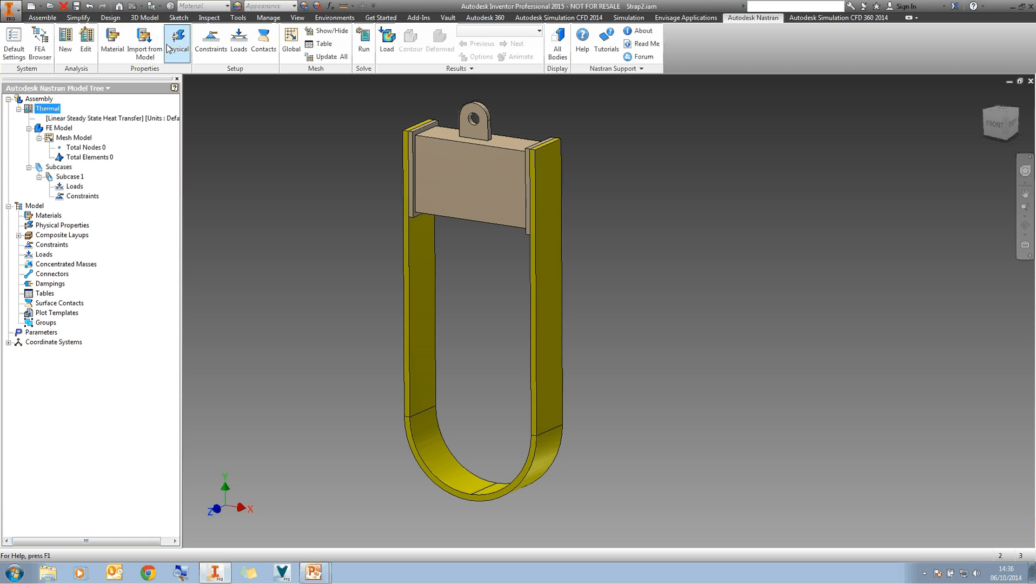
mouse_move(44, 246)
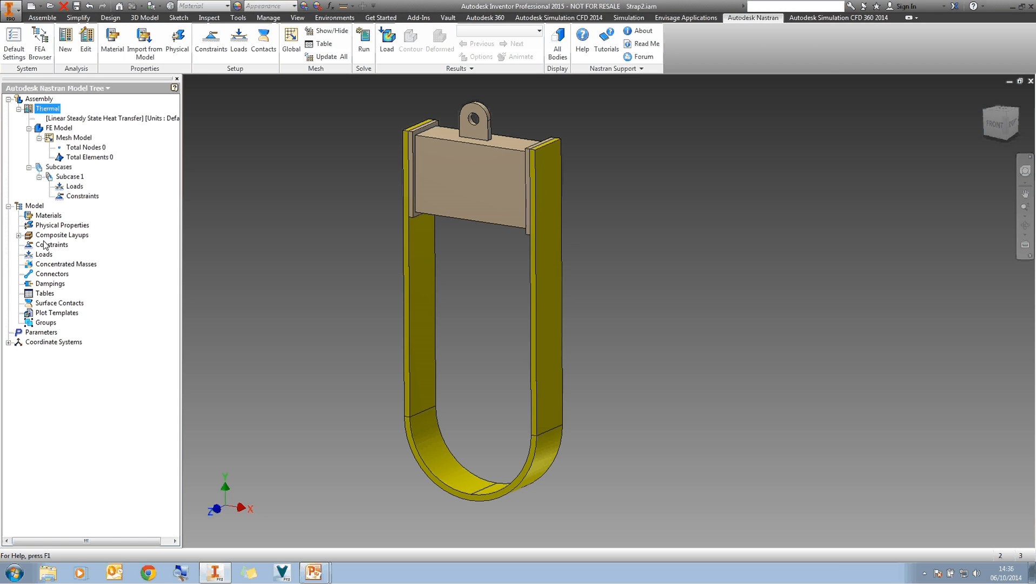
- Import Generic, Stainless Steel and Steel, Alloy materials from the CAD model
right_click(48, 215)
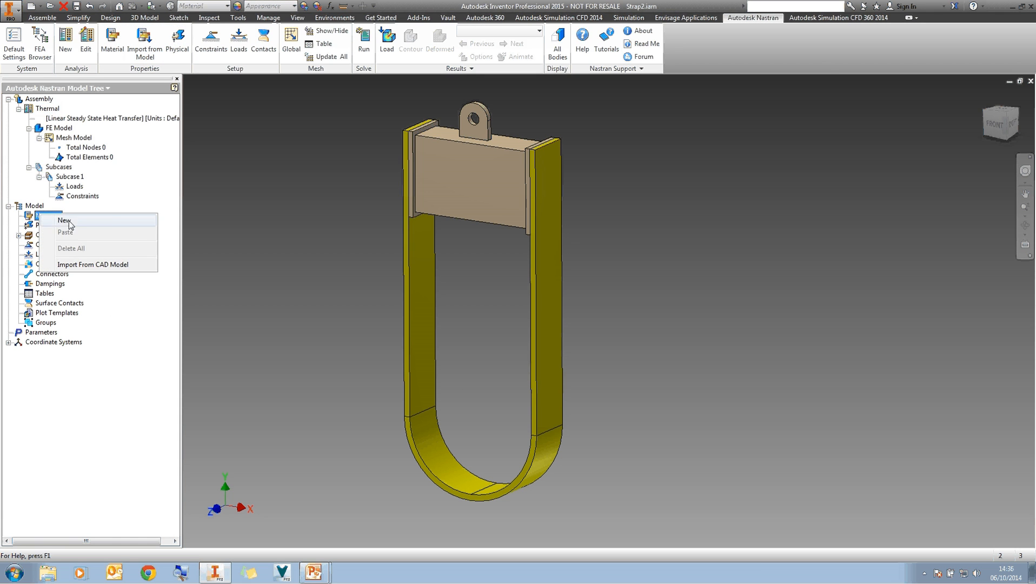
click(48, 215)
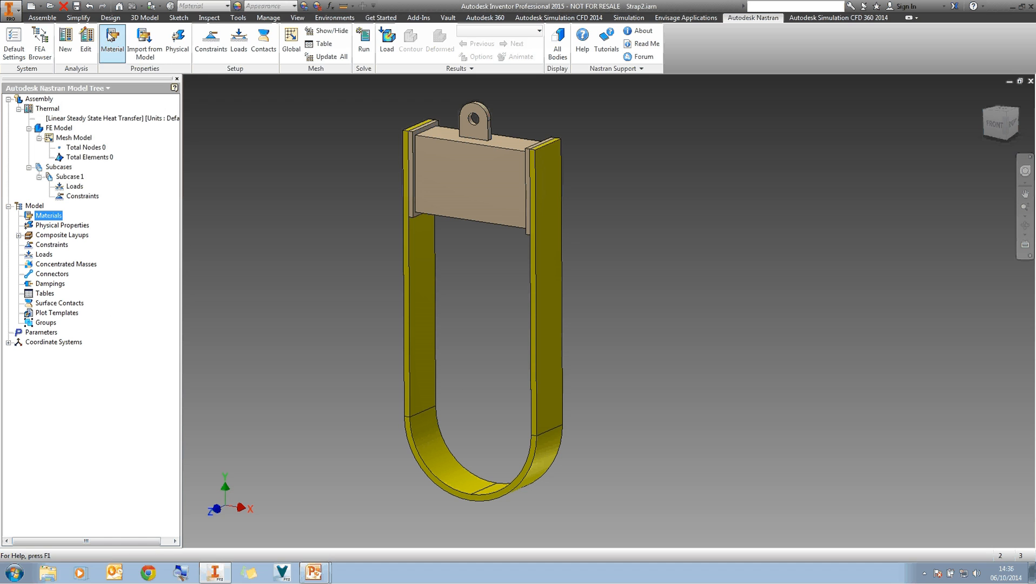
mouse_move(145, 40)
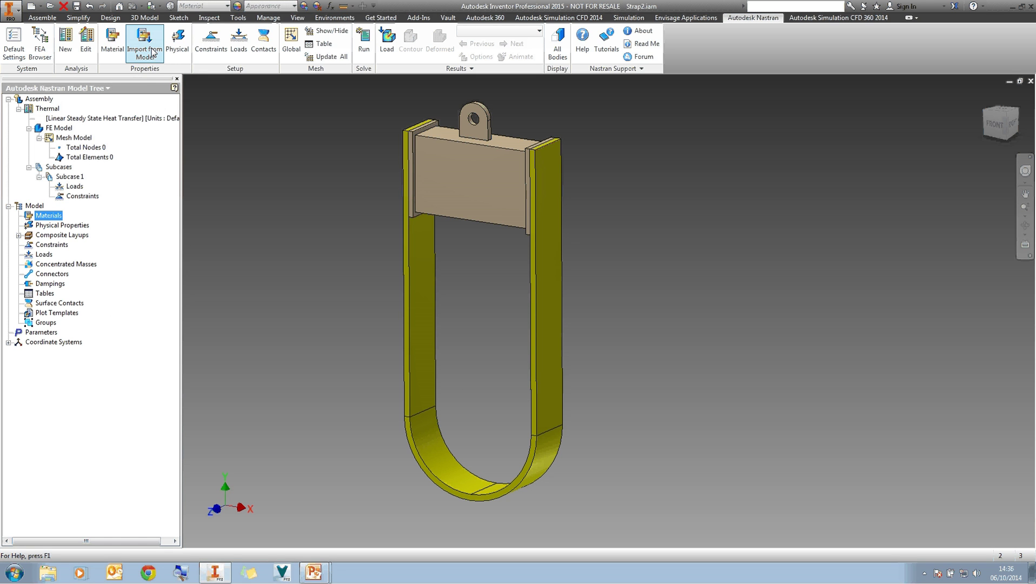
mouse_move(212, 128)
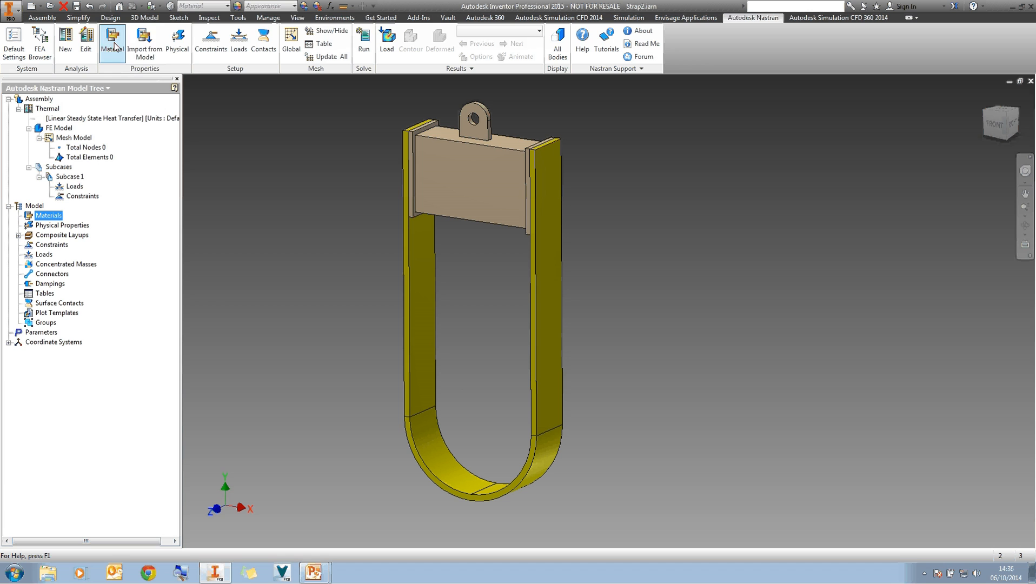
click(23, 215)
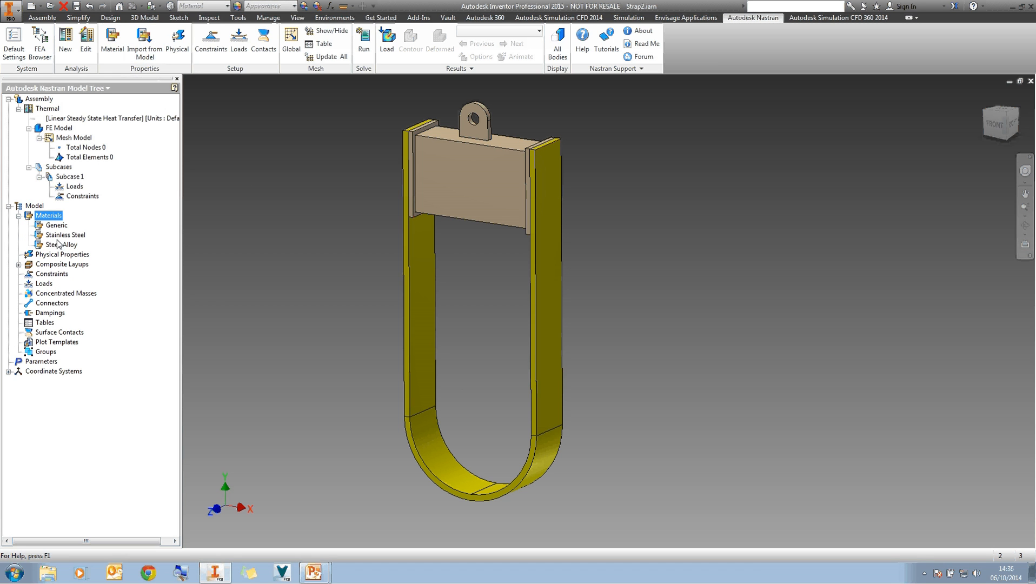
mouse_move(198, 257)
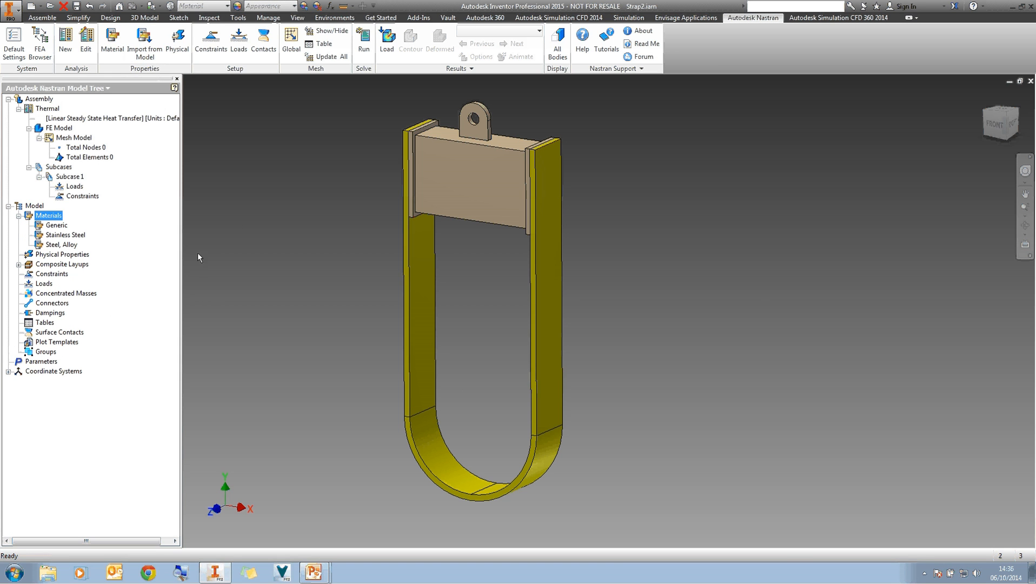
mouse_move(324, 241)
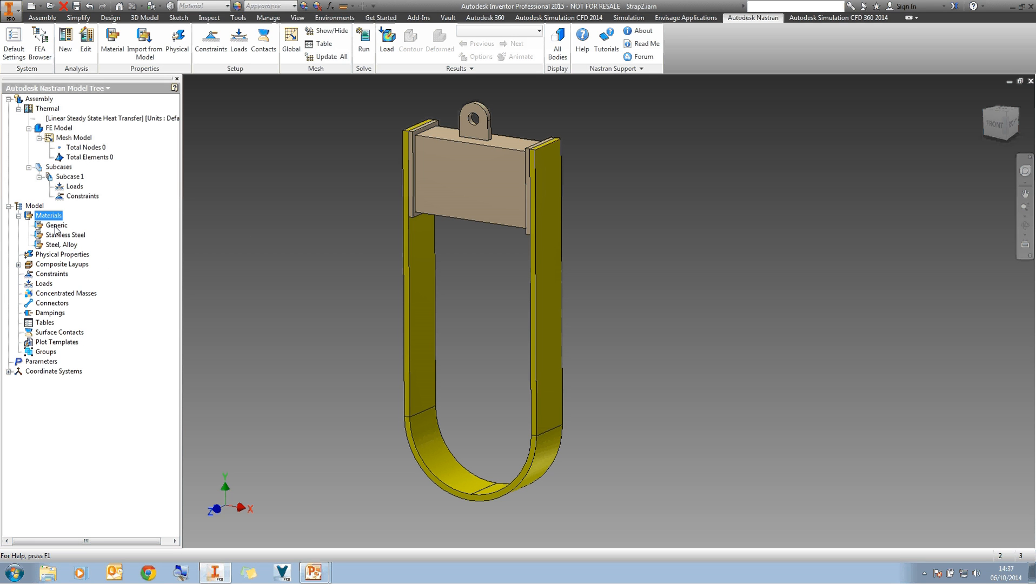
mouse_move(93, 227)
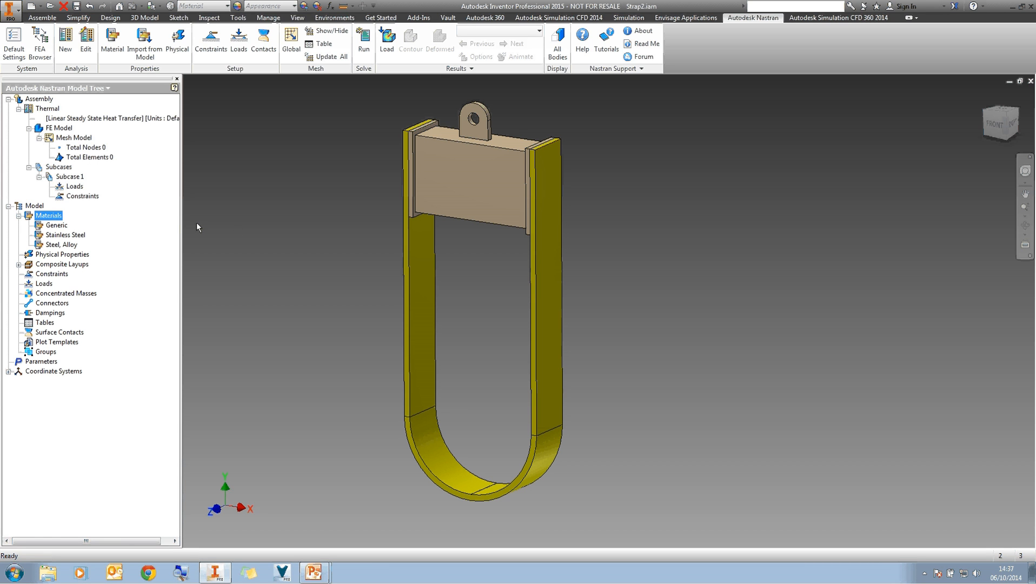
- Edit Stainless Steel with density 8090, yield strength 2.4e8 and specific heat 500
right_click(65, 234)
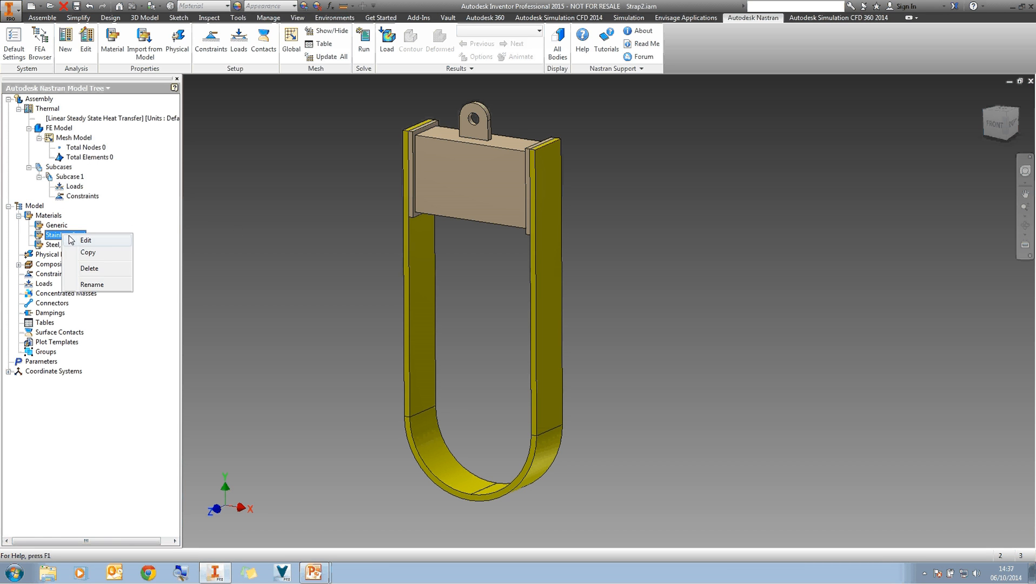
click(85, 240)
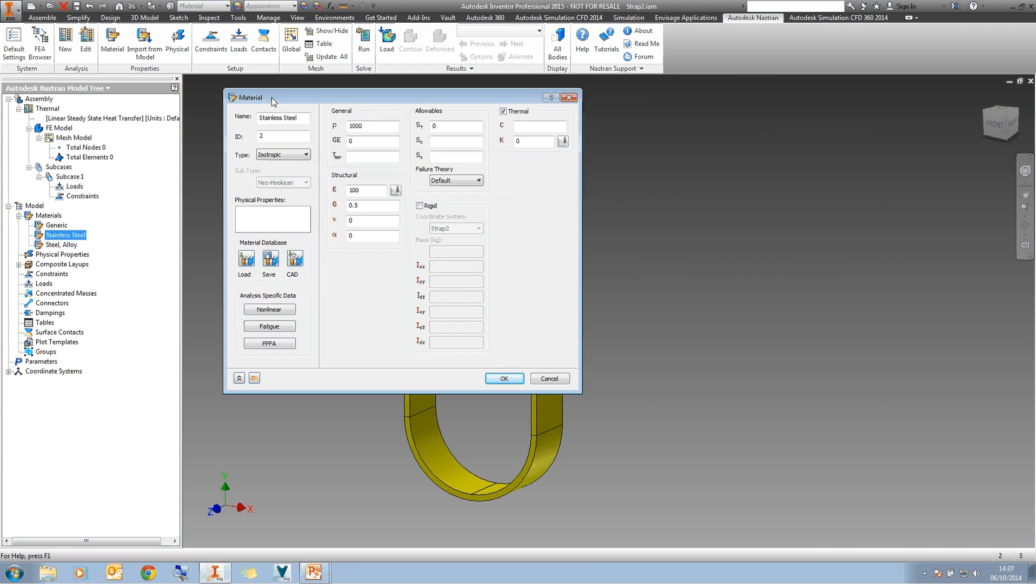
mouse_move(281, 100)
text(8)
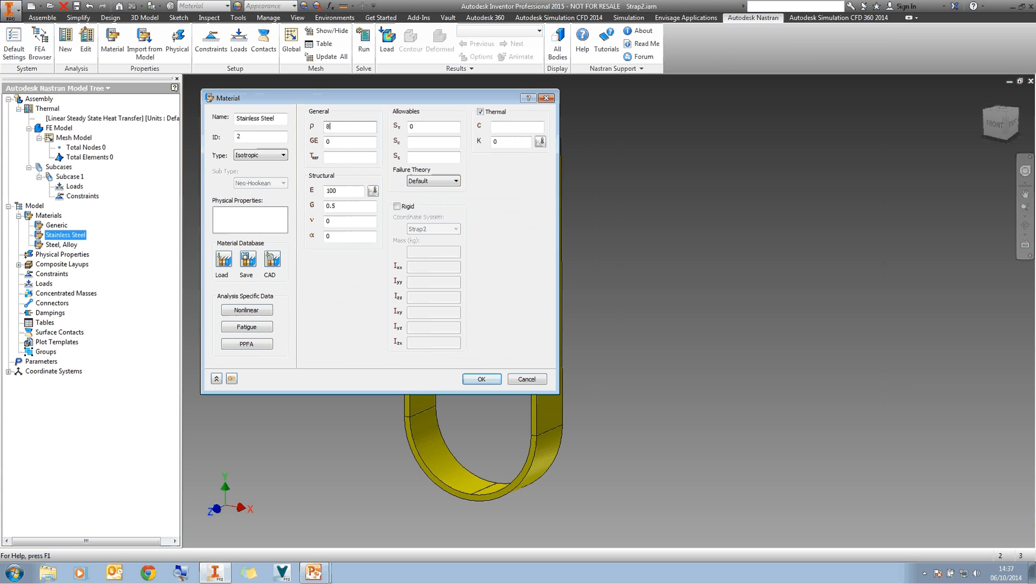
text(090)
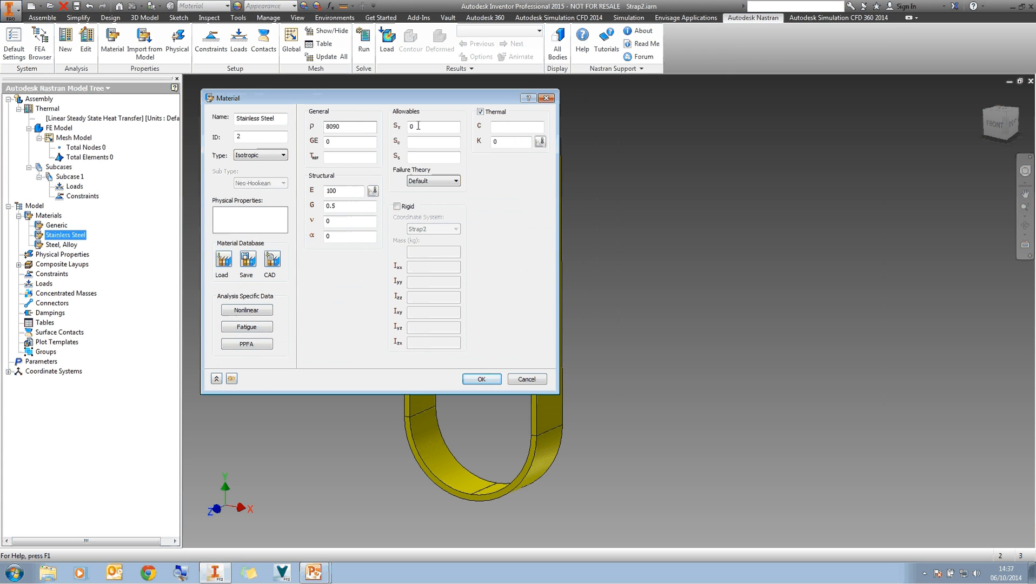
text(2)
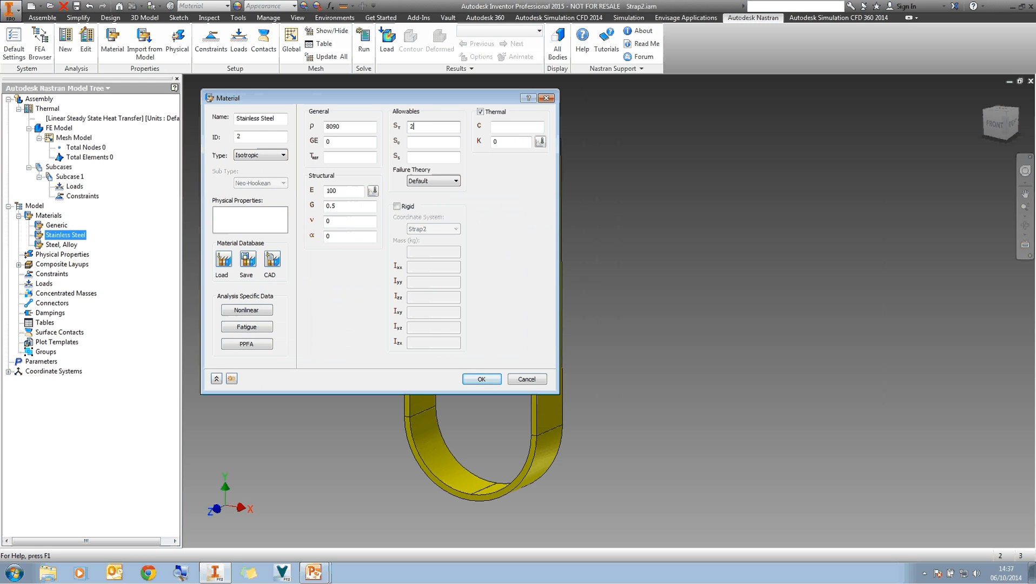
text(.4e8)
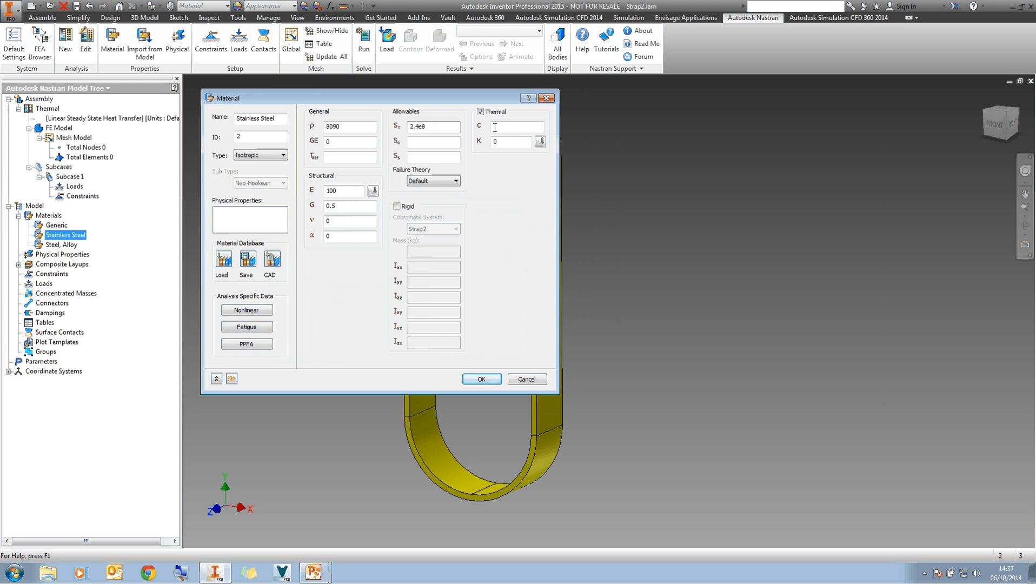
text(5)
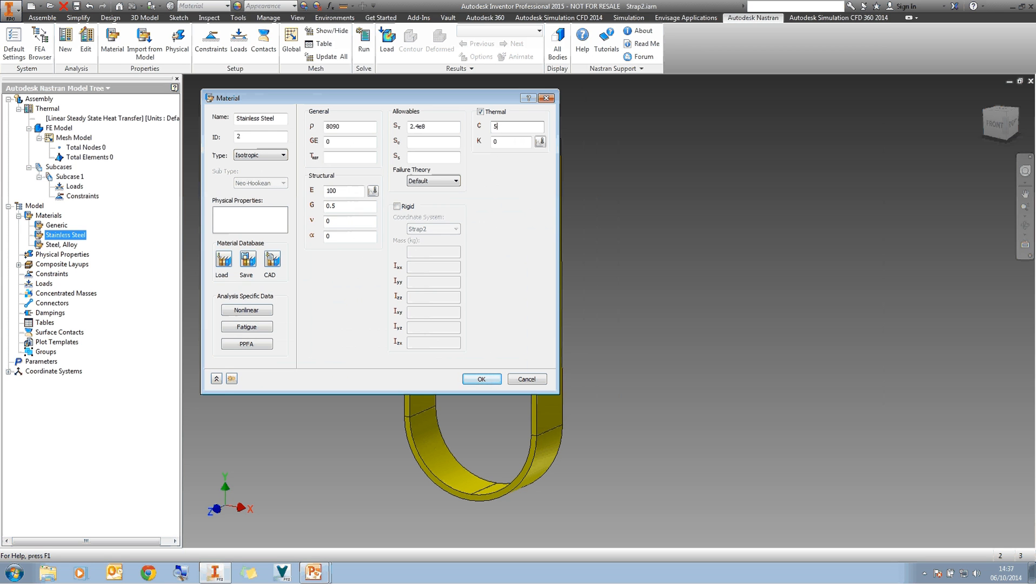
text(00)
click(511, 142)
text(22)
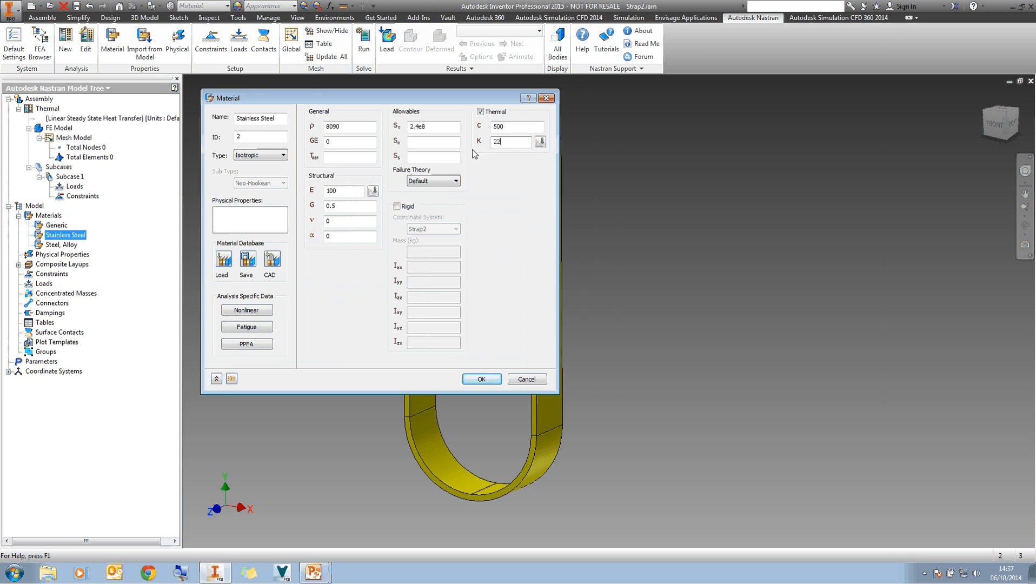
- Enter reference temperature 293.15 and start Young's modulus as 1.93
click(349, 157)
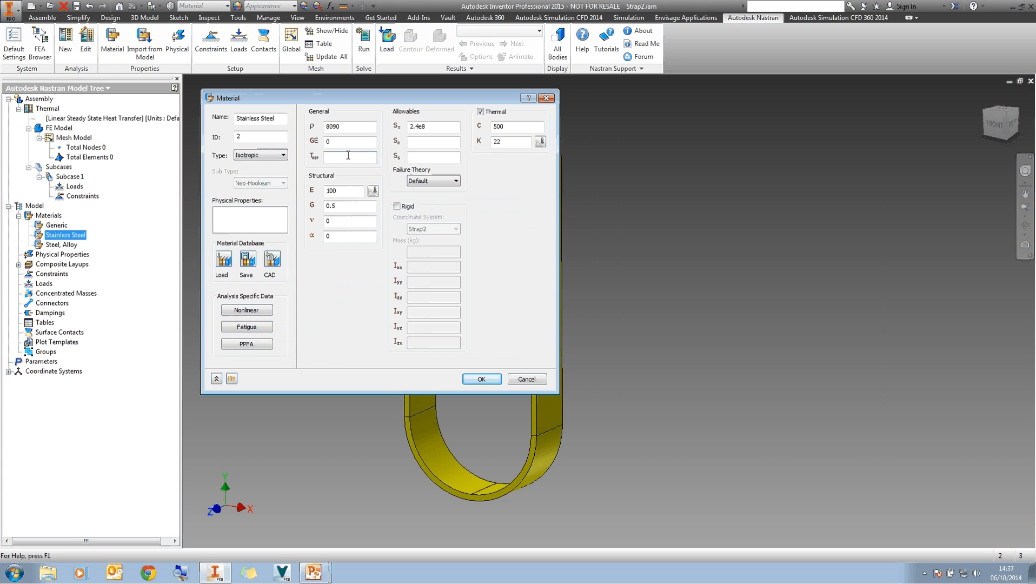
text(293.15)
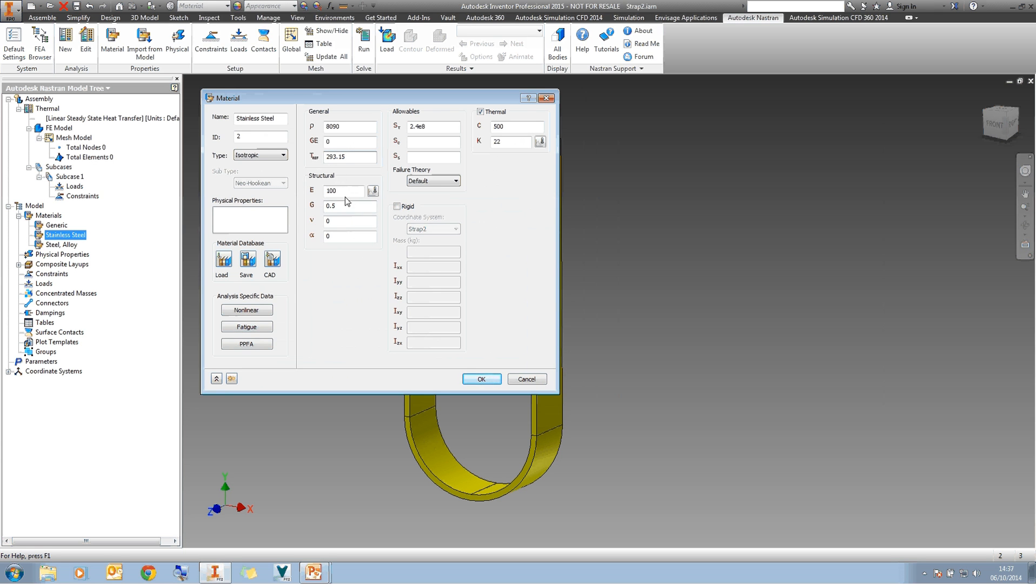
triple_click(343, 191)
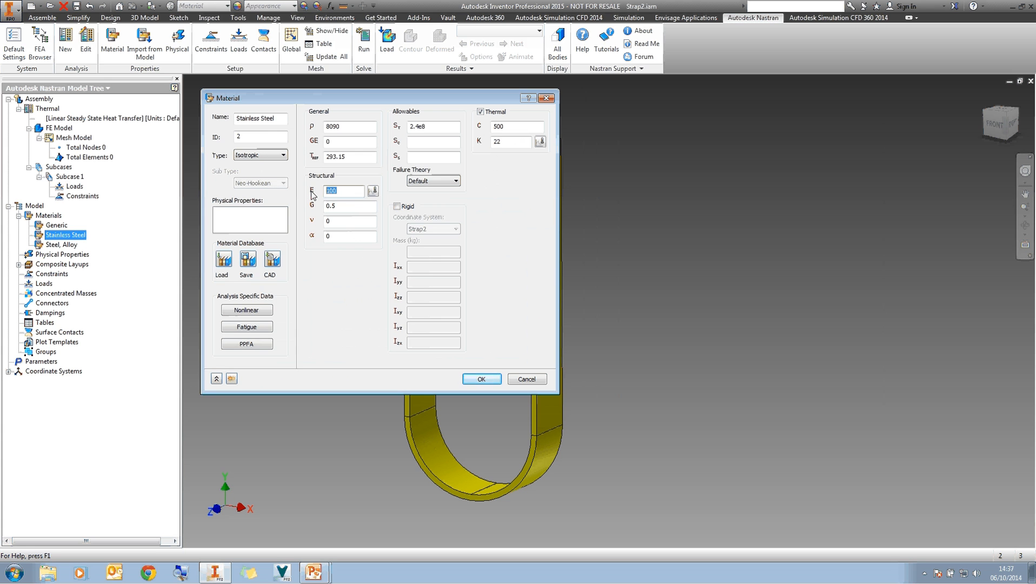
text(1.93)
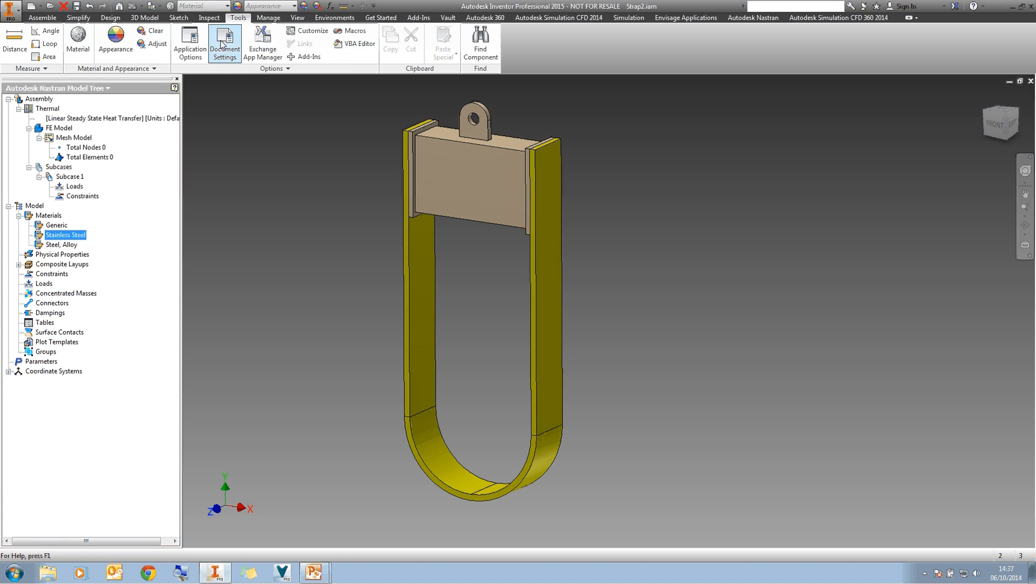
- Confirm document units are meter, second, kilogram, then re-enter specific heat 500 for Stainless Steel
click(224, 44)
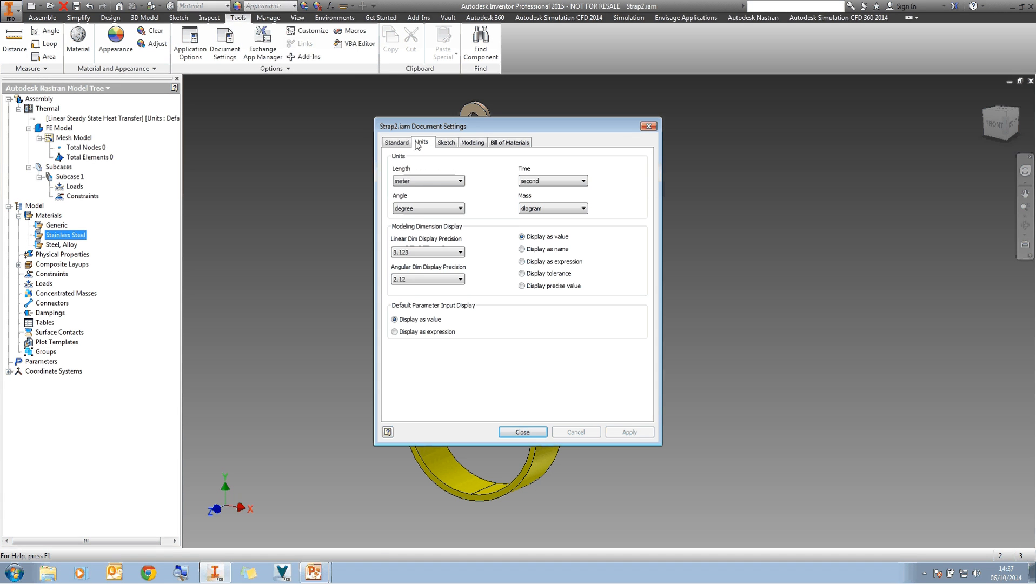
mouse_move(522, 432)
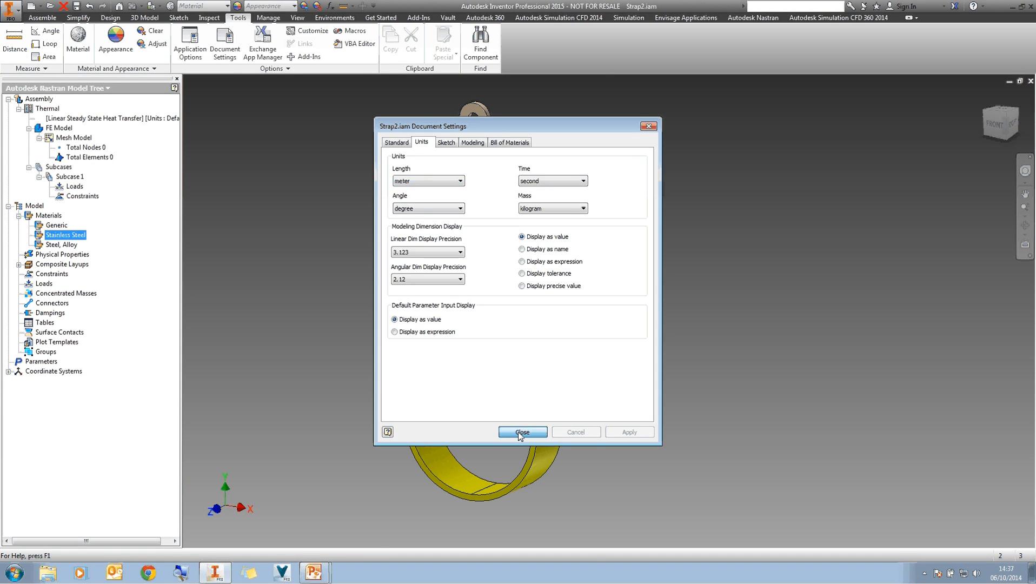
click(522, 432)
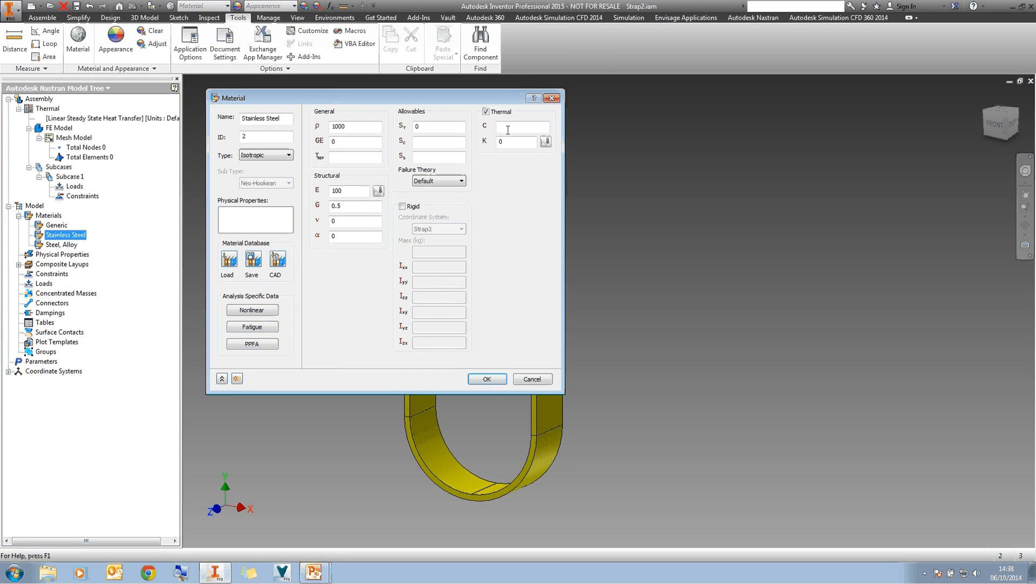
text(500)
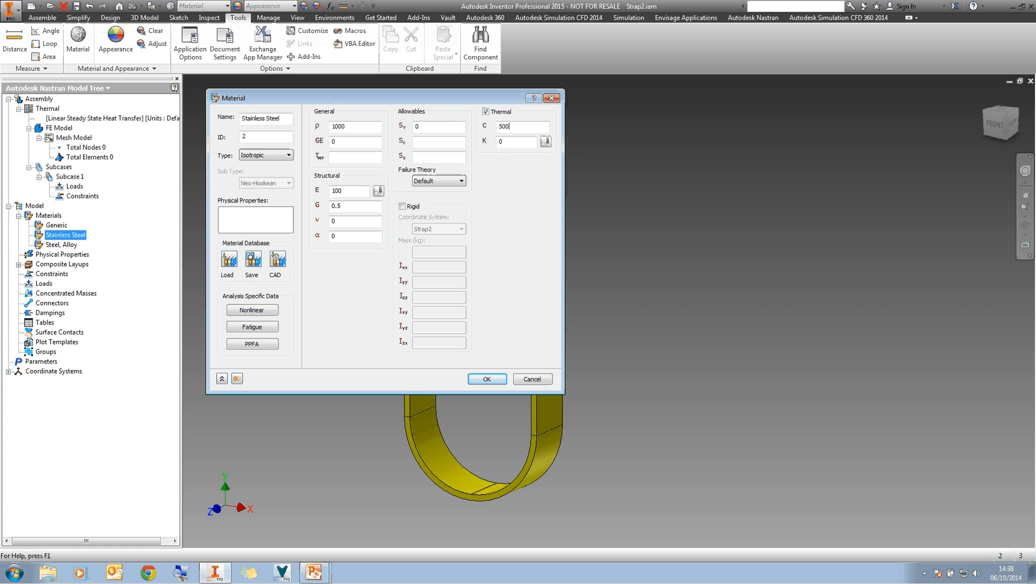
click(517, 142)
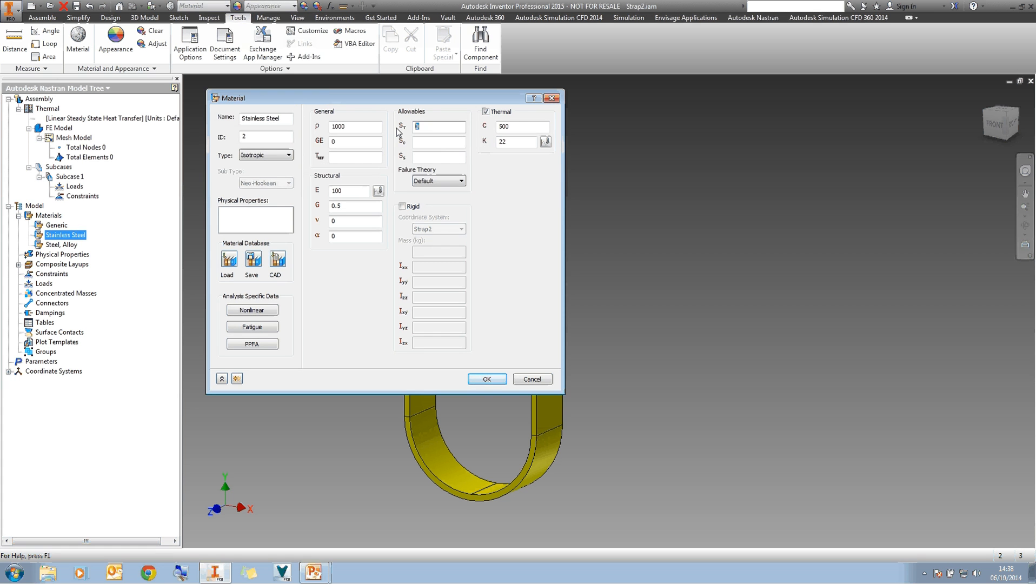
- Enter yield 2.4e8, density 8090 and reference temperature 293.15 for Stainless Steel
text(2.4)
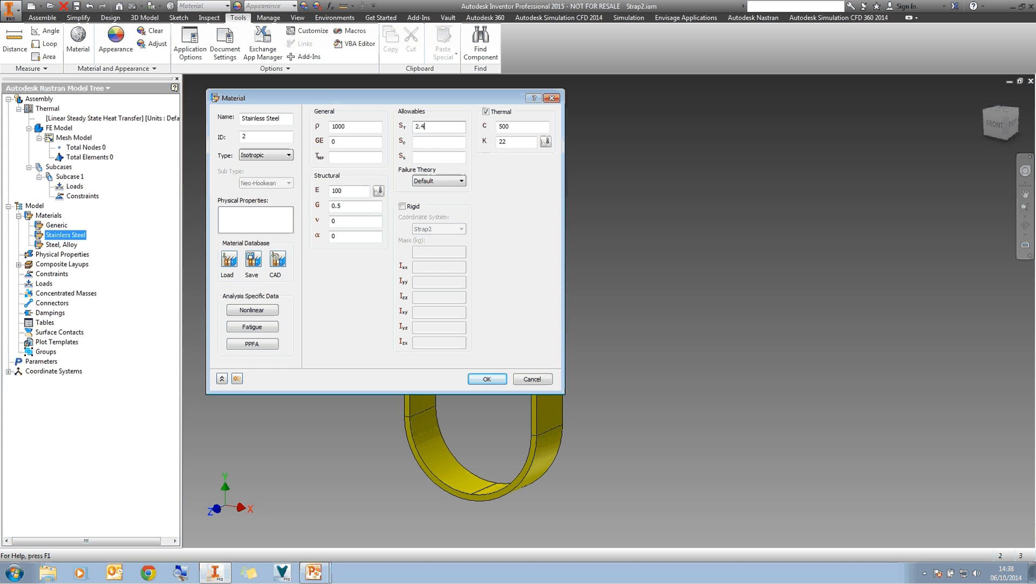
text(e8)
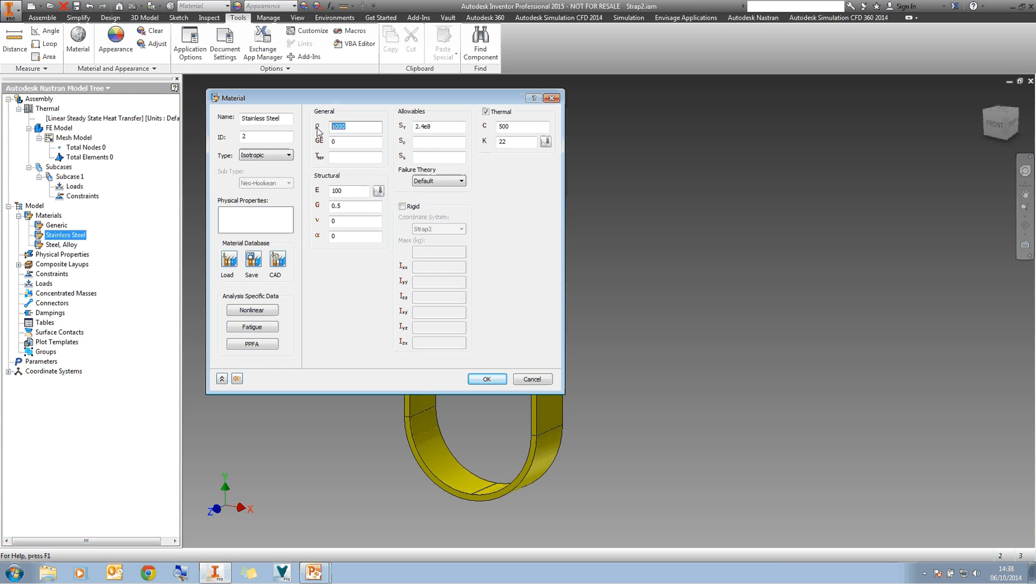
text(8090)
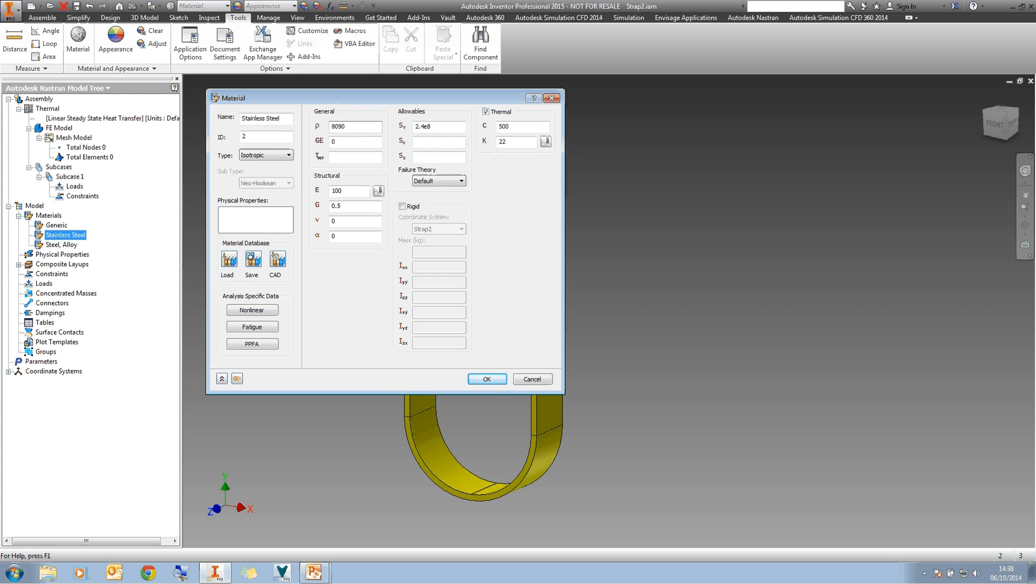
click(355, 157)
text(293.15)
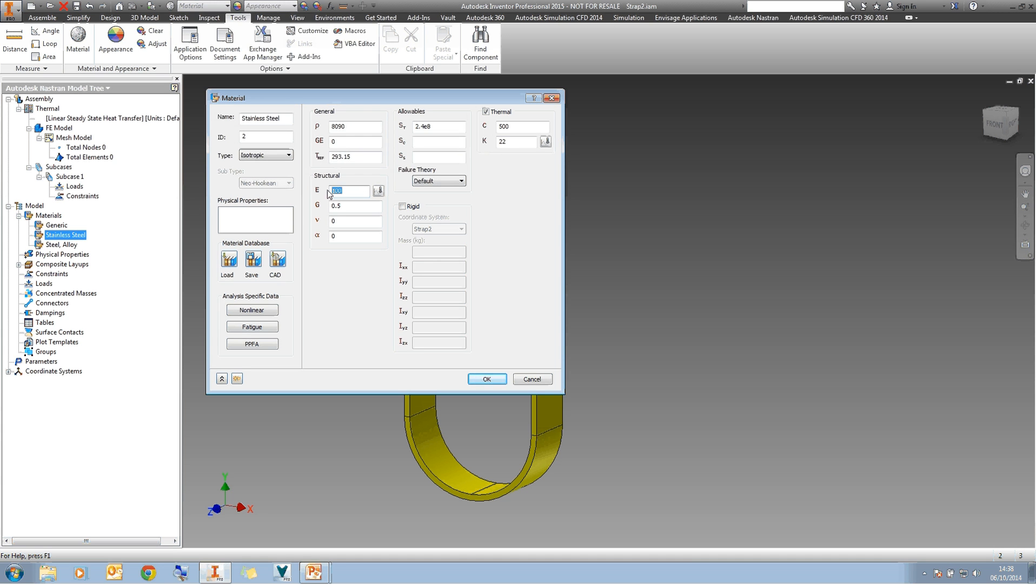
- Set E 1.93e11, Poisson ratio .28 and expansion 7.5e-6, and save Stainless Steel
text(1.93)
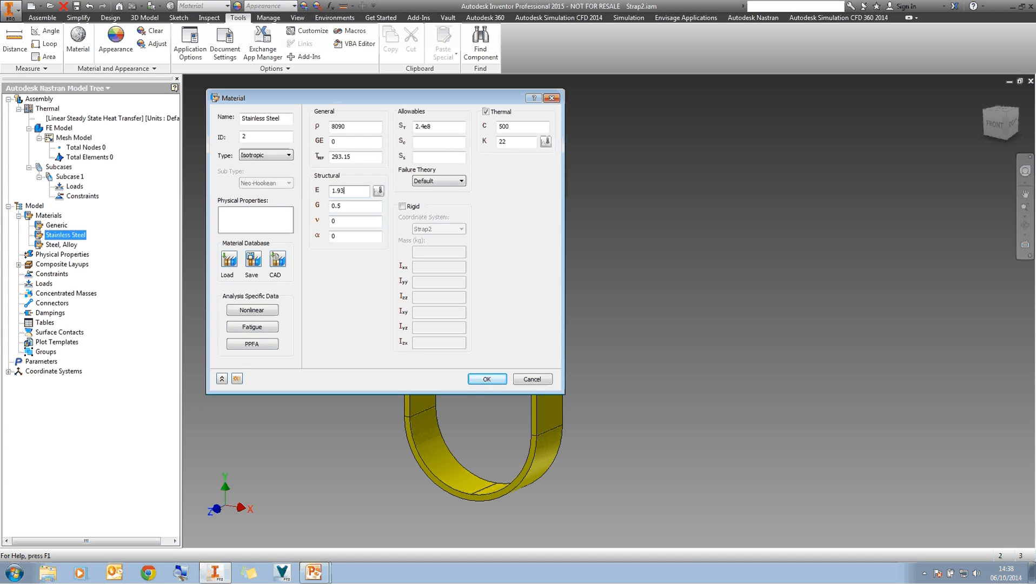
text(e11)
click(355, 220)
text(.)
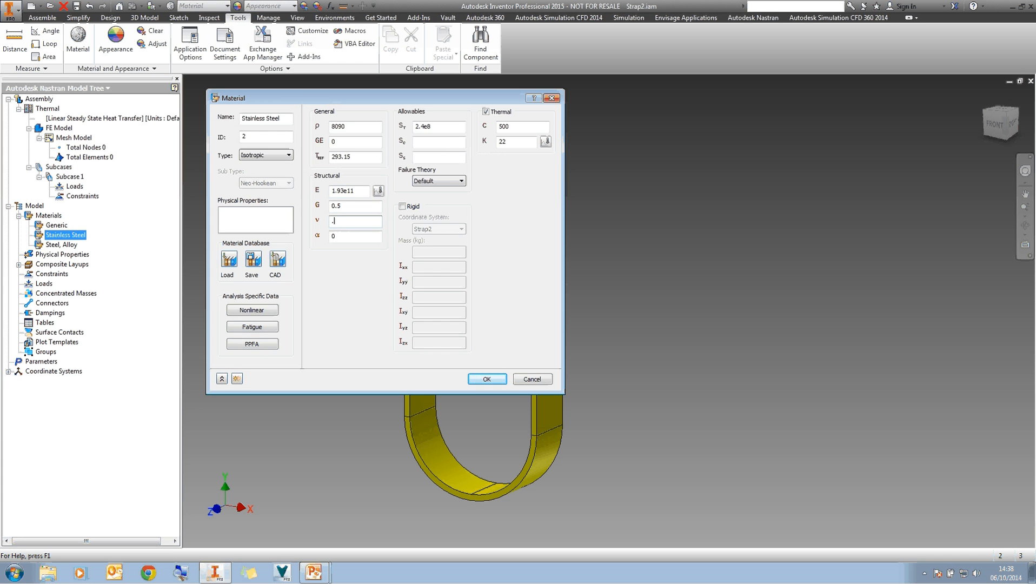
text(28)
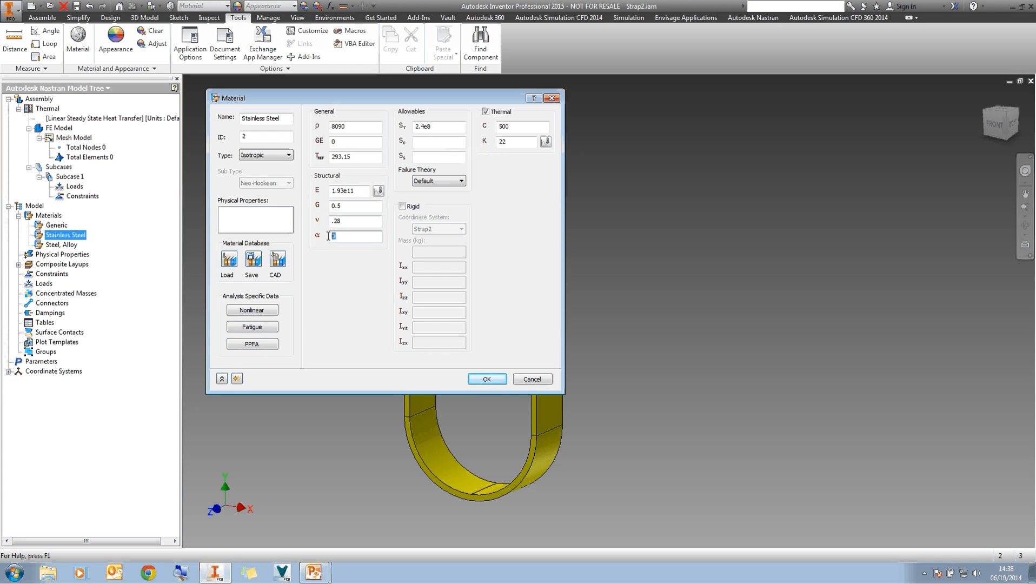
text(7.5e-6)
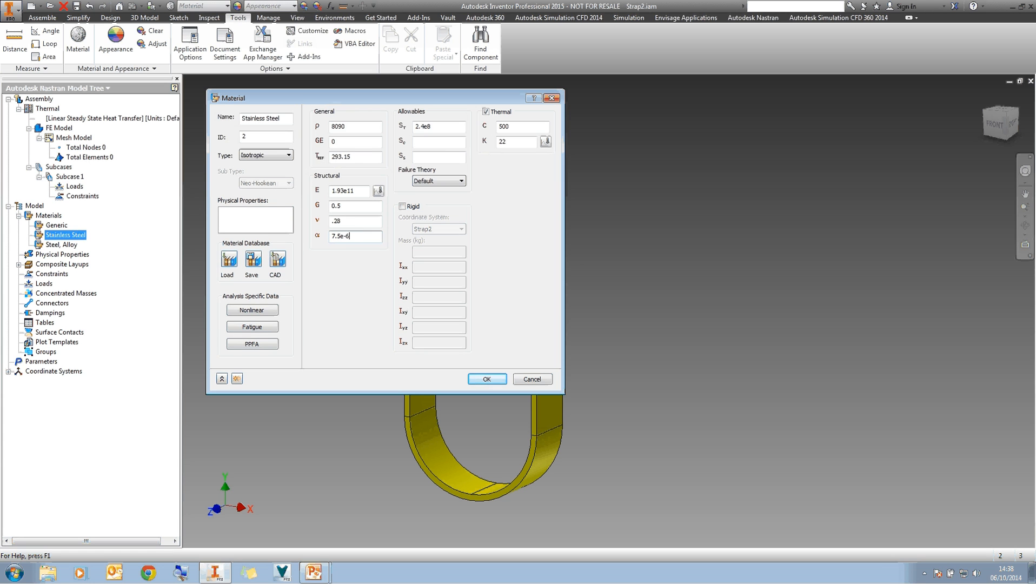
mouse_move(395, 325)
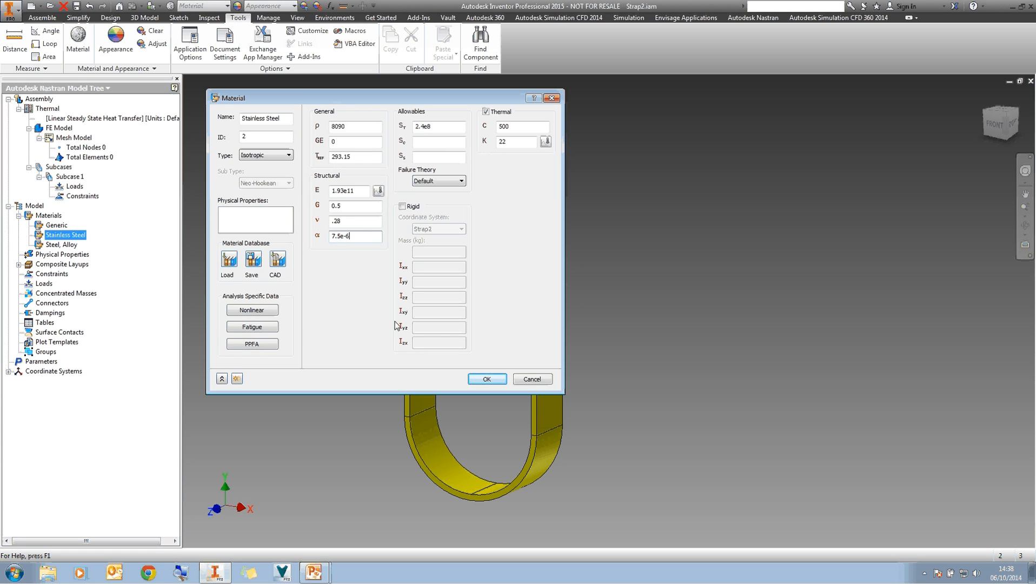
click(486, 378)
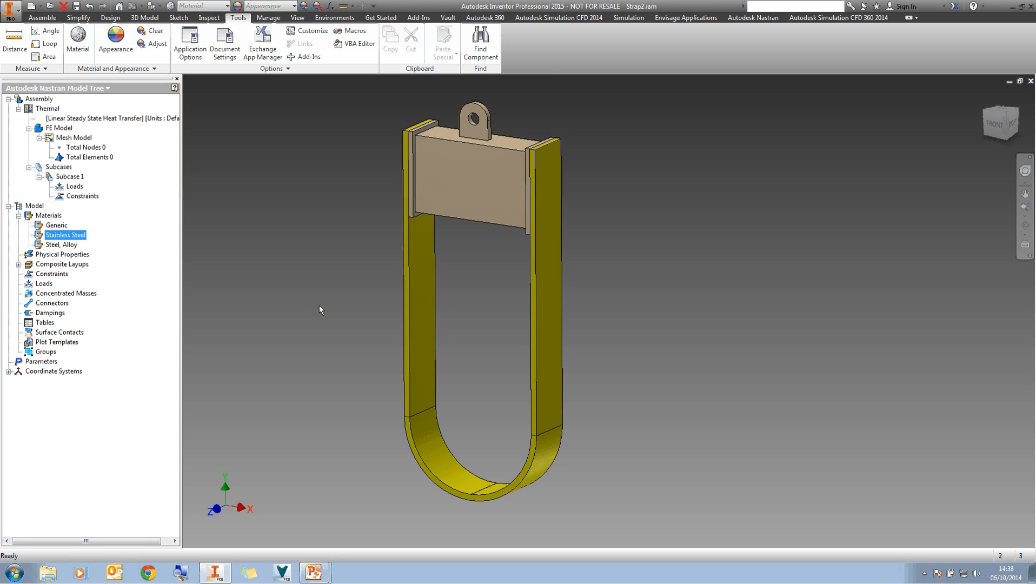
- Delete the Steel, Alloy material and start a new Material 3 definition
double_click(60, 244)
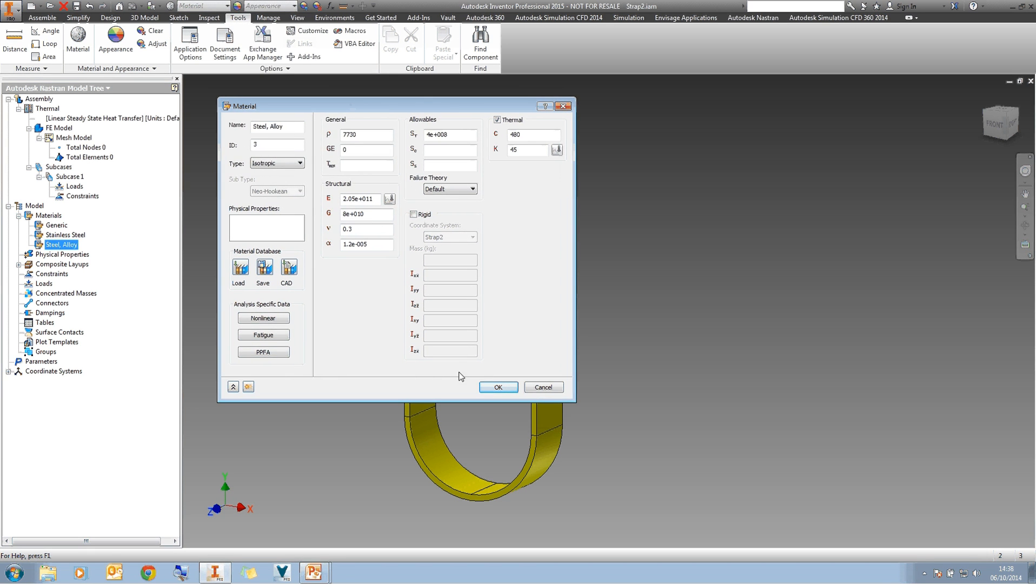
click(496, 387)
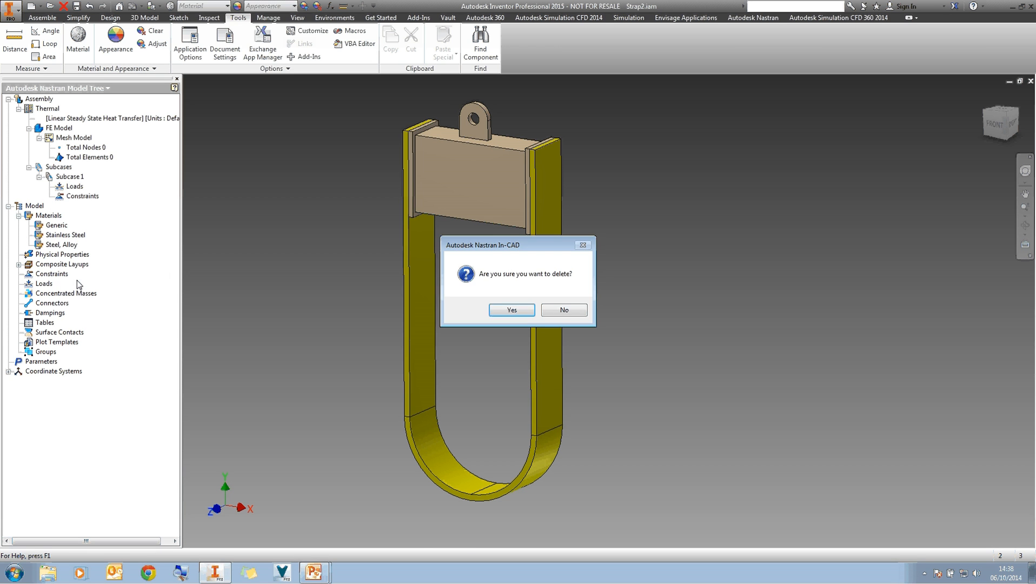
click(511, 309)
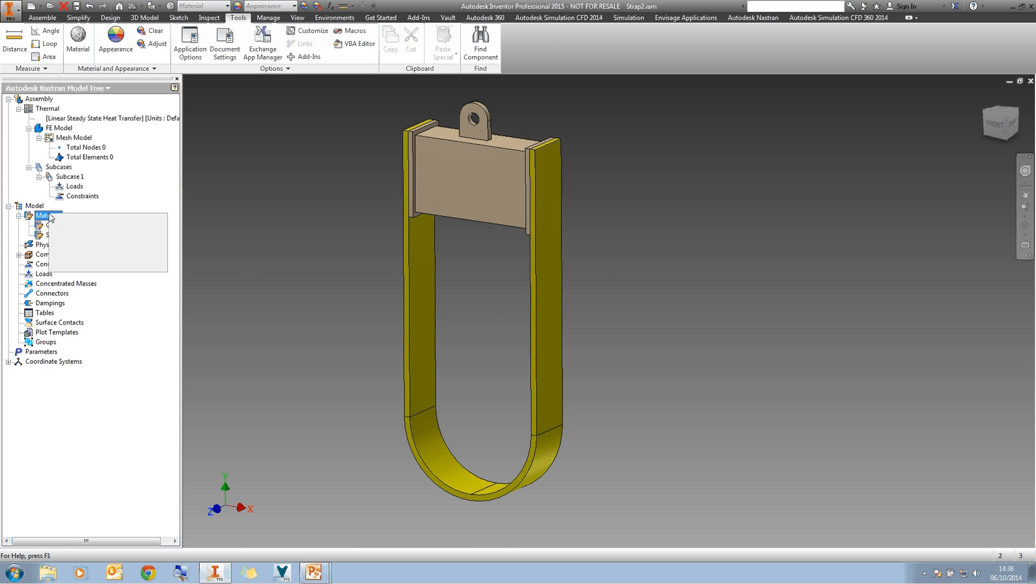
double_click(47, 215)
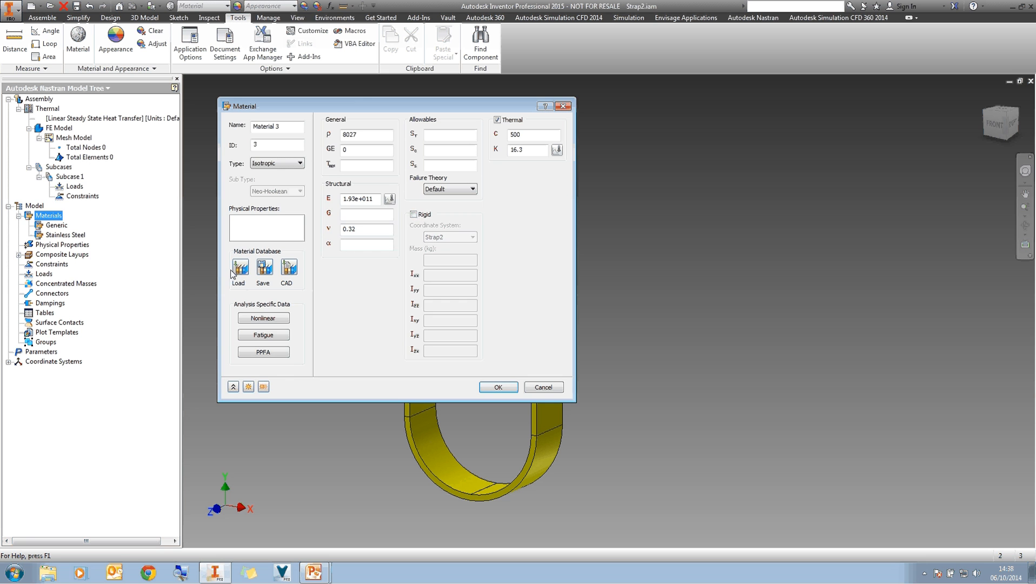
- Load Alloy Steel properties for Material 3 from the Inventor Material Library
click(498, 387)
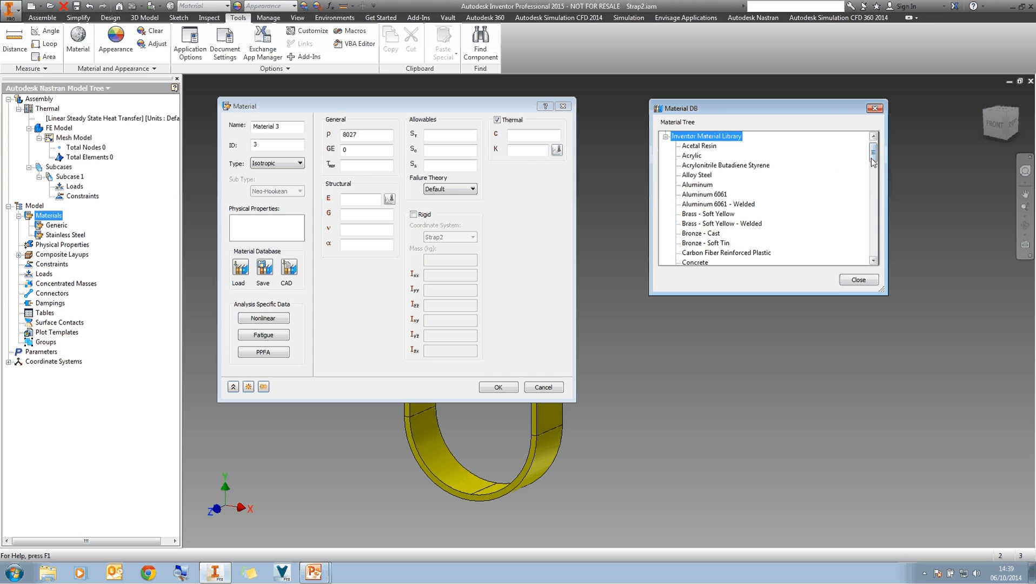
scroll(down, 3)
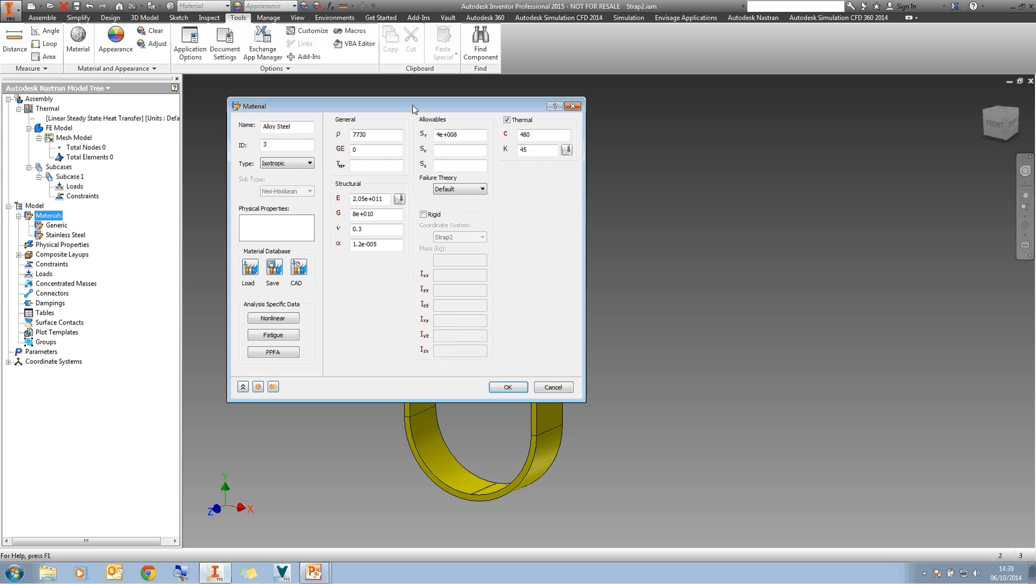
mouse_move(409, 105)
text(7)
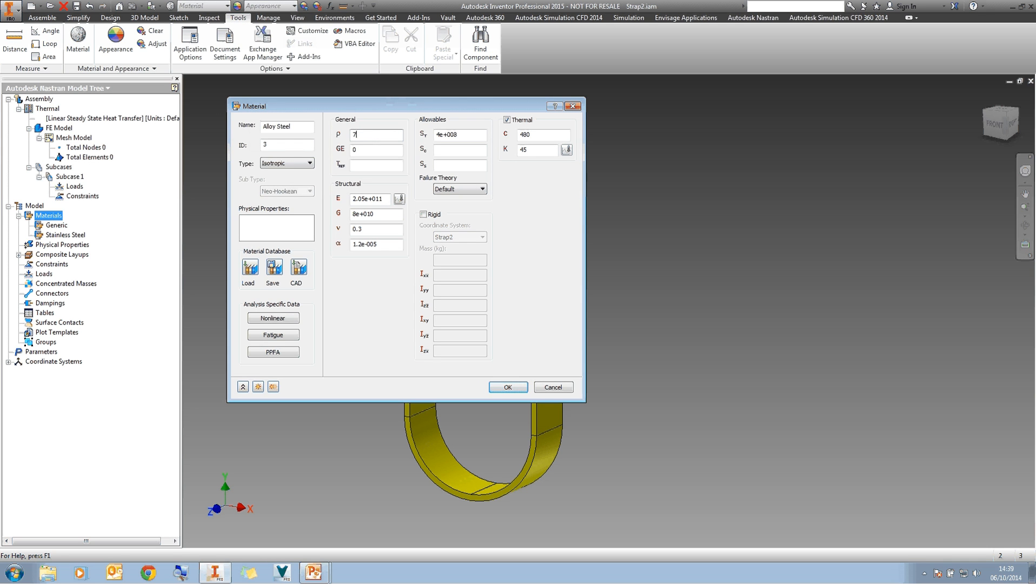
- Save Alloy Steel with density 7800, conductivity 16.2 and expansion coefficient 7.5e-6
text(800)
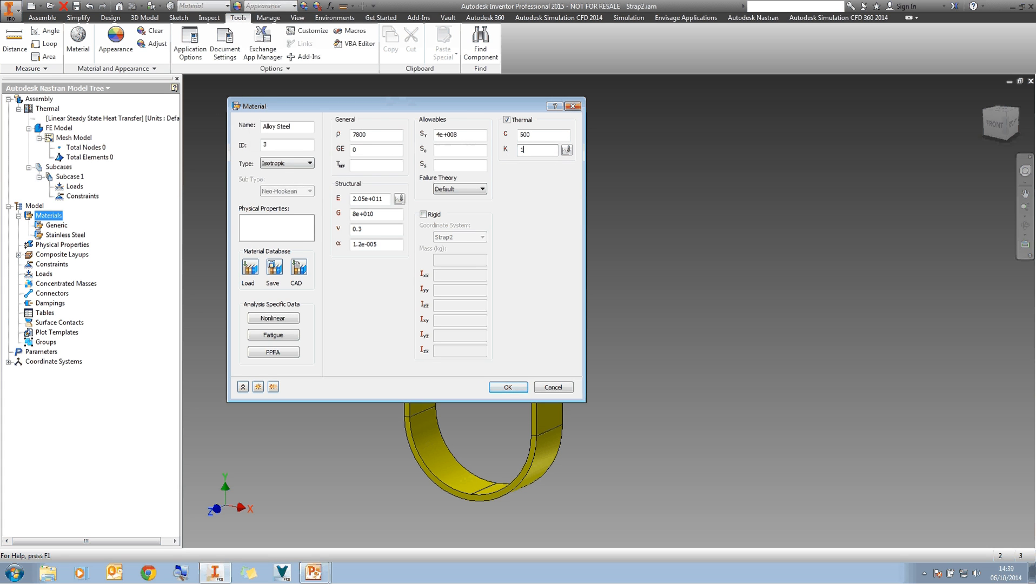
text(16.2)
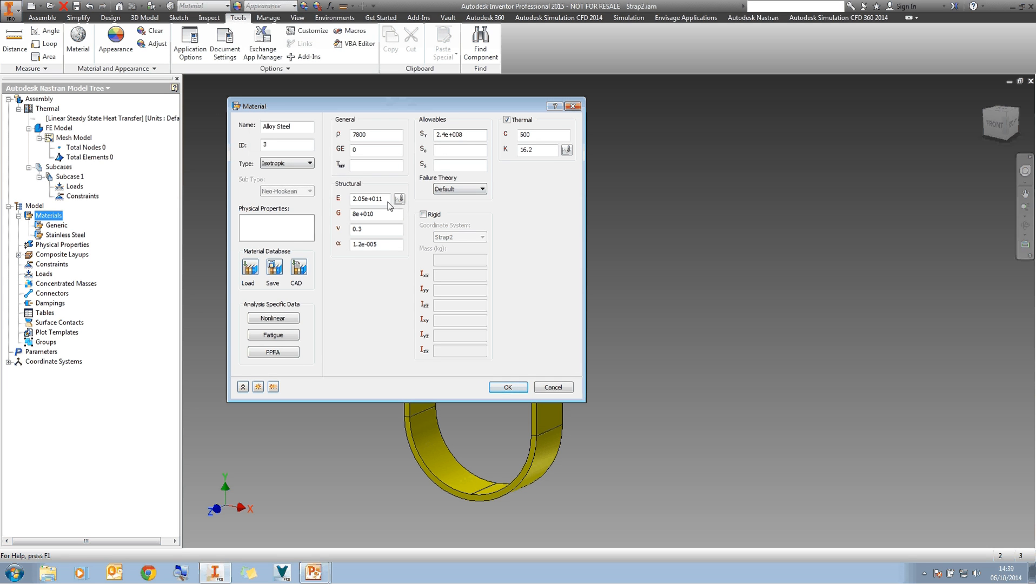
click(374, 229)
text(7.5)
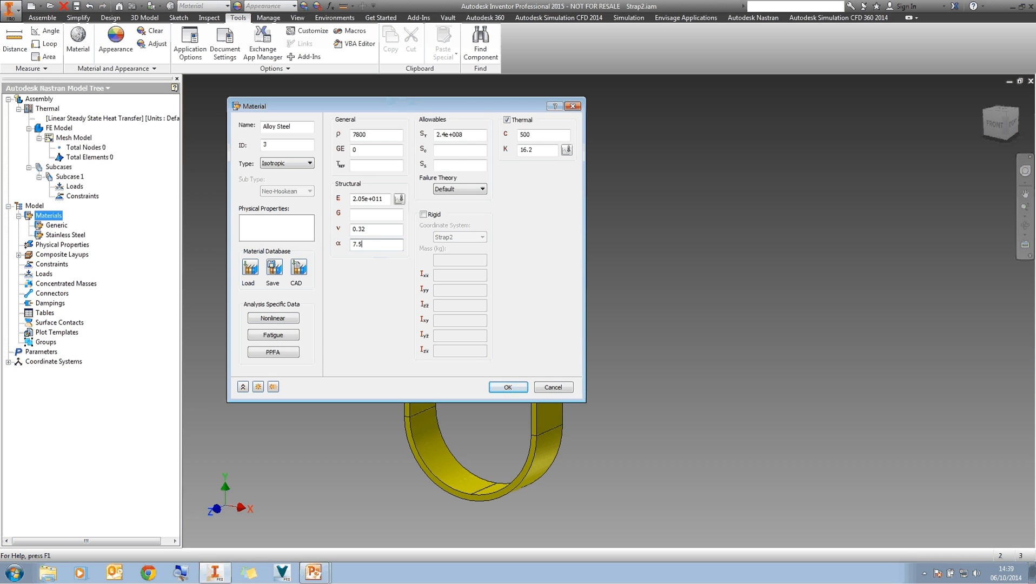
text(e-6)
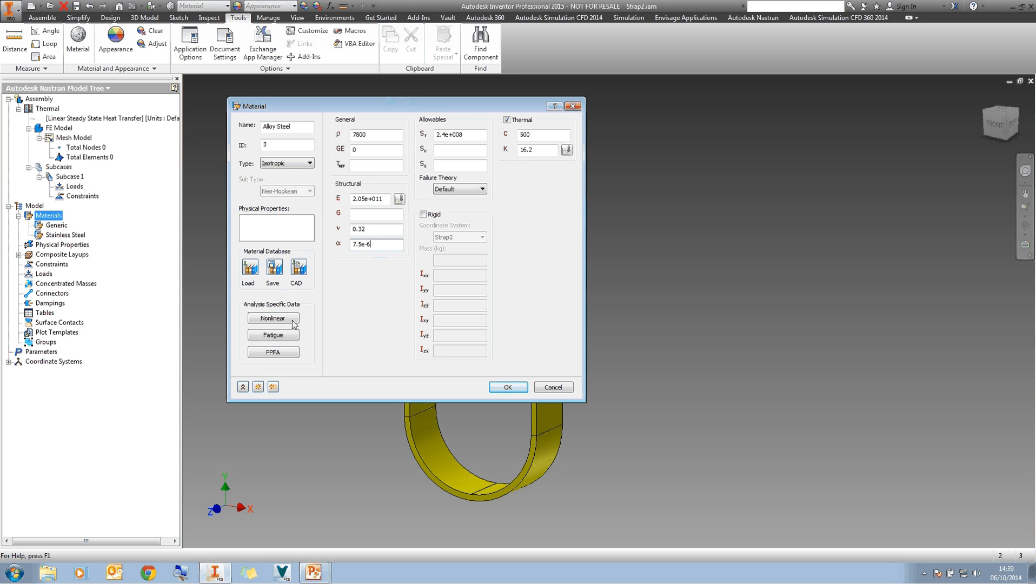
click(507, 387)
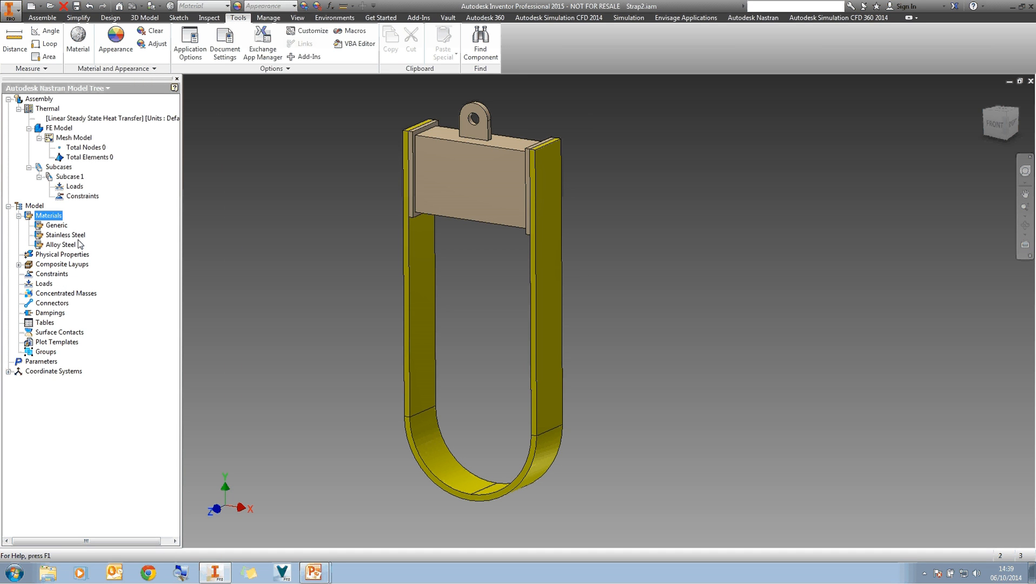
mouse_move(685, 17)
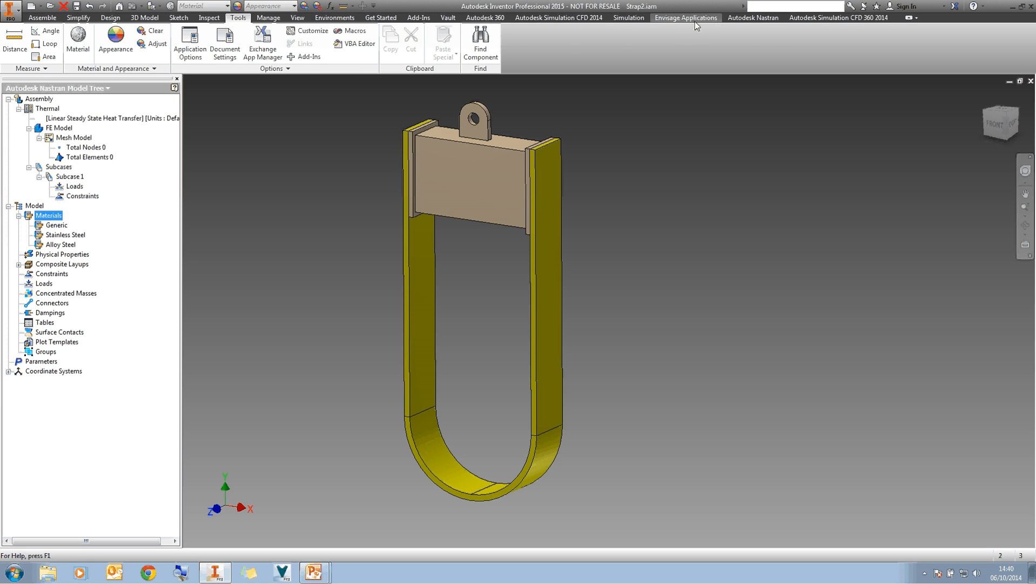
- Create Physical Property 1 with Stainless Steel assigned to the STRAP2:1 solid elements
click(753, 17)
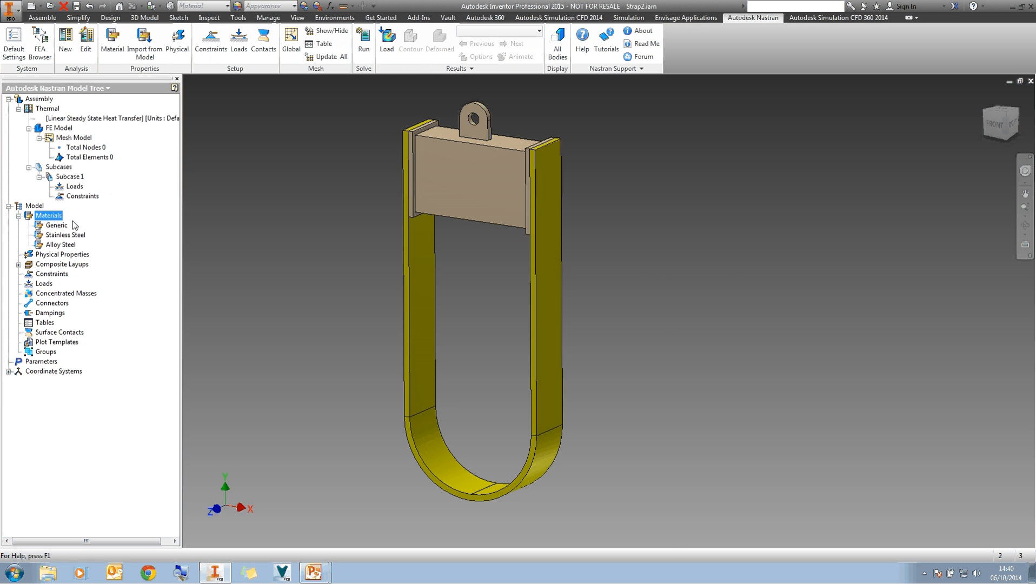
right_click(61, 254)
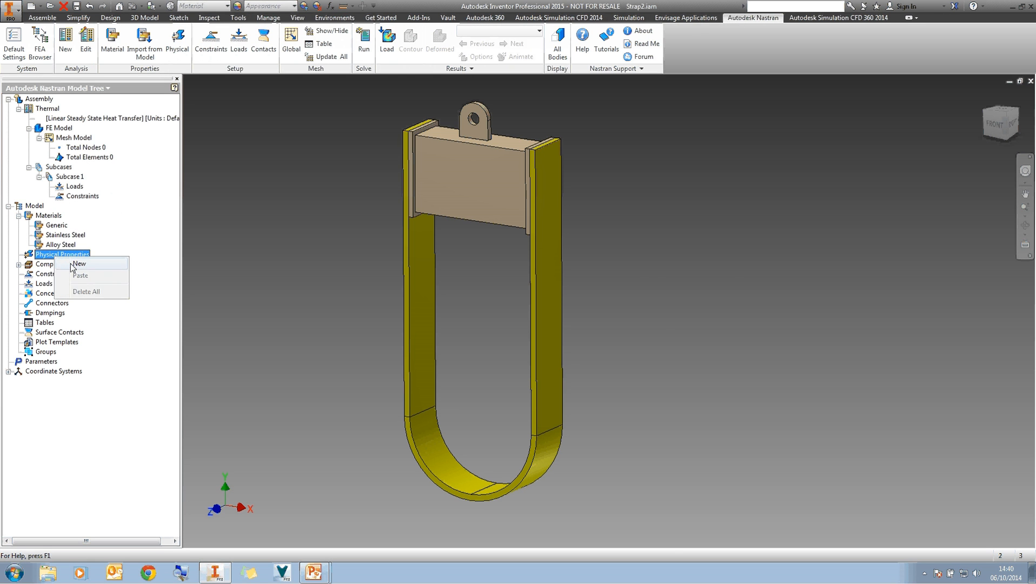
click(78, 263)
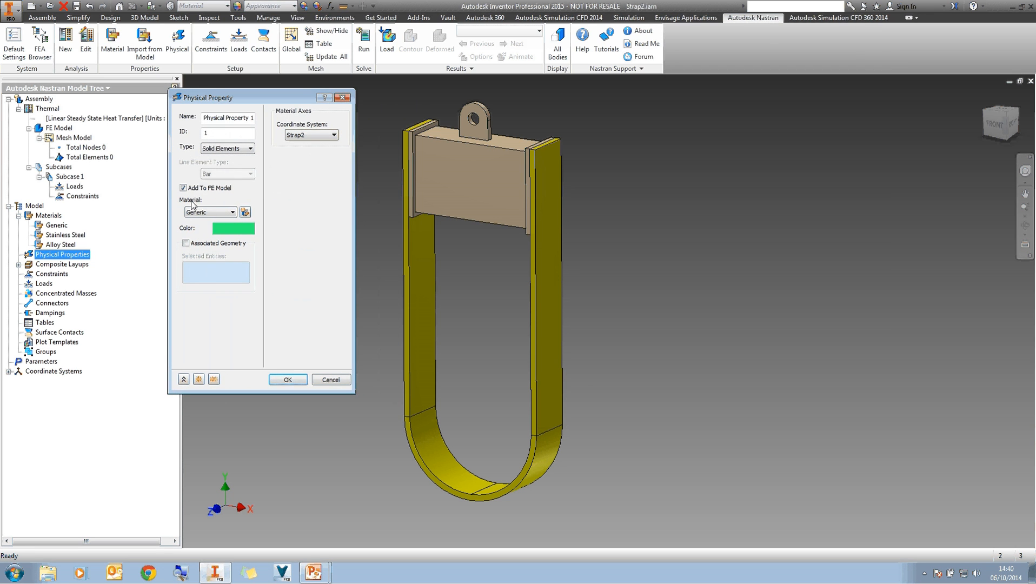
click(232, 211)
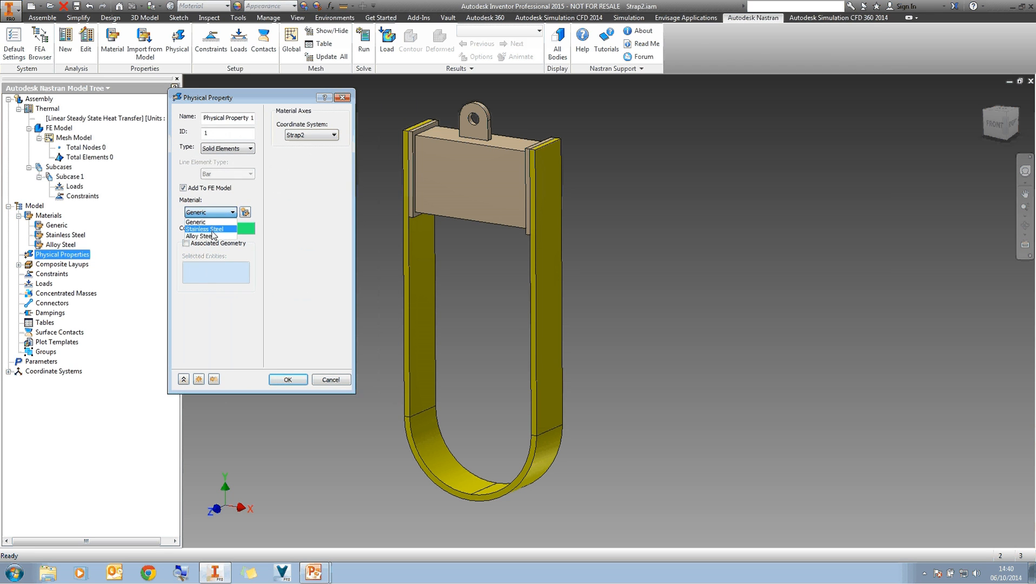
click(206, 228)
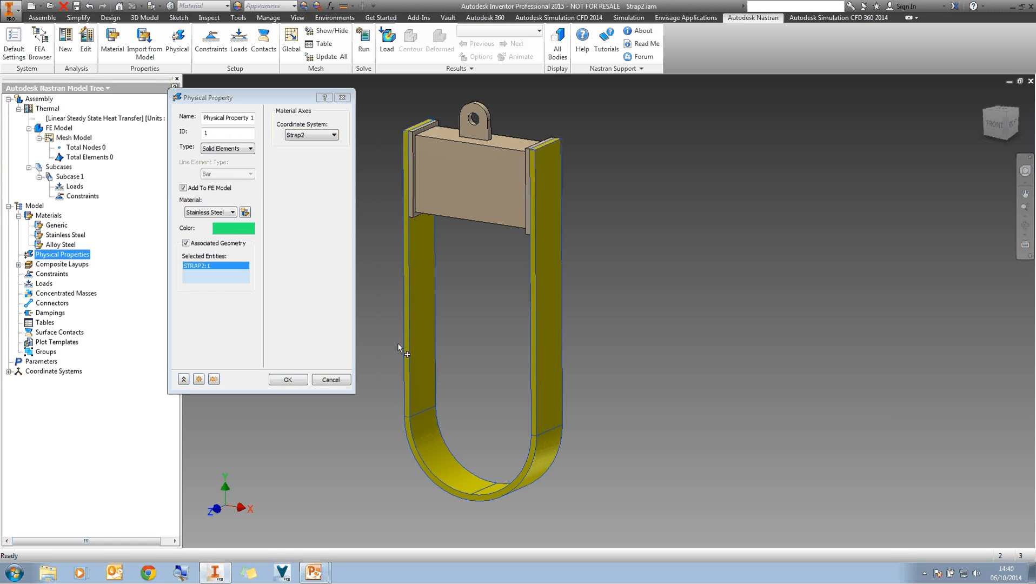
mouse_move(288, 397)
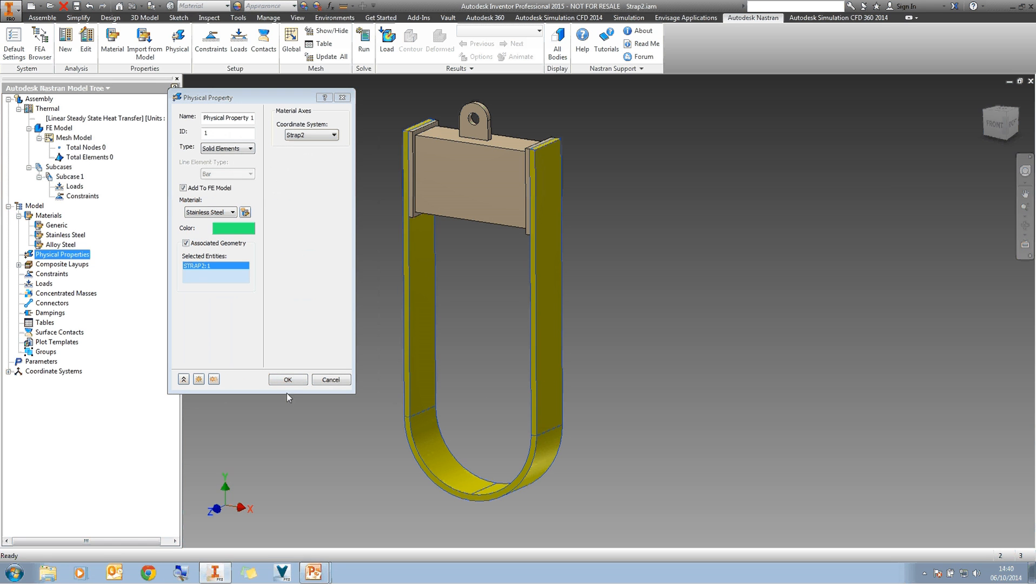
right_click(61, 274)
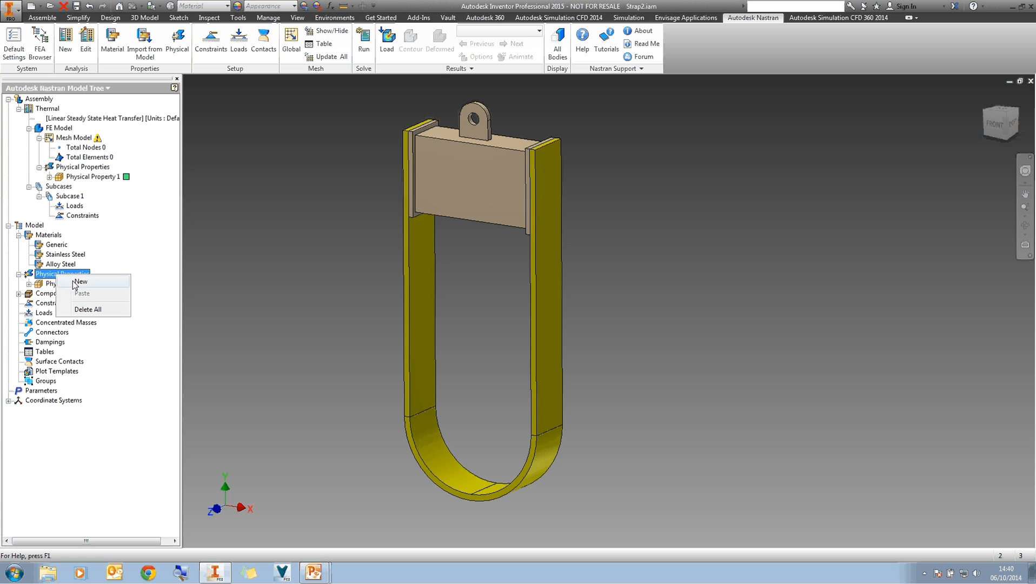
- Create Physical Property 2 with Alloy Steel on Beam2:1, then begin Surface Contact 1
click(80, 282)
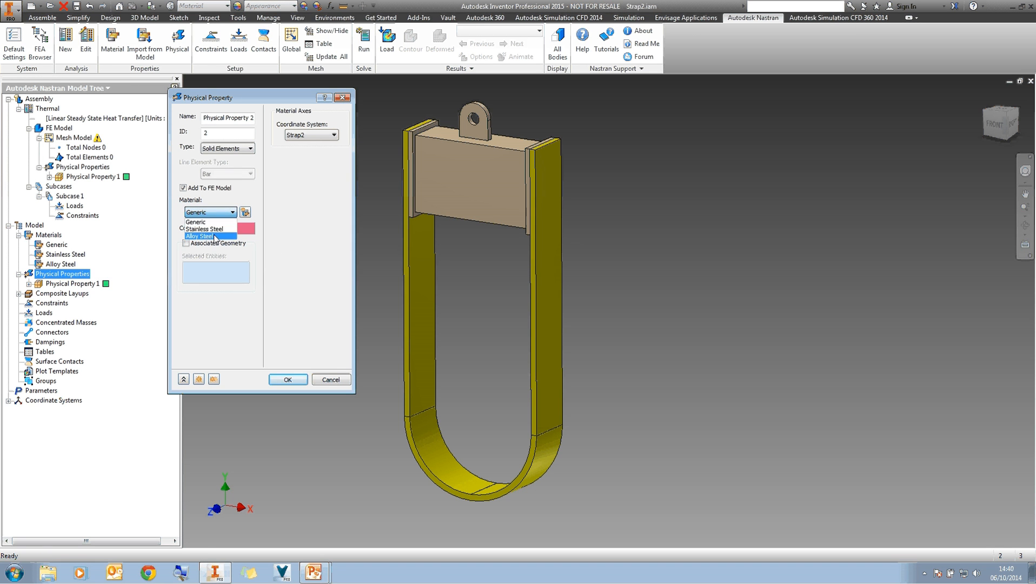
click(200, 236)
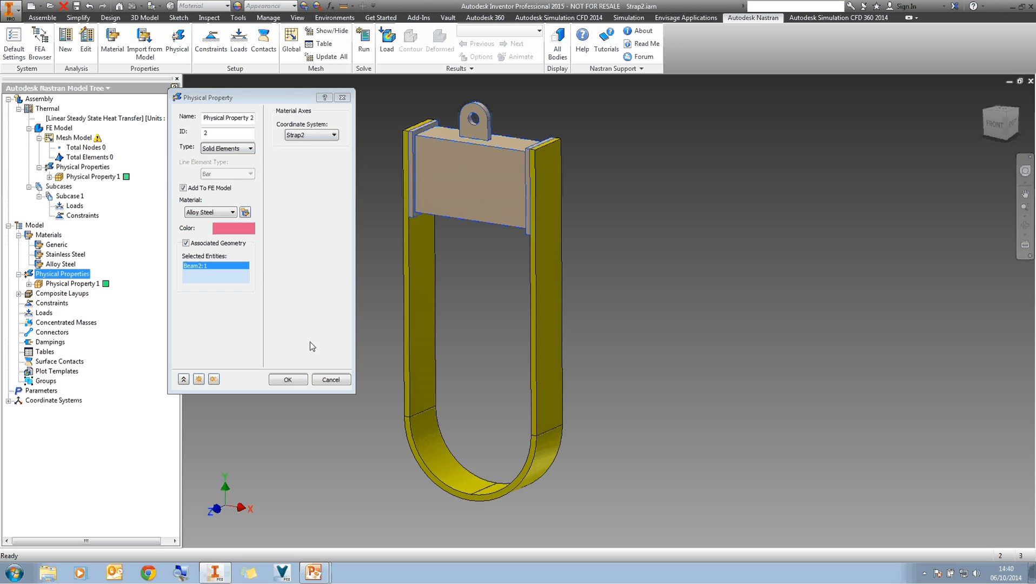
click(288, 380)
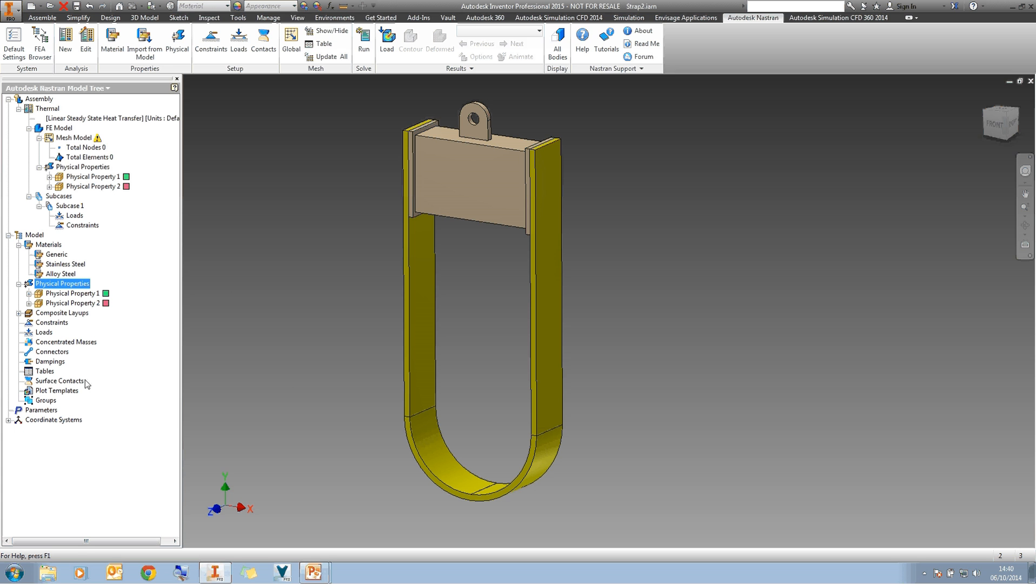
double_click(60, 381)
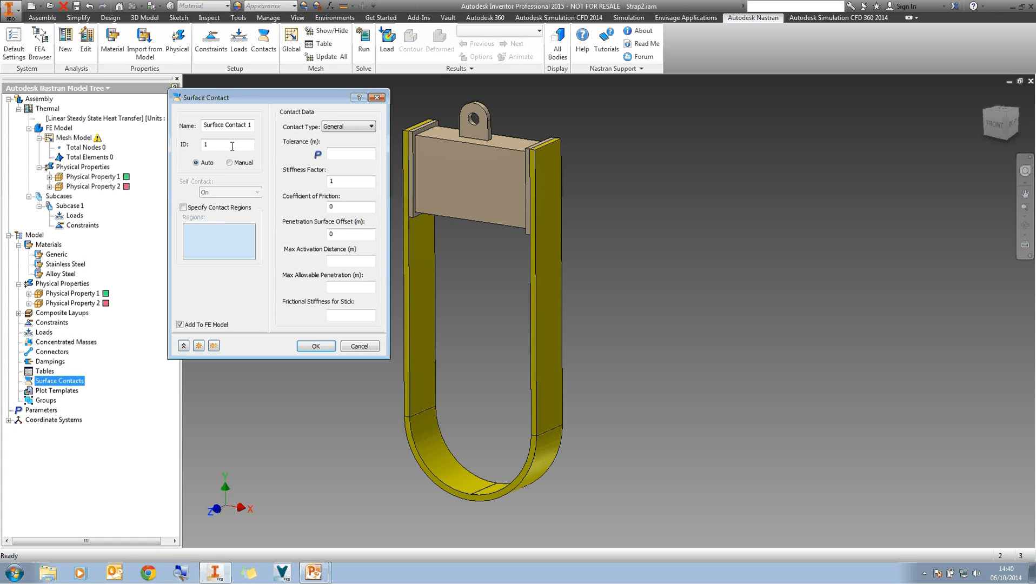
- Make Surface Contact 1 welded between the strap's left inner face and the beam's left end
click(324, 126)
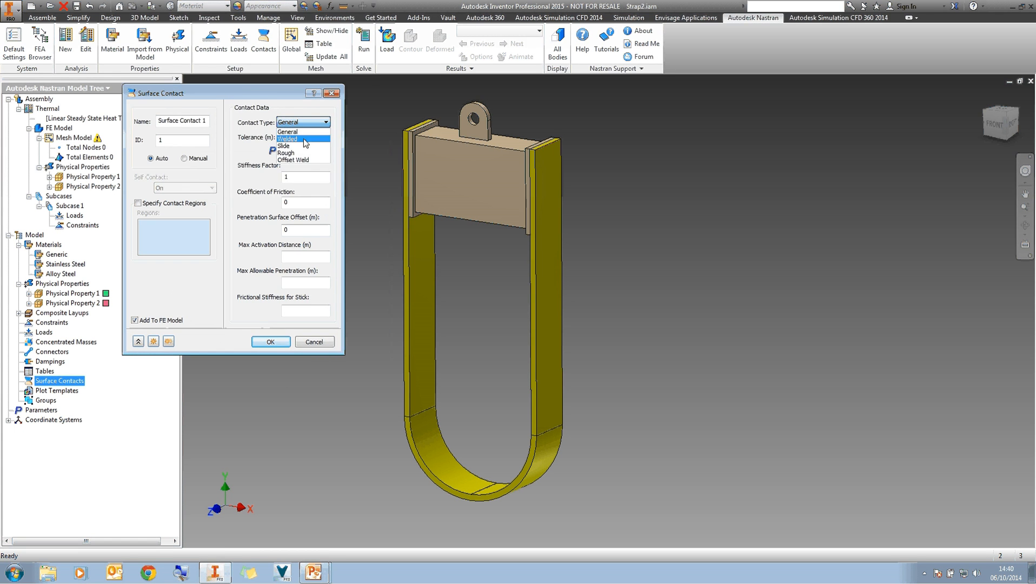
click(288, 139)
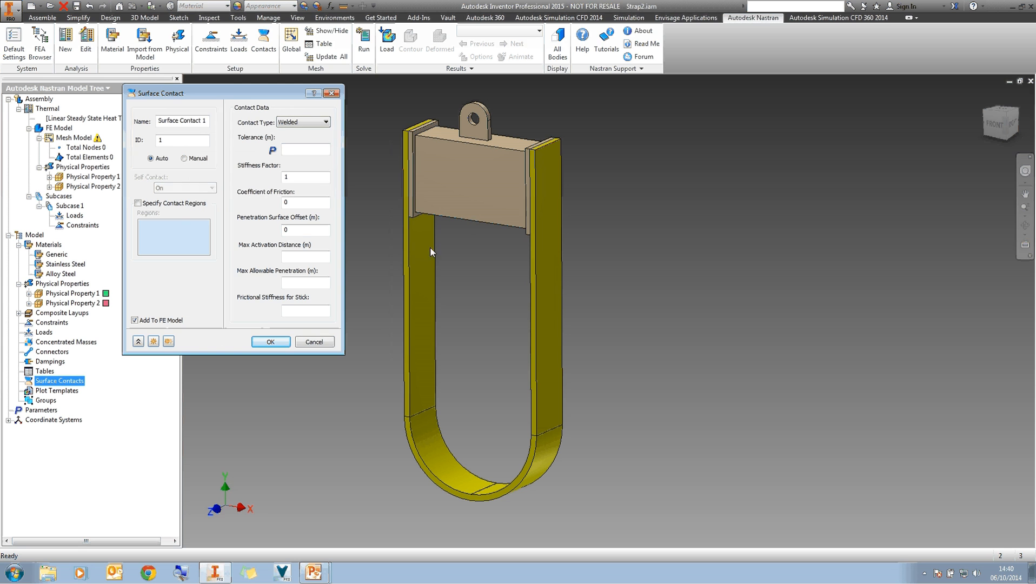
click(136, 203)
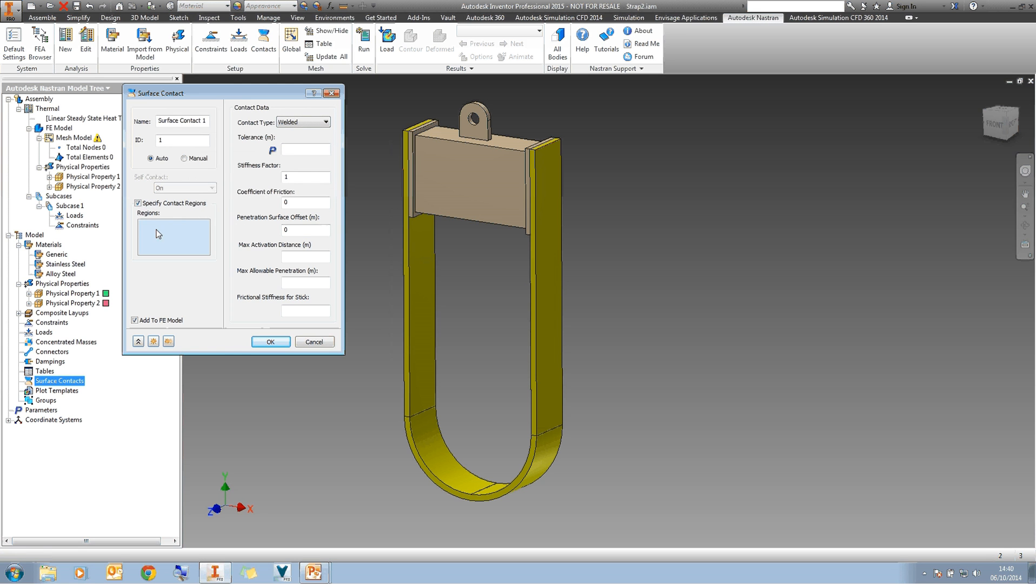
click(423, 183)
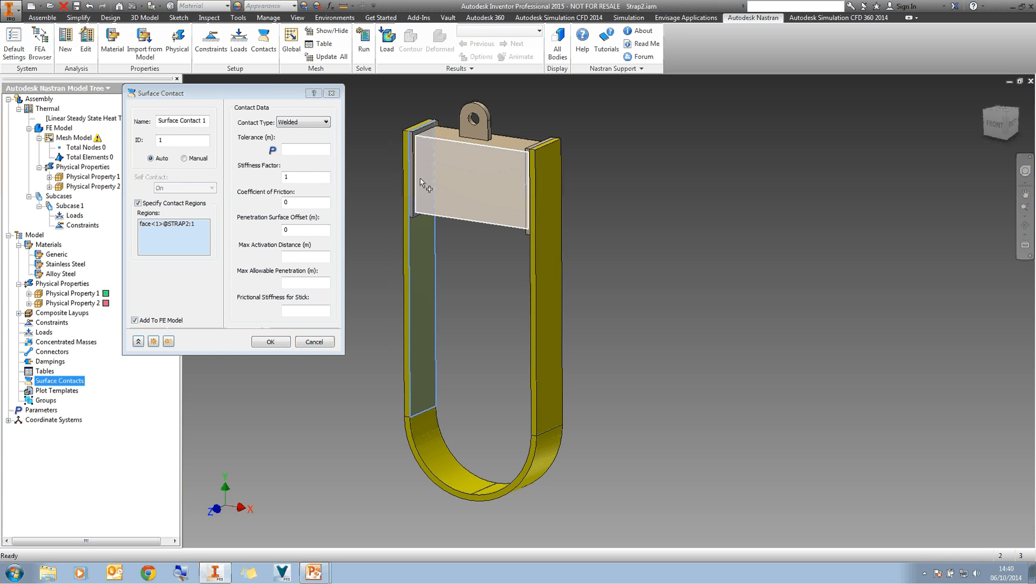
mouse_move(422, 184)
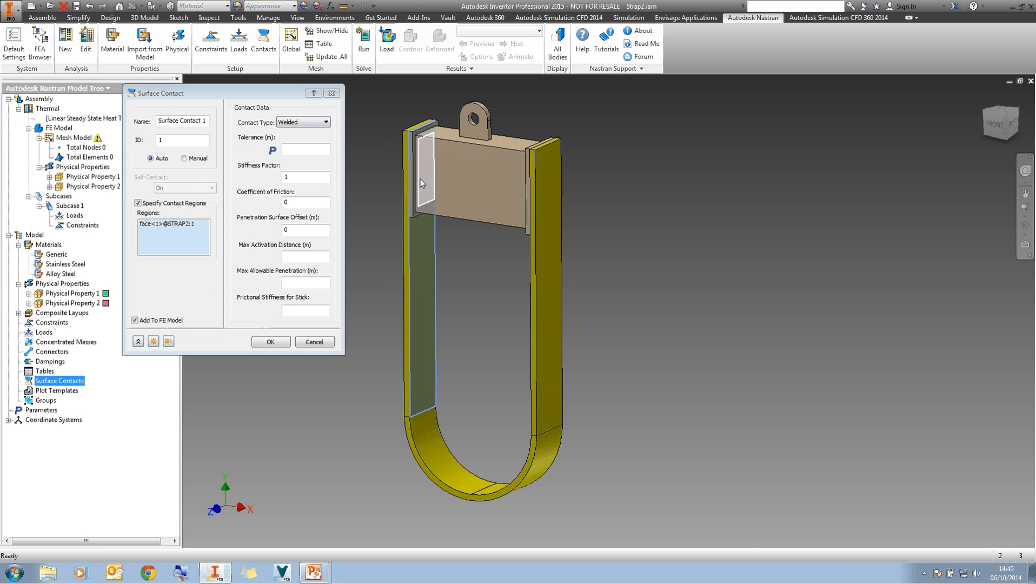
click(169, 340)
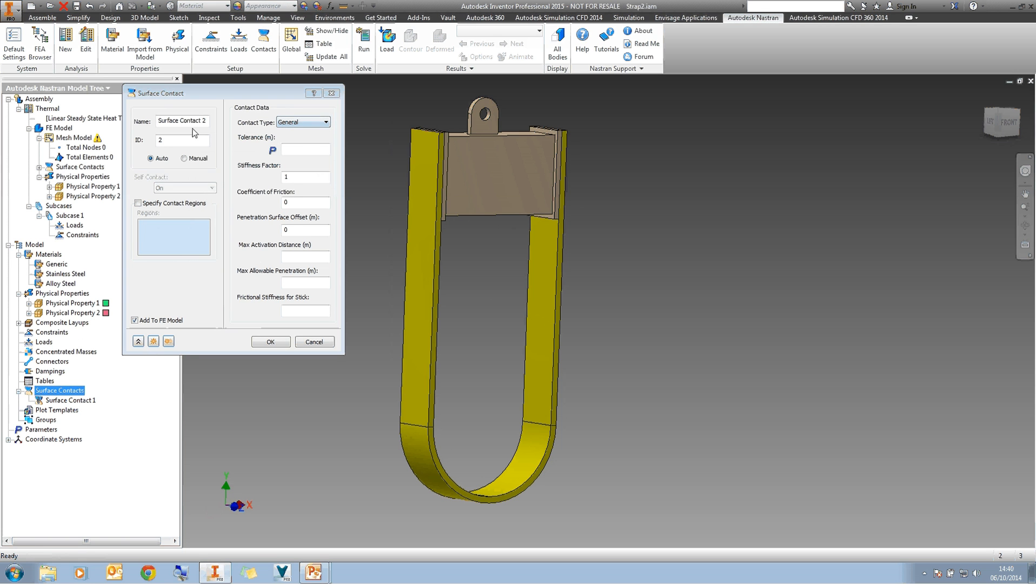
- Make Surface Contact 2 welded between the strap's right inner face and the beam's right end
click(326, 122)
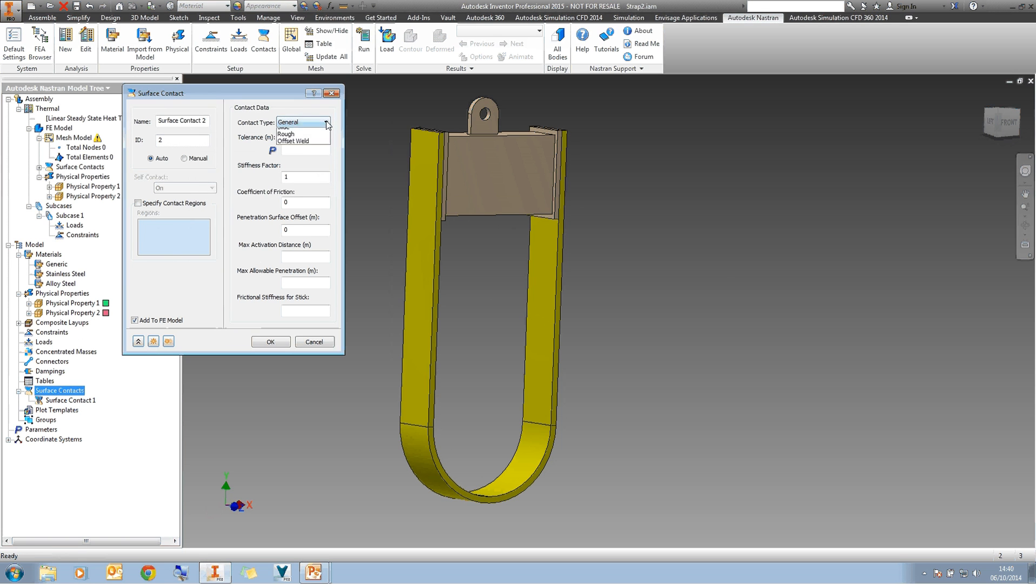
click(295, 123)
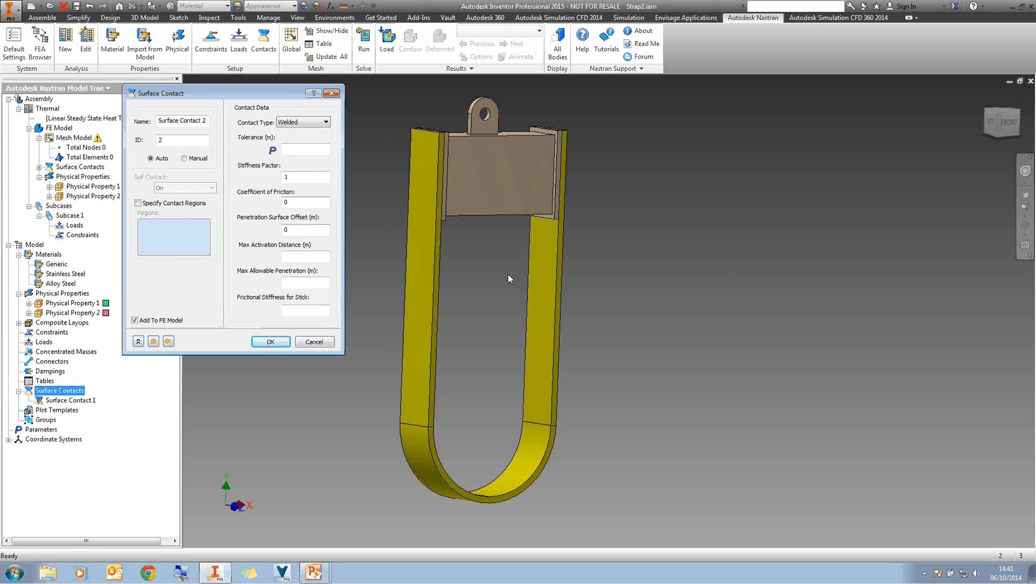
click(137, 203)
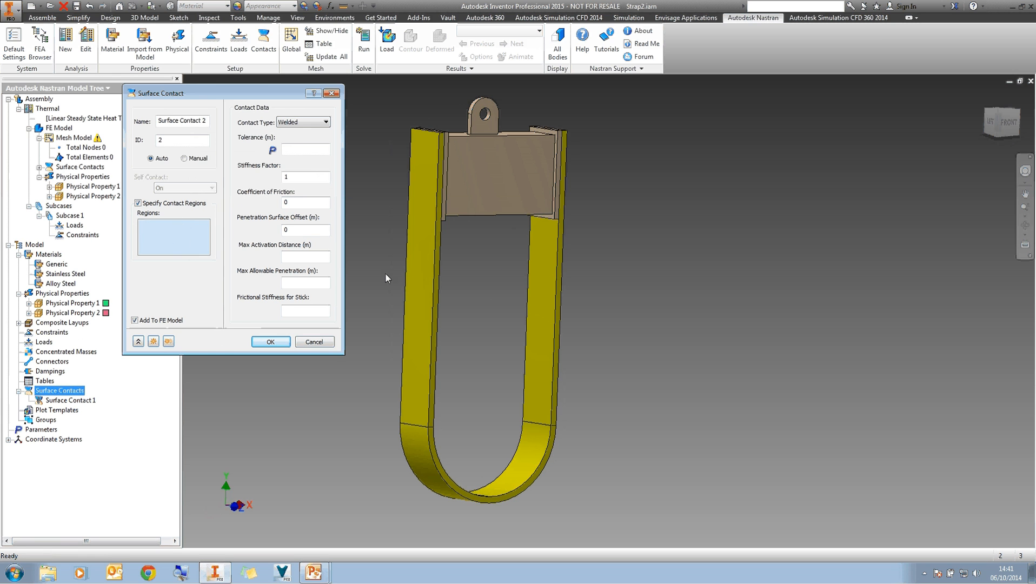
click(502, 184)
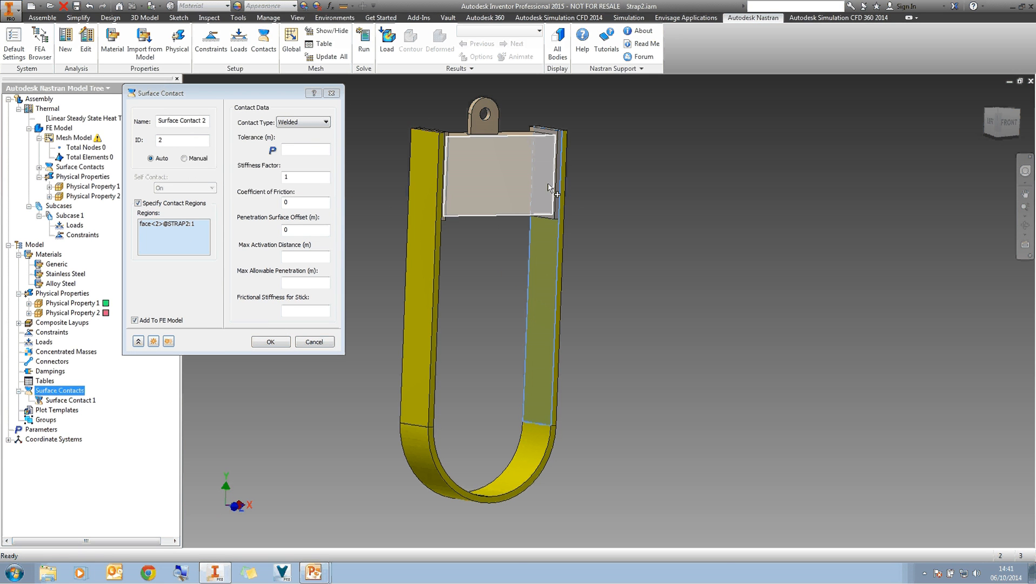
click(492, 185)
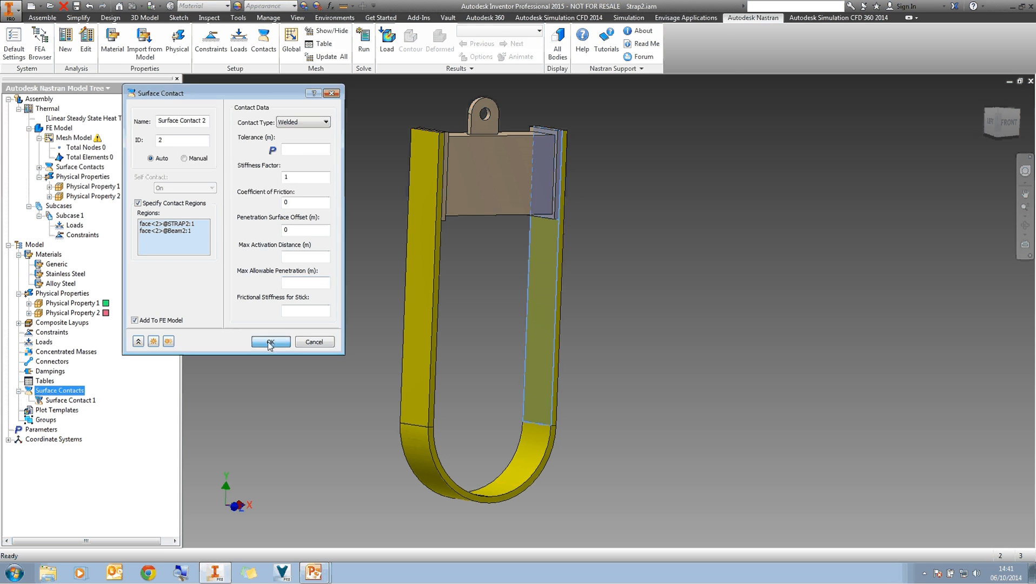
click(269, 341)
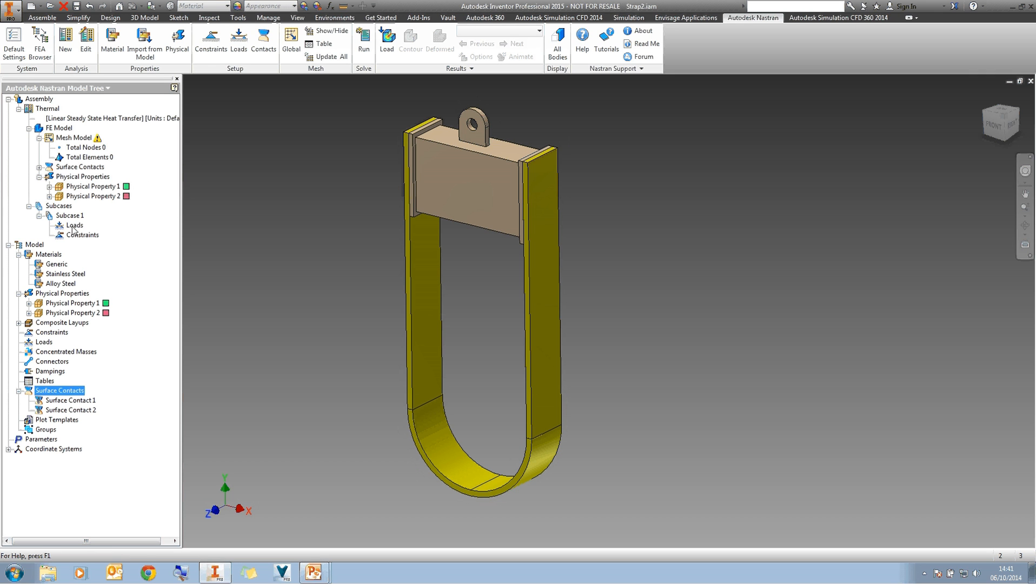
- Add Load 1, a 1061.5 K temperature load on the two bottom strap faces, under Subcase 1
double_click(75, 225)
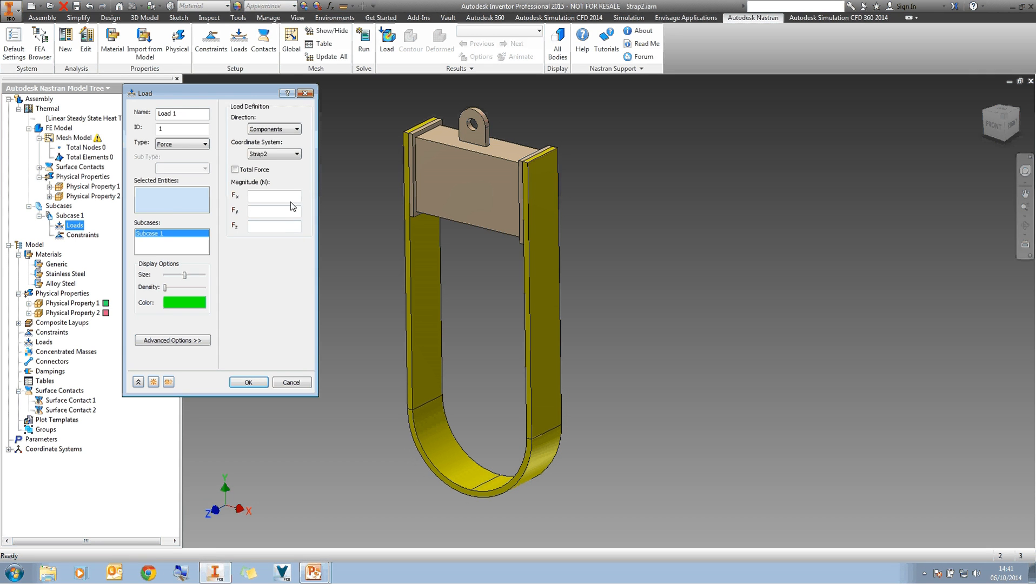
click(224, 144)
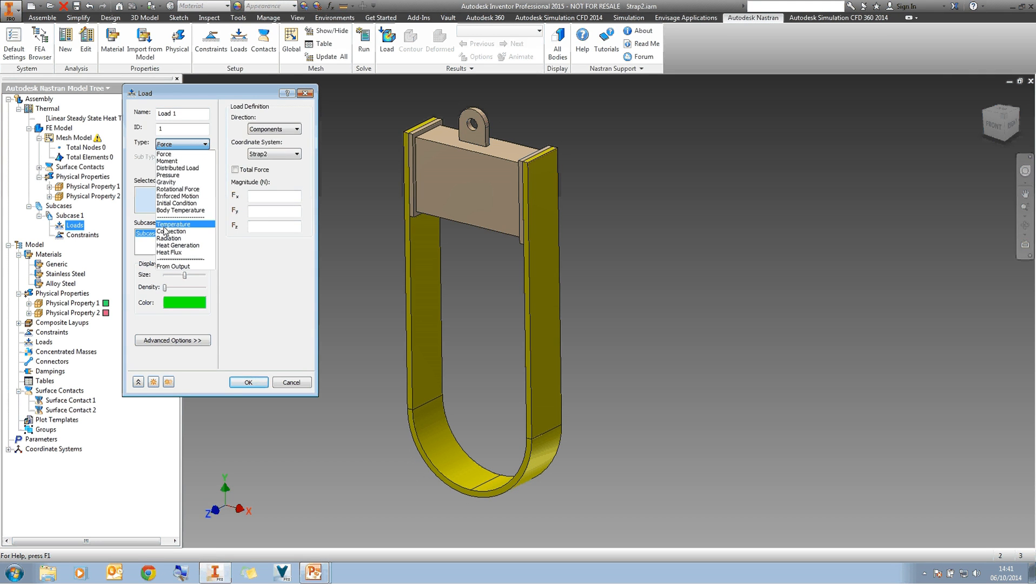
click(172, 222)
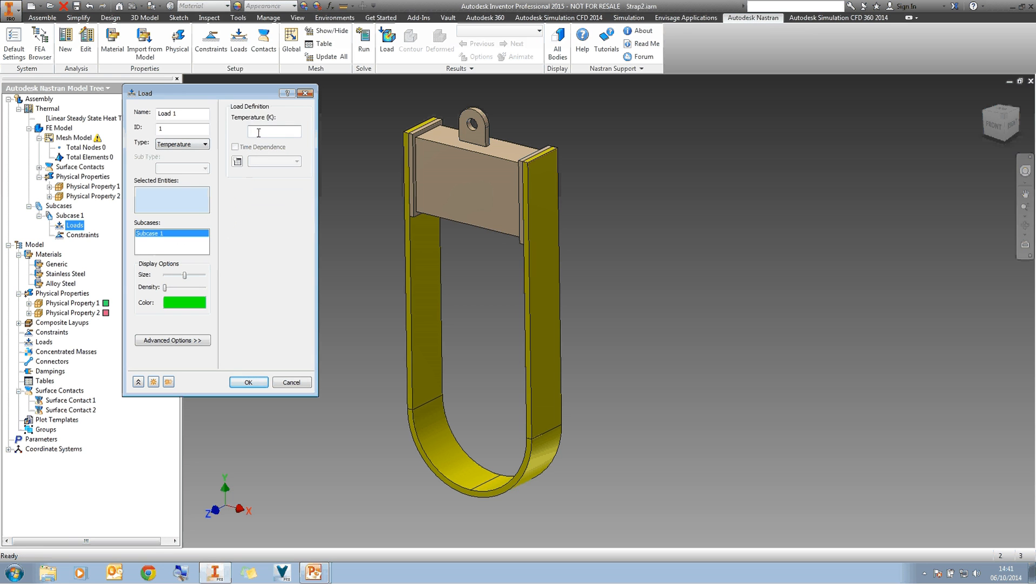
text(10)
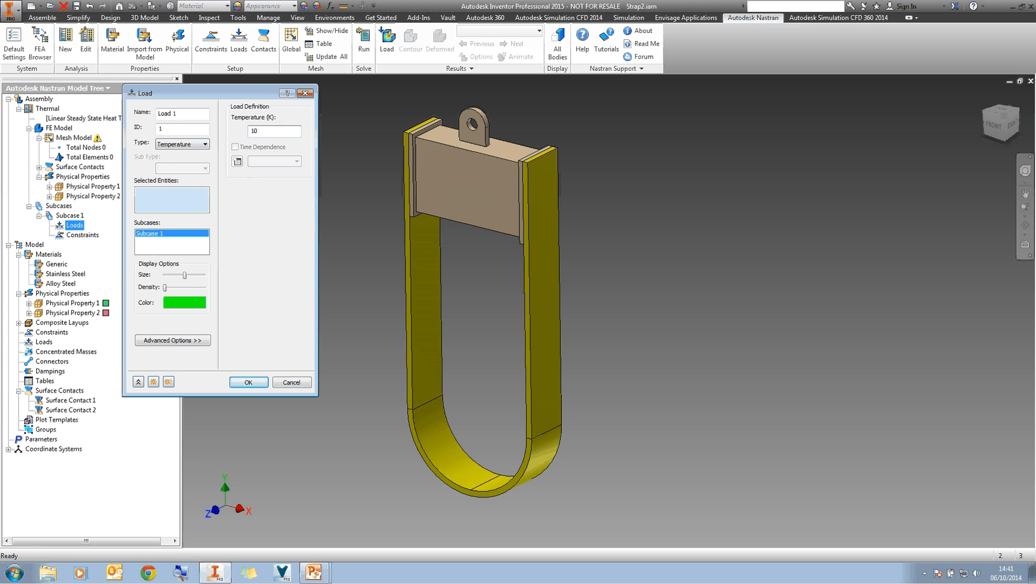
text(1061.5)
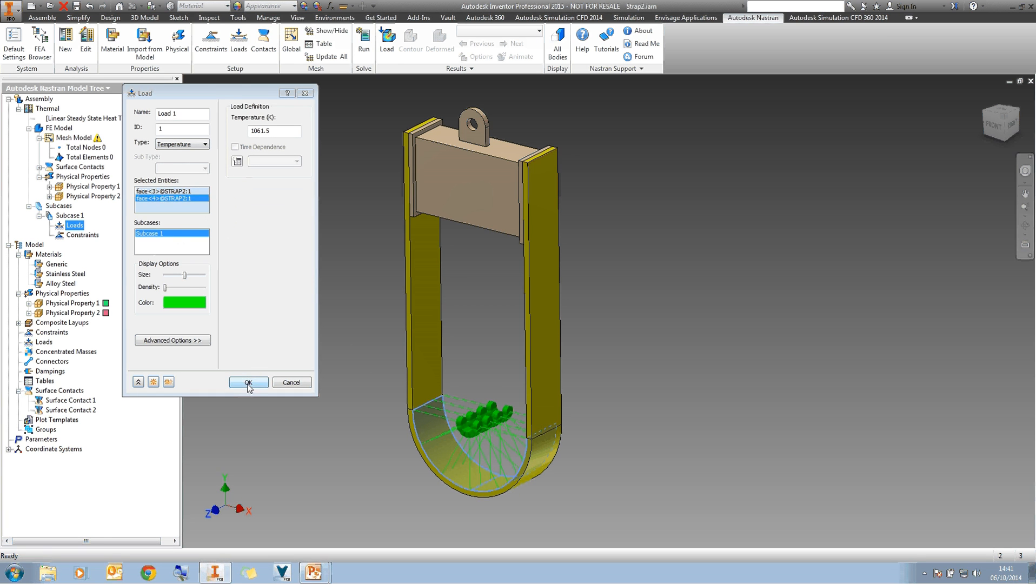
click(247, 384)
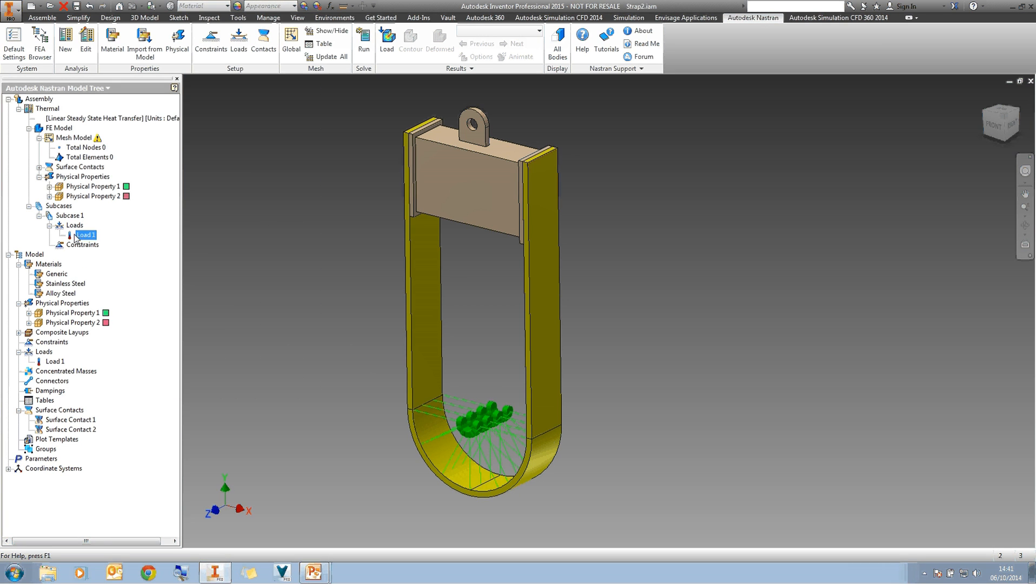
mouse_move(117, 254)
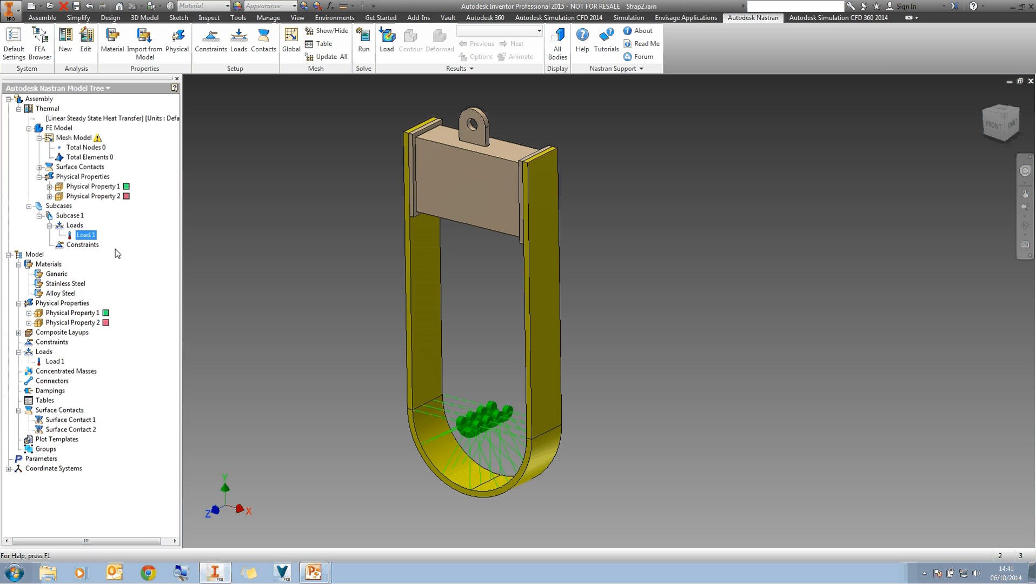
click(69, 215)
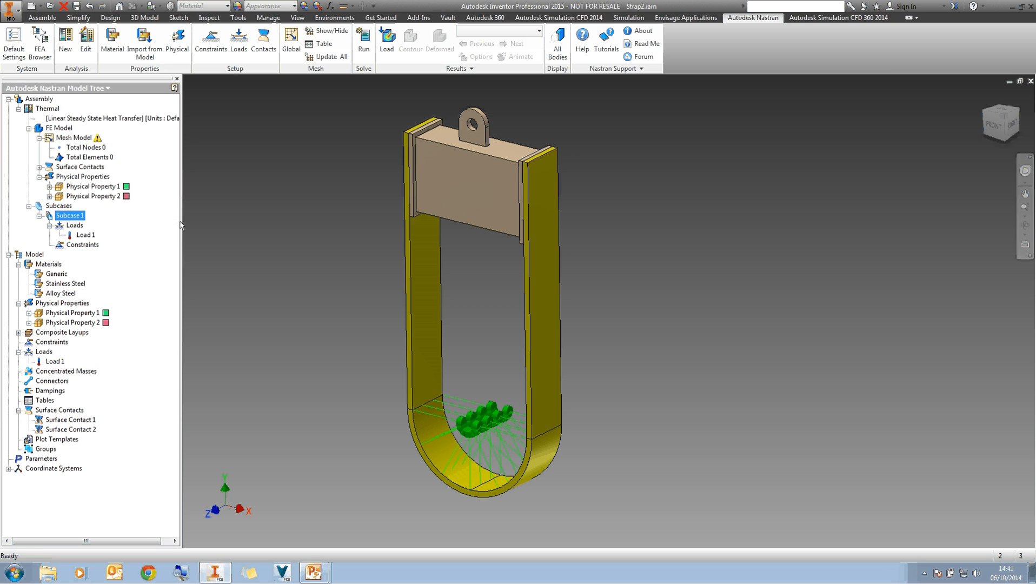
- Hide all load symbols from the model via the Loads context menu
right_click(75, 224)
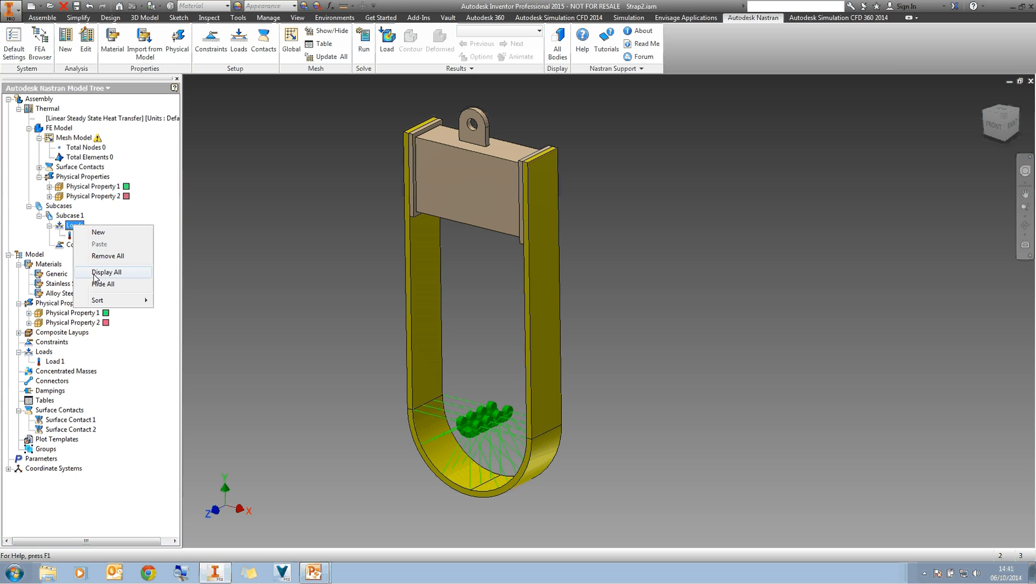
click(104, 284)
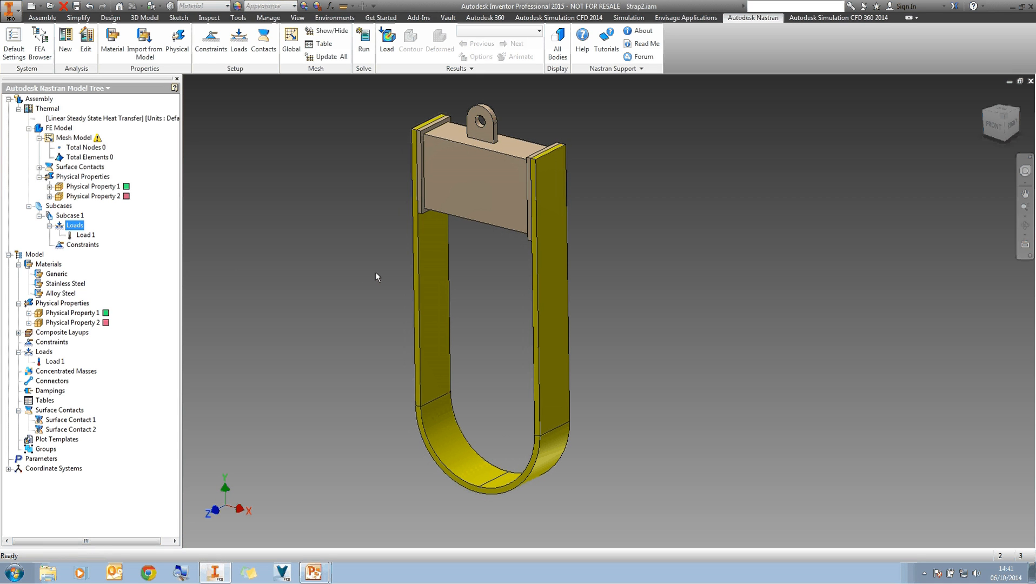
mouse_move(360, 228)
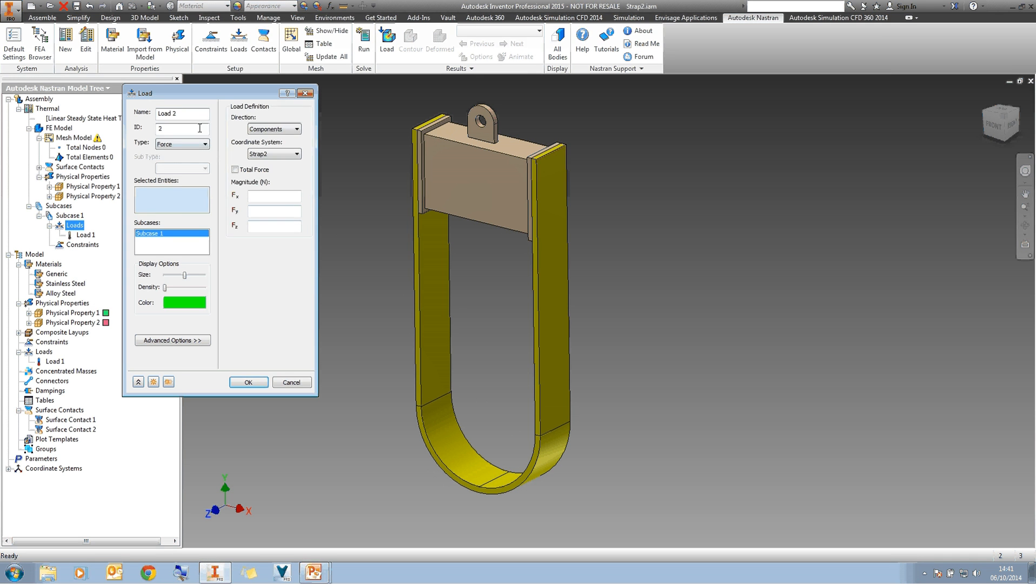
- Set Load 2 to Convection with ambient temperature 293.15 K and coefficient 3.21
click(204, 143)
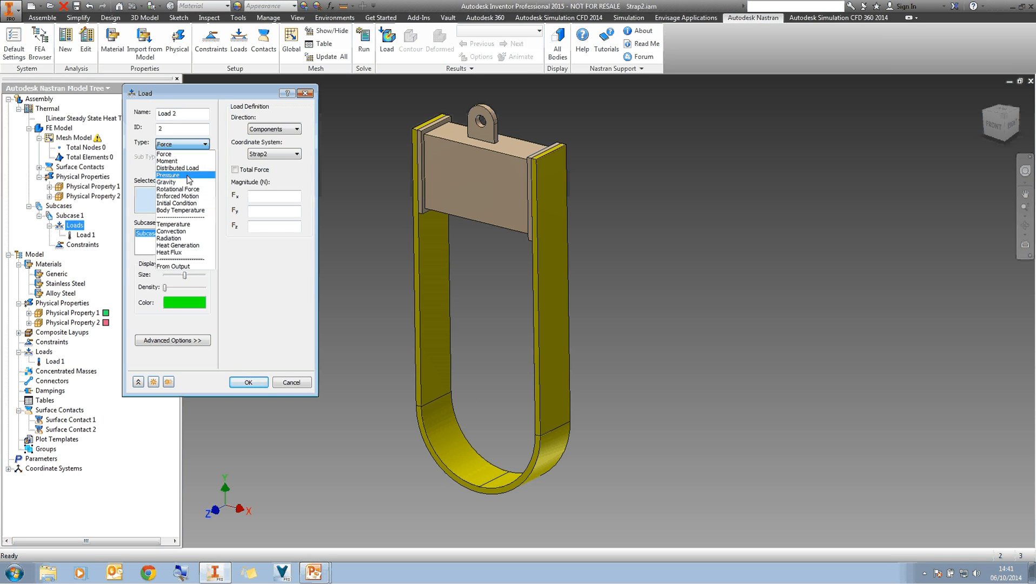
click(171, 232)
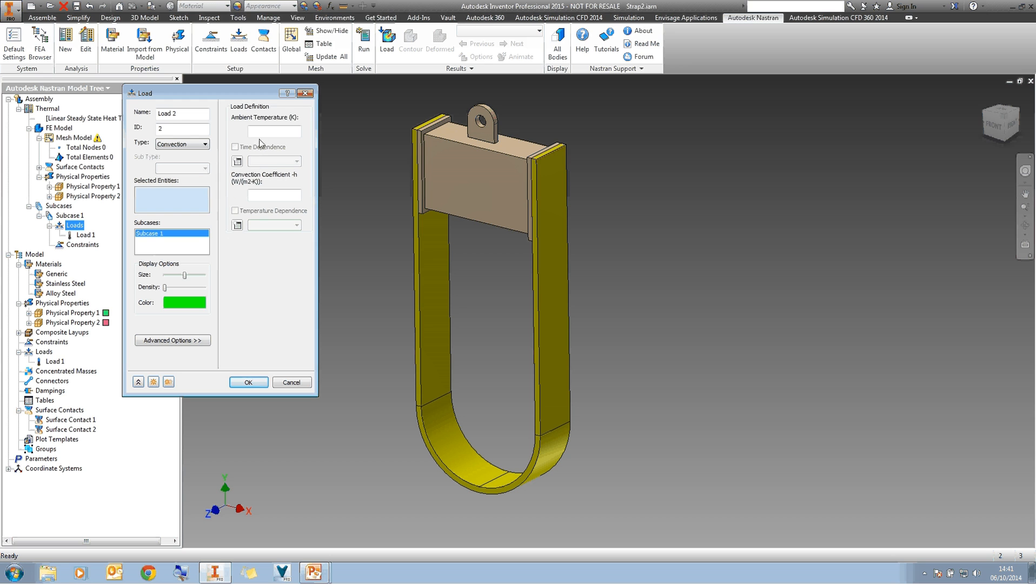
click(274, 132)
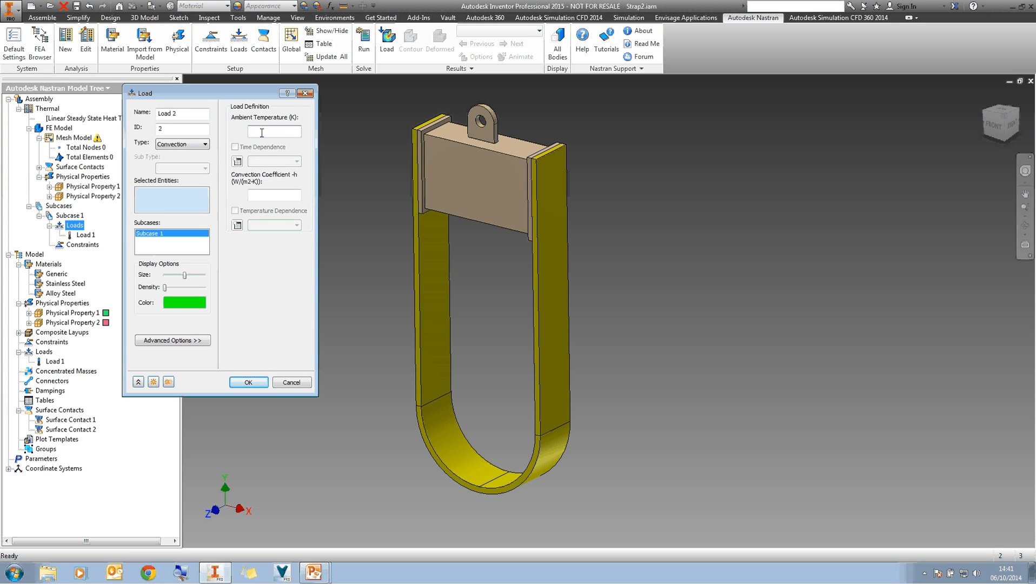
text(293.1)
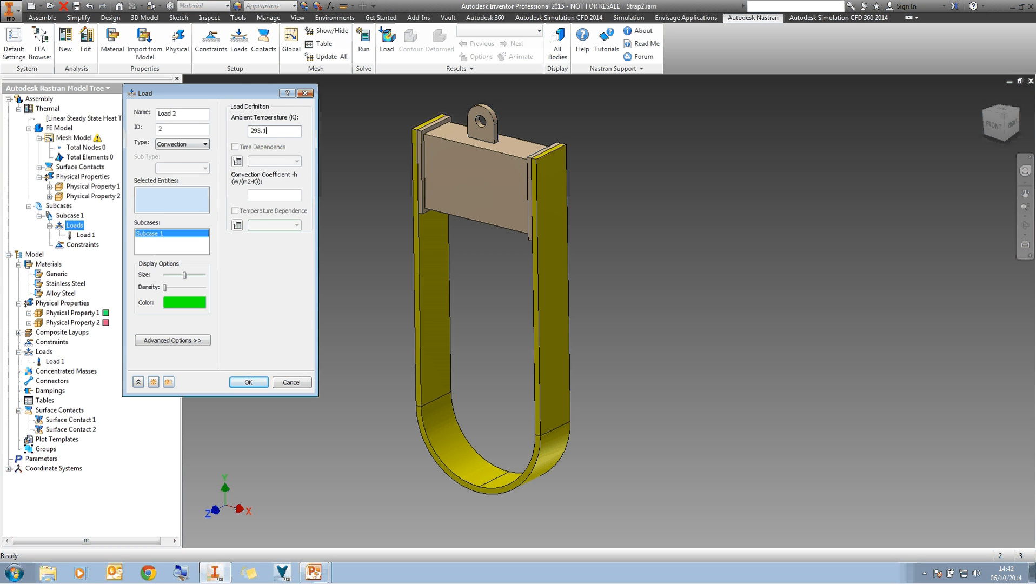
text(5)
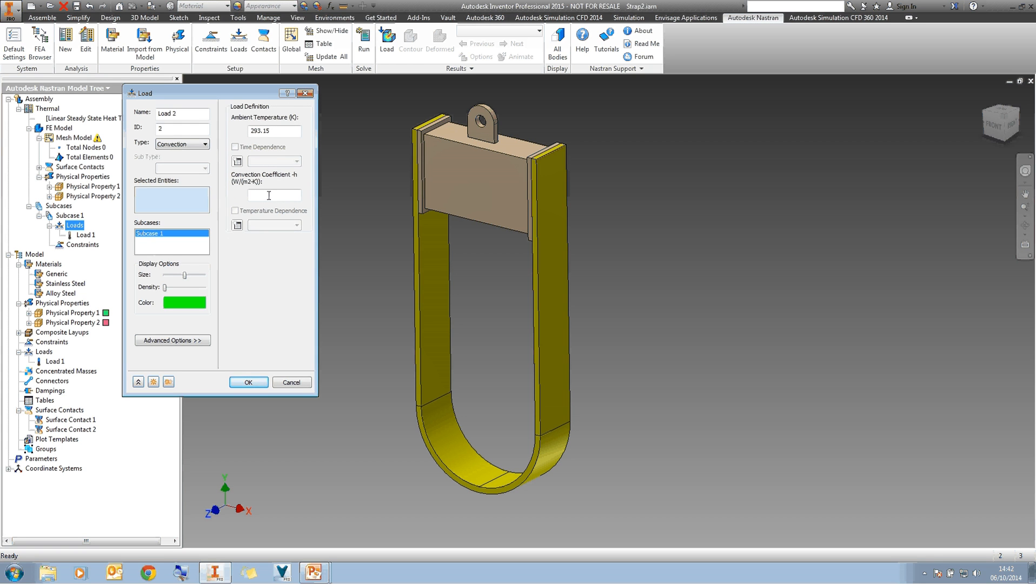
text(3.1)
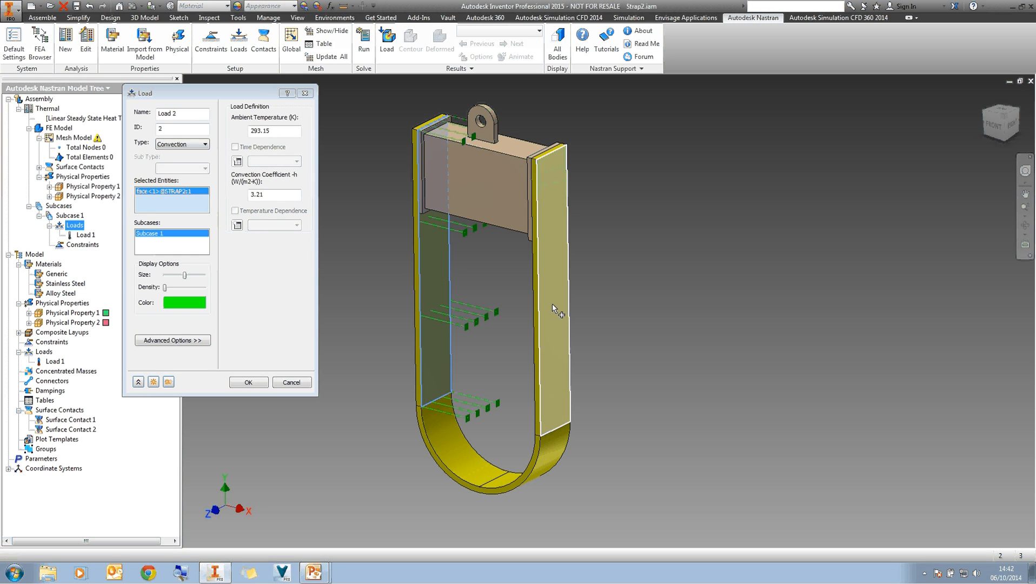
- Apply the convection load to the strap and beam faces and confirm it
click(492, 195)
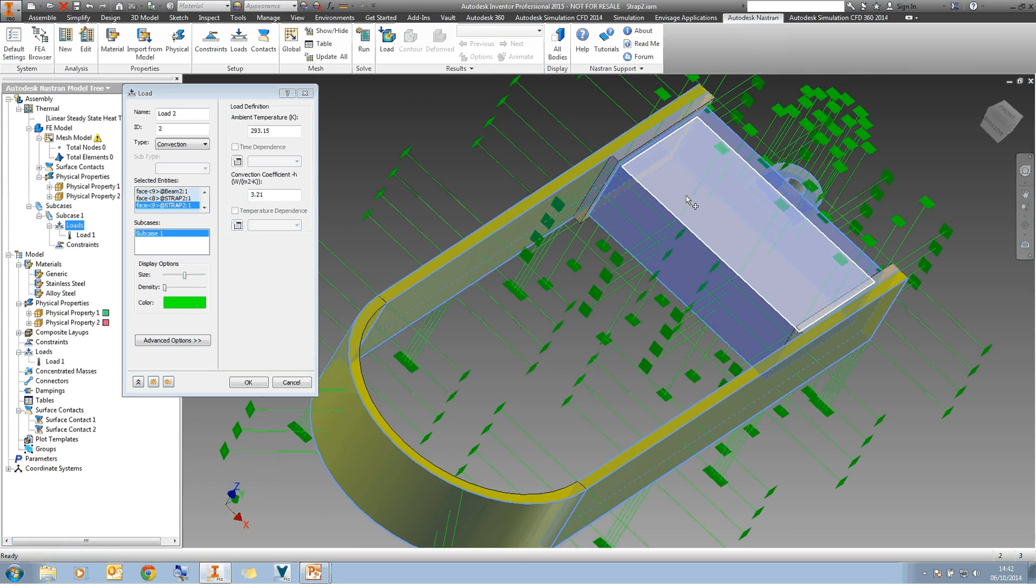
click(846, 308)
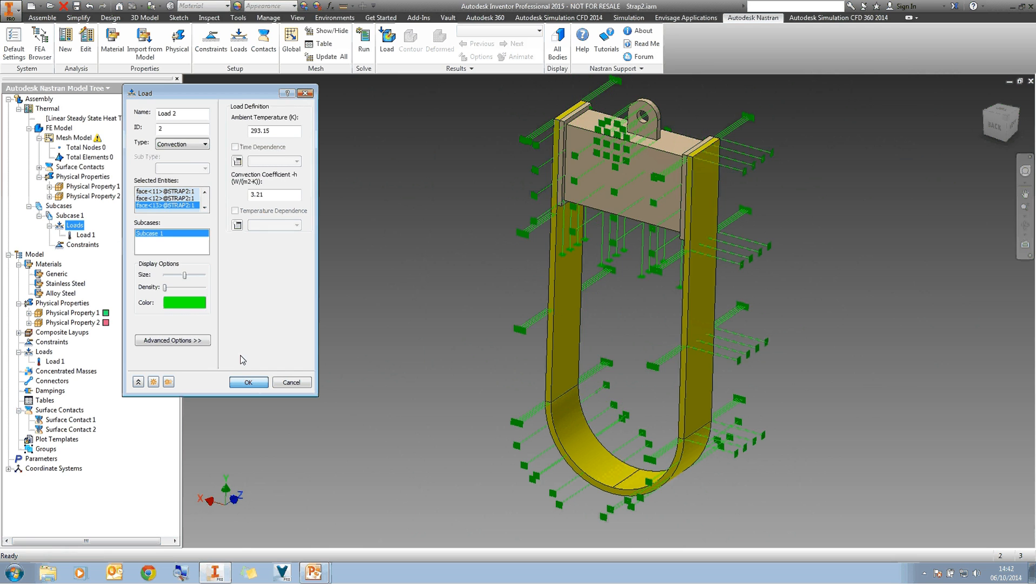
click(248, 382)
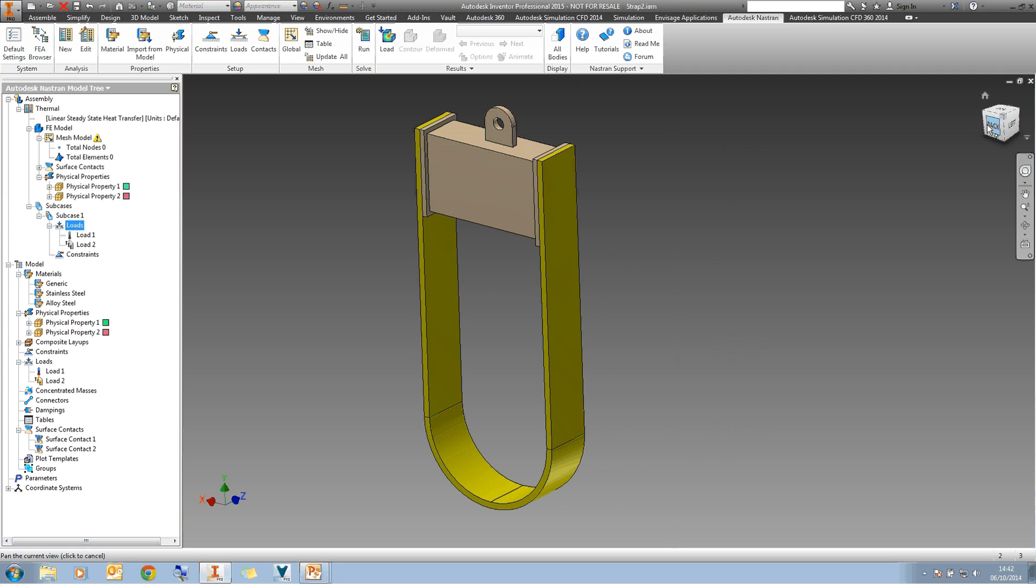
mouse_move(969, 125)
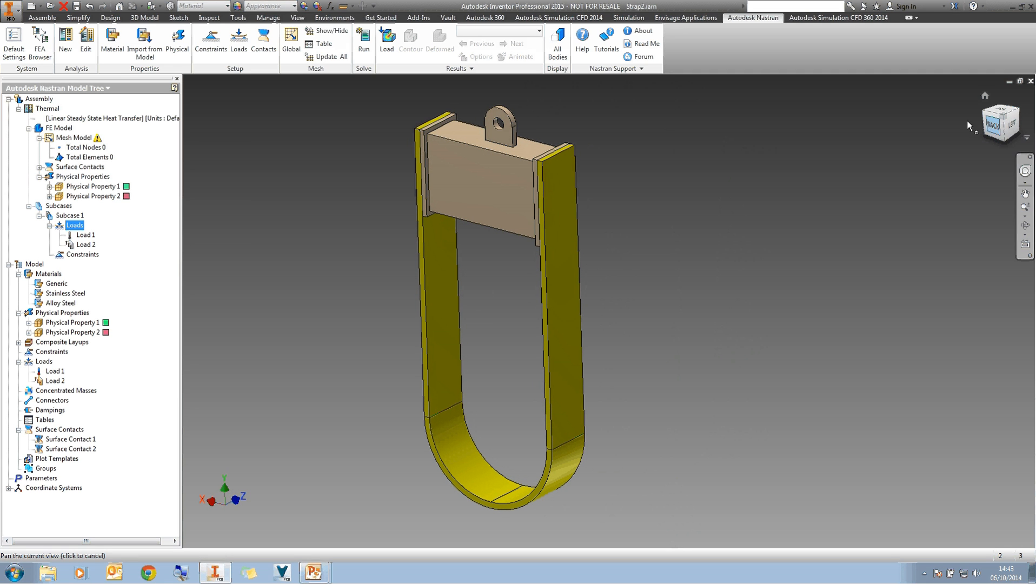
- Mesh the hanger at 0.01 m element size with Continuous Meshing off (31343 nodes, 15497 elements)
right_click(72, 137)
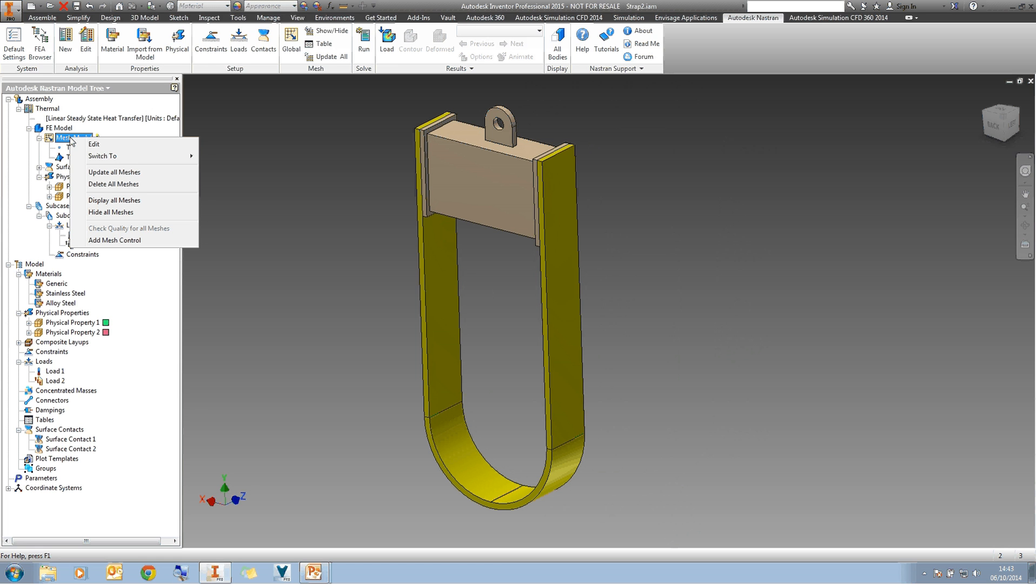
click(93, 144)
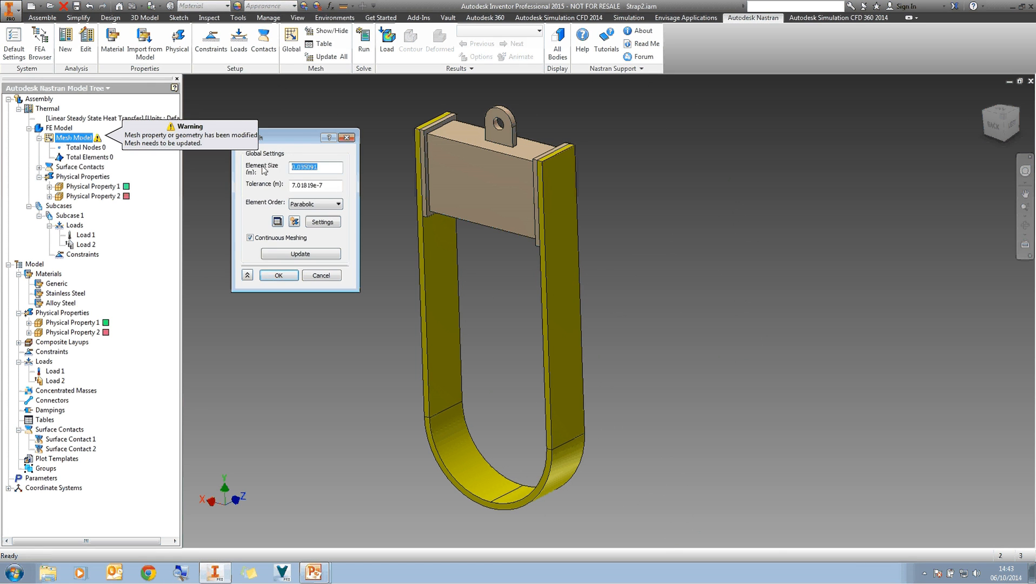
text(.01)
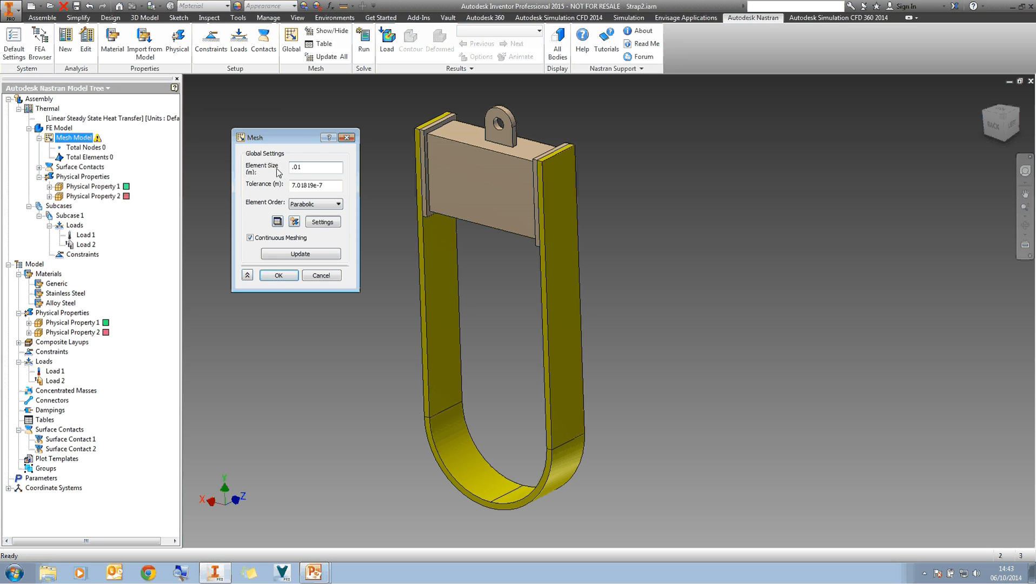
click(249, 237)
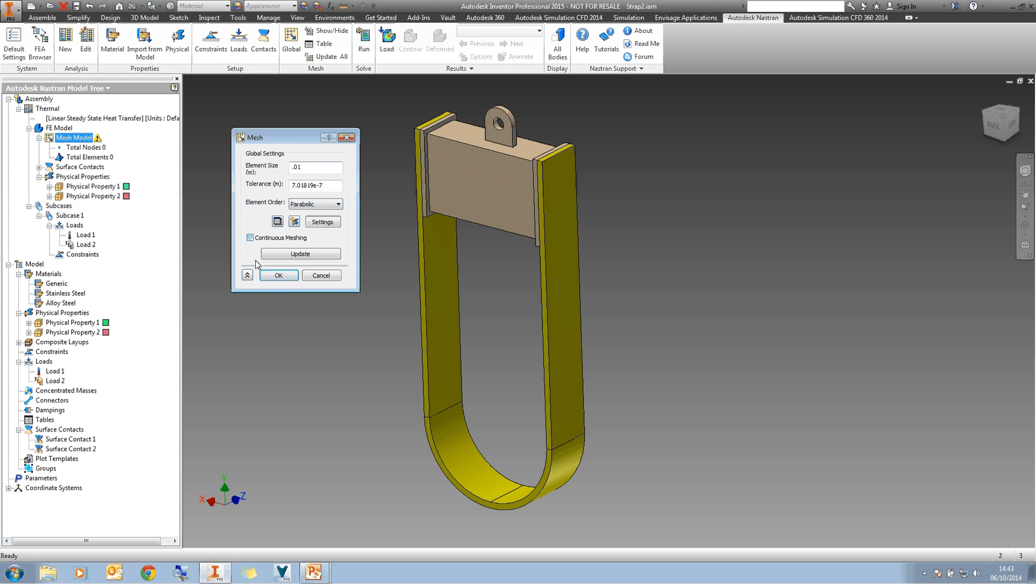
click(278, 276)
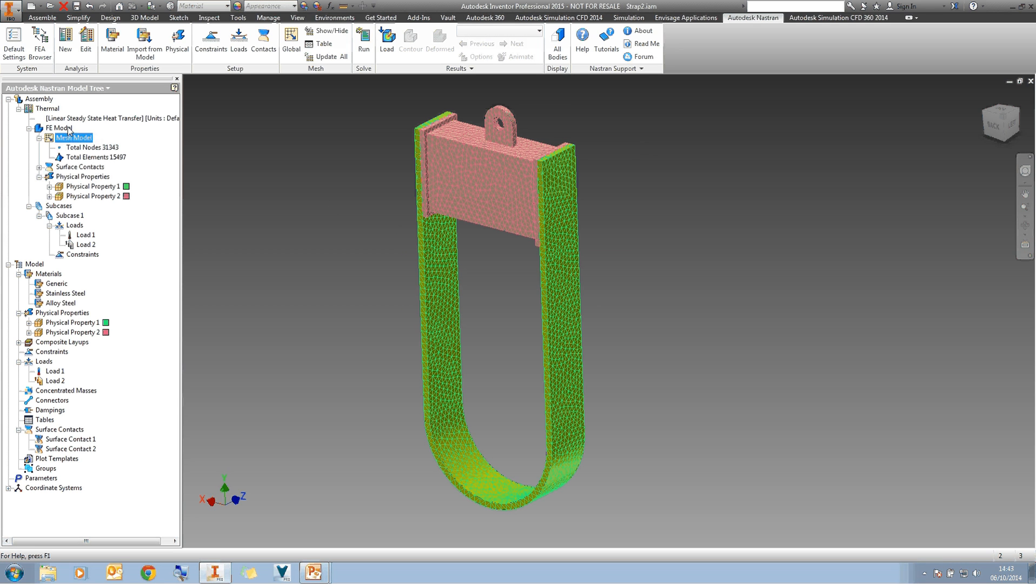
- Solve the Thermal analysis in Nastran and wait for the solution-complete message
right_click(57, 108)
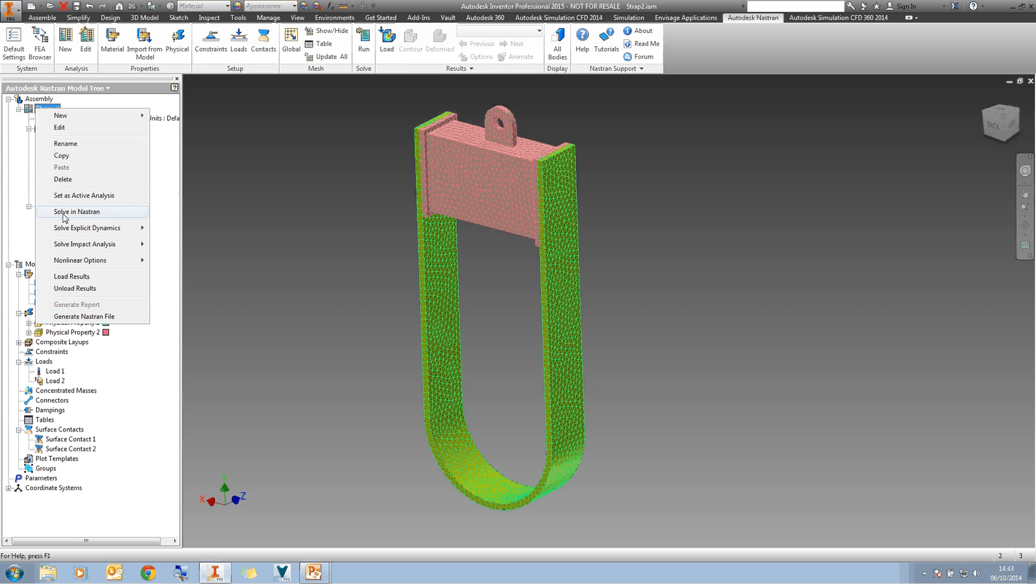
click(77, 211)
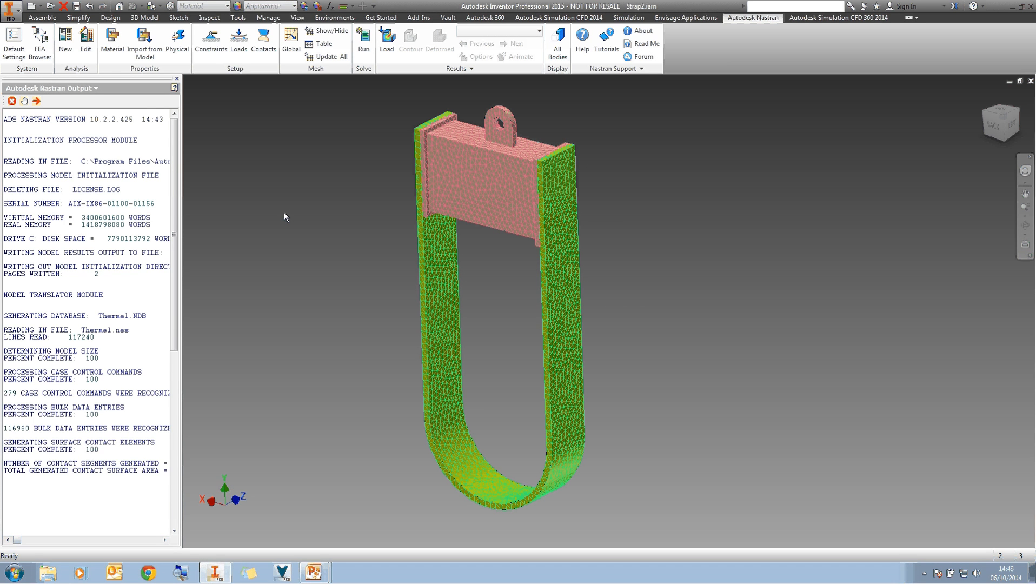
scroll(down, 3)
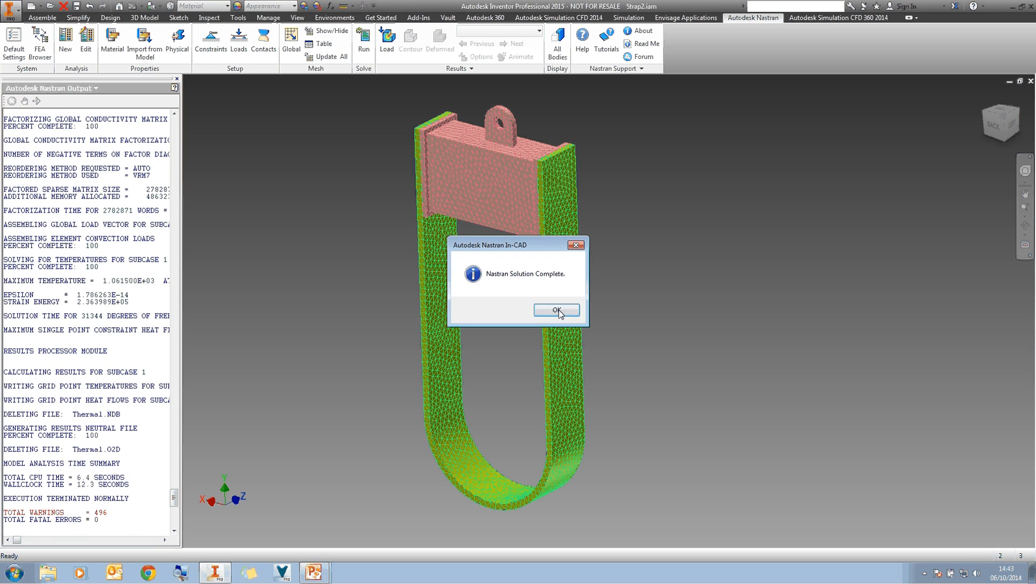
click(555, 311)
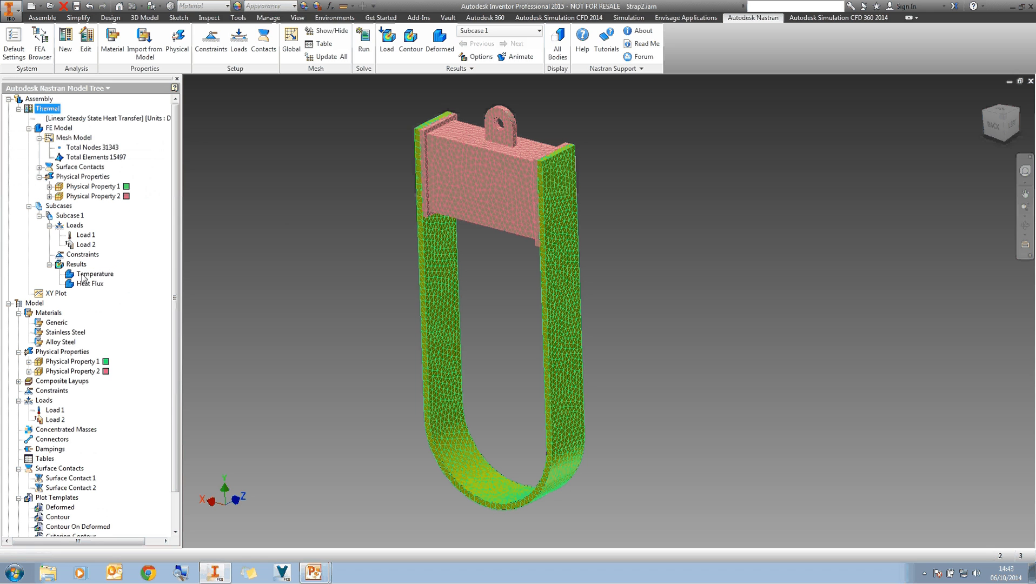
- Display the Temperature result as a contour on the hanger (308.7 to 1082.0)
click(94, 274)
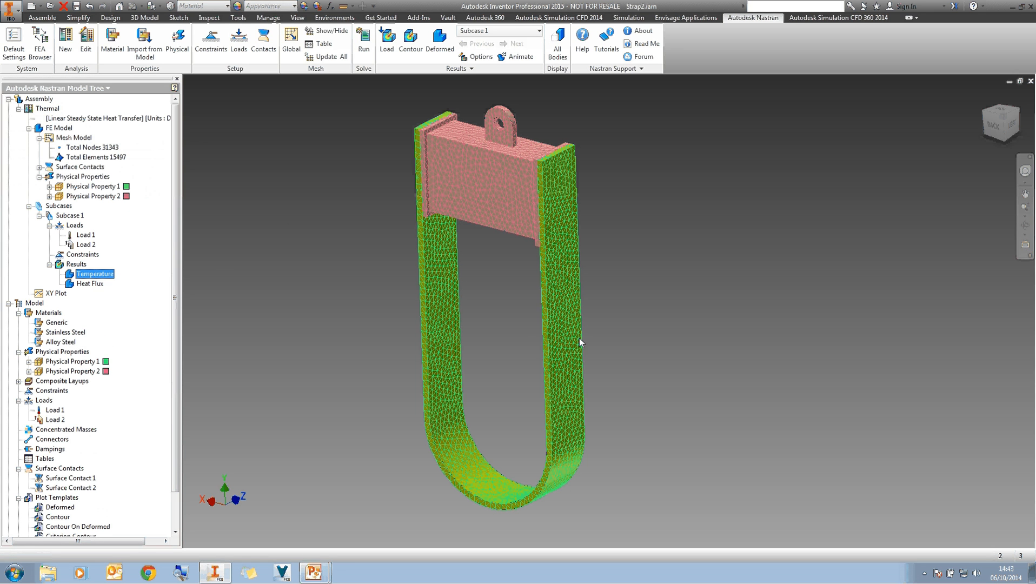
click(410, 40)
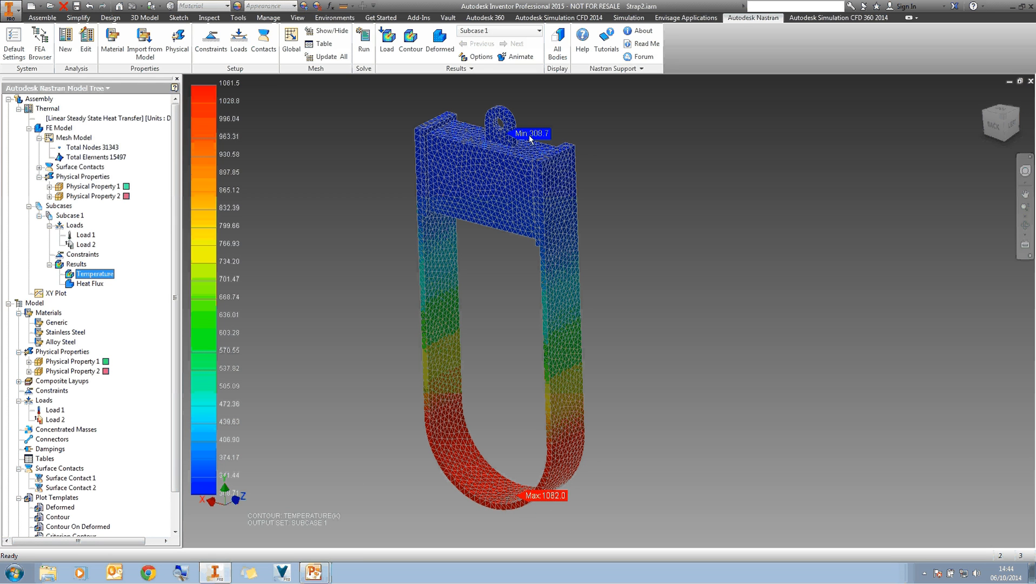
mouse_move(562, 126)
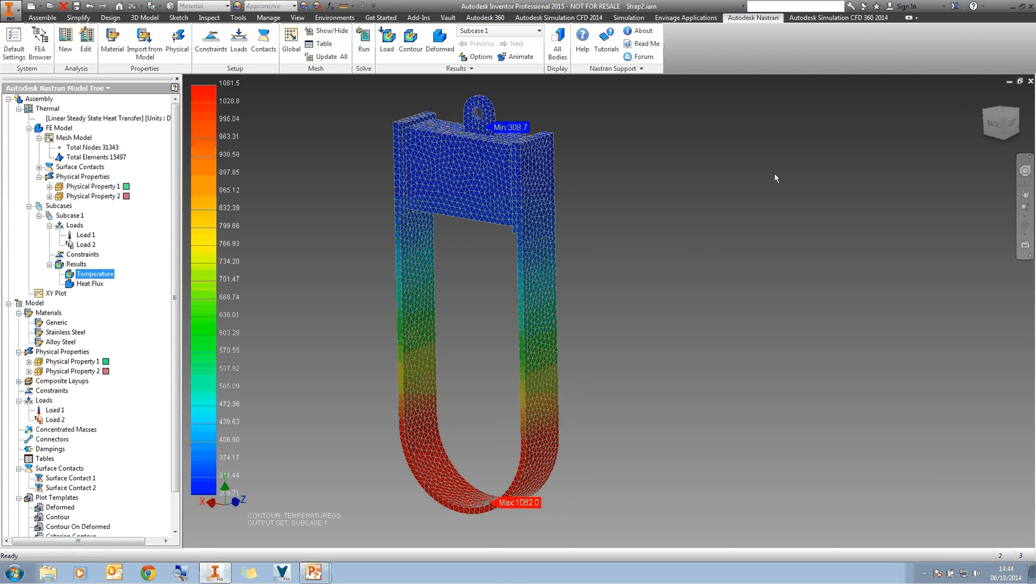
mouse_move(299, 236)
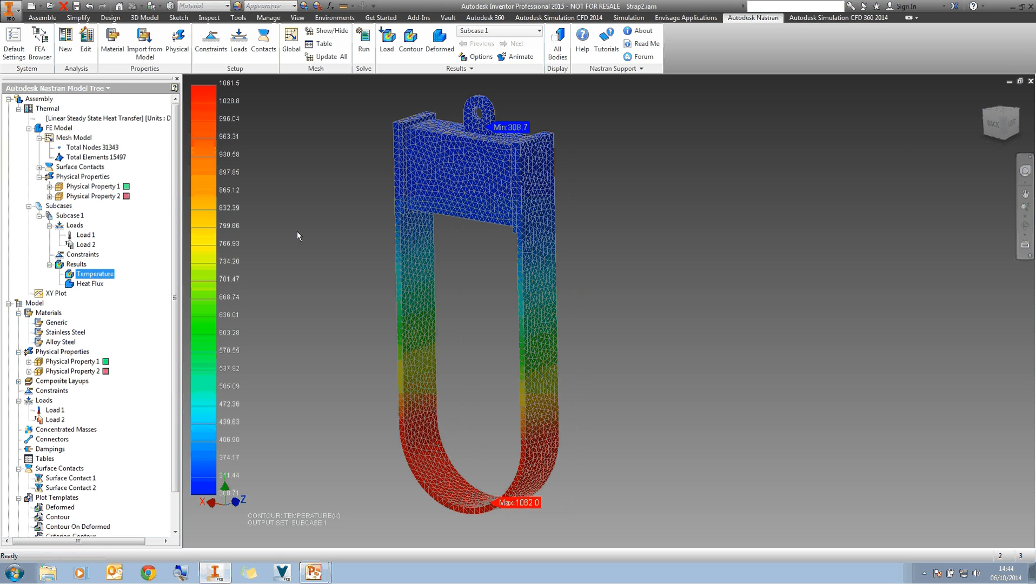
- Copy the Thermal analysis and rename the copy and its title to Stress
right_click(46, 108)
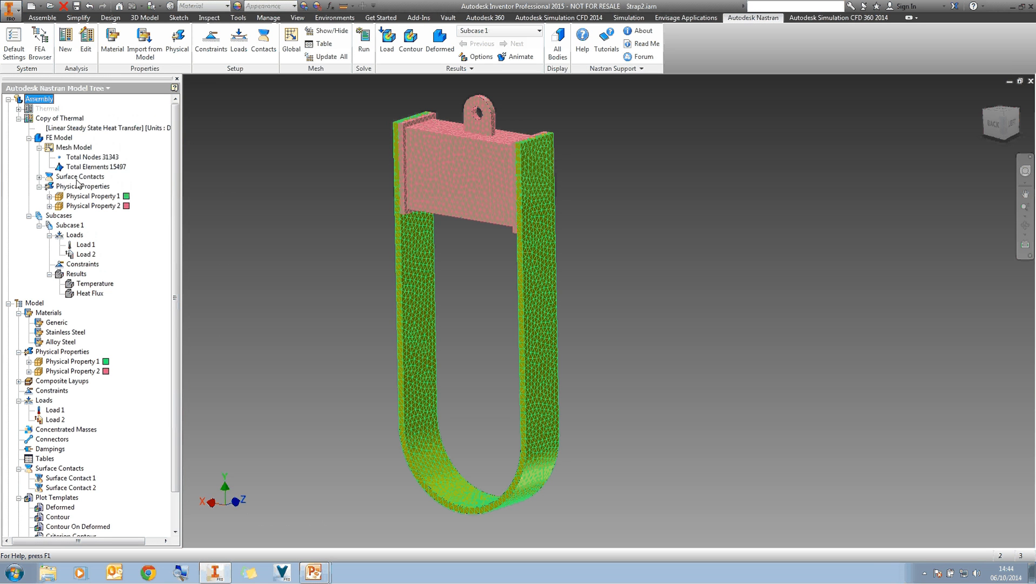
double_click(59, 118)
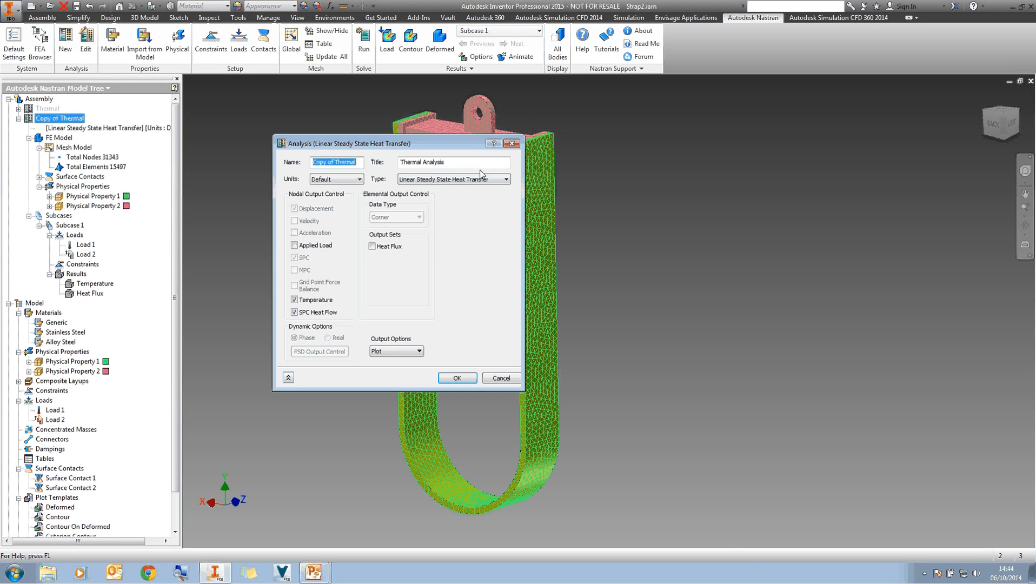
text(Stress)
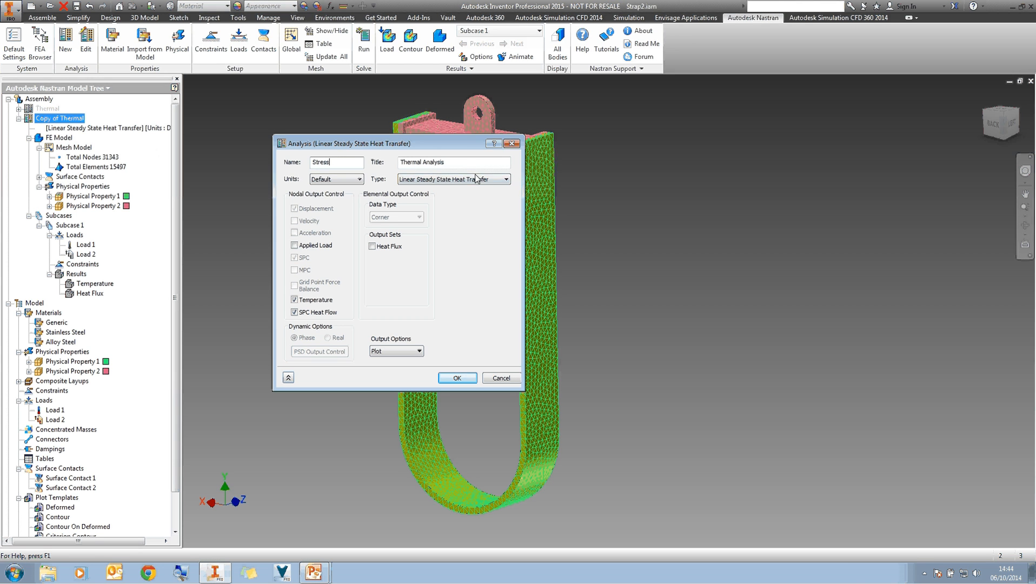
double_click(409, 162)
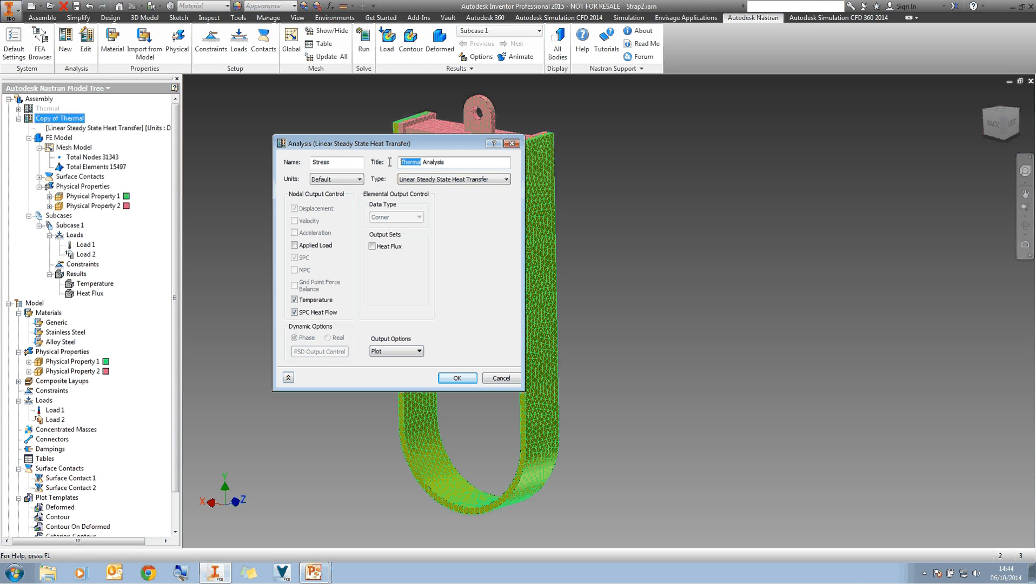
text(Steess)
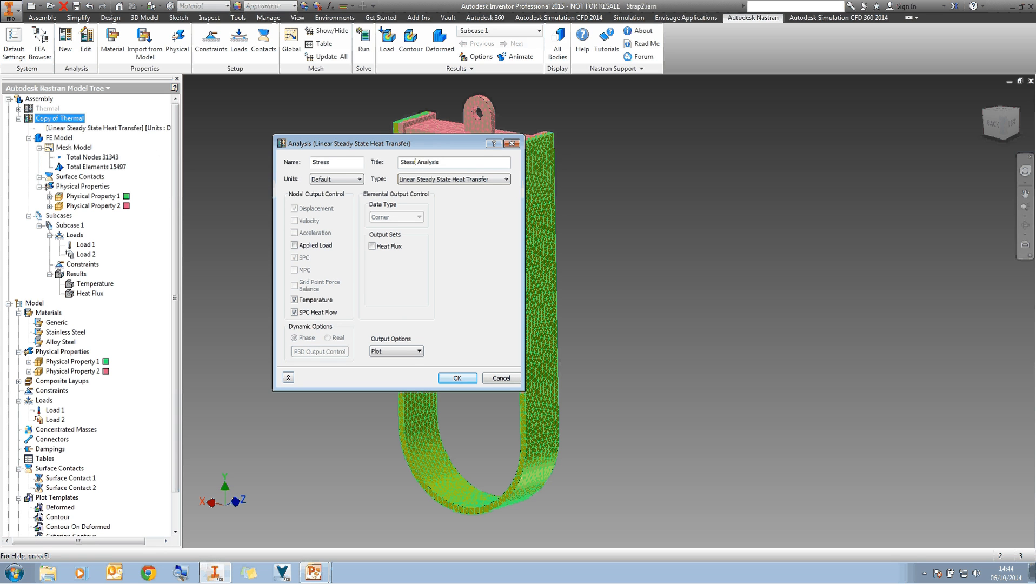
- Change the Stress analysis to Linear Static and accept removal of the thermal loads
click(453, 179)
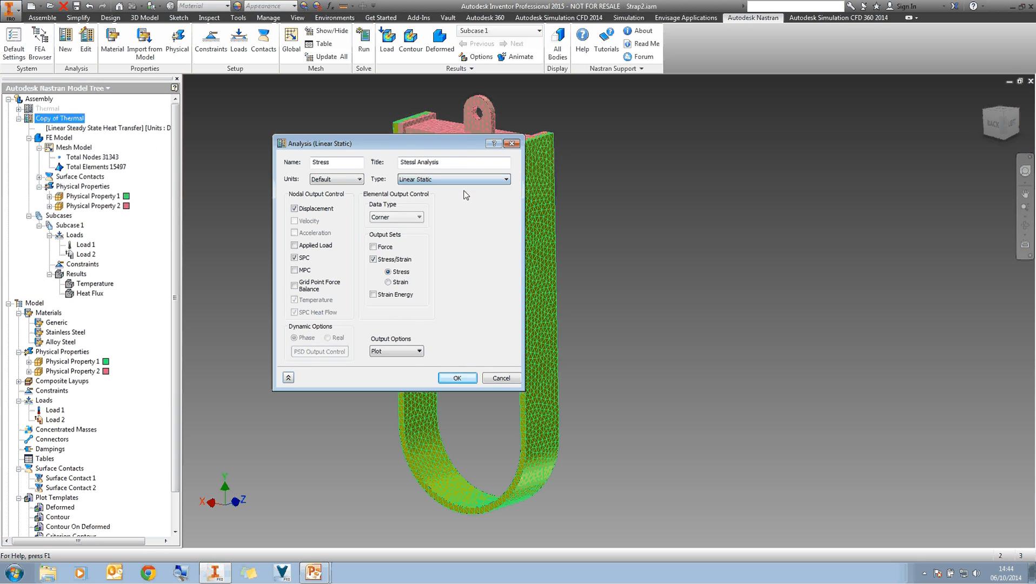
click(457, 378)
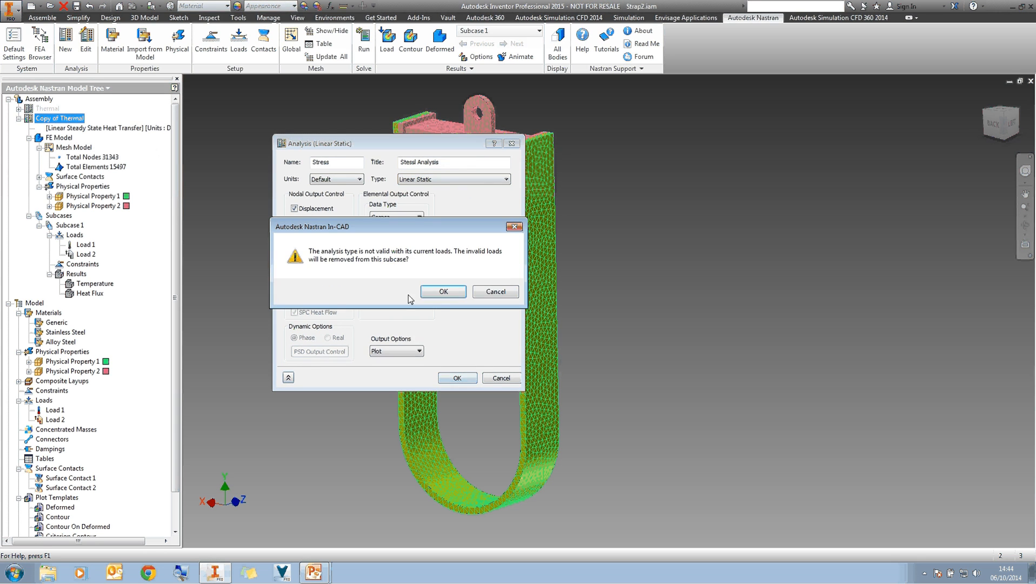
click(442, 291)
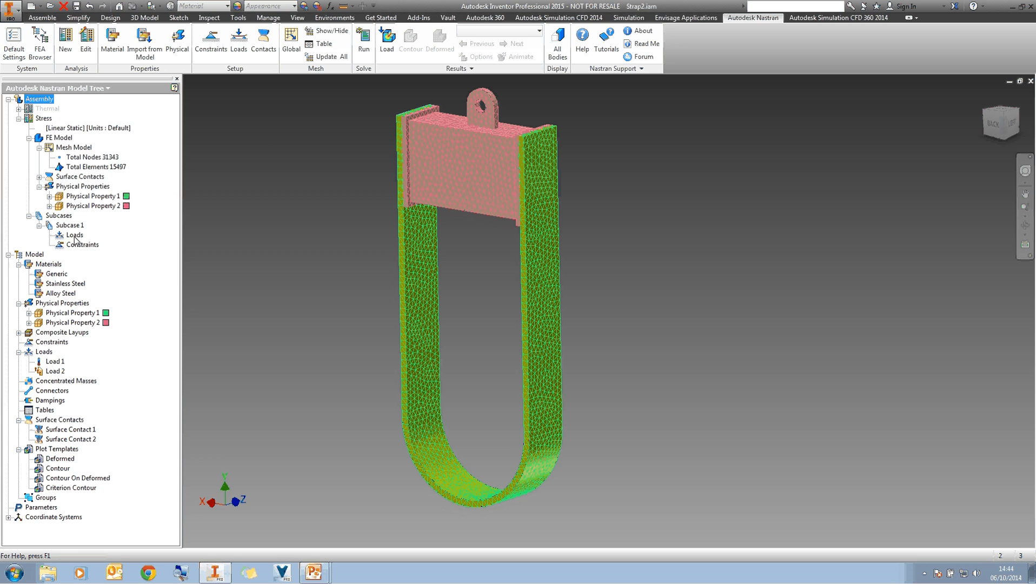
- Create a new load under Subcase 1 with its type set to From Output
right_click(74, 234)
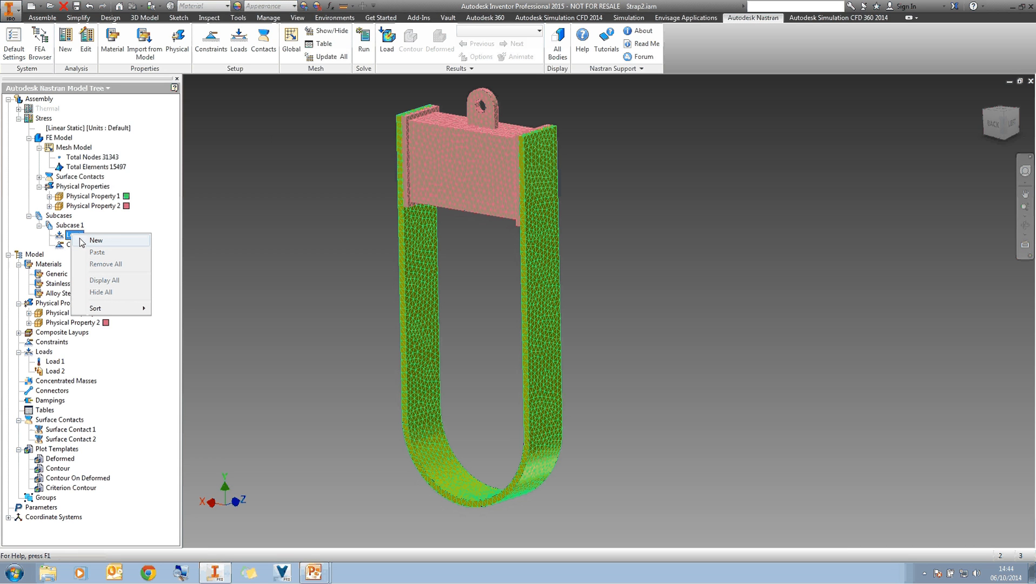
click(96, 240)
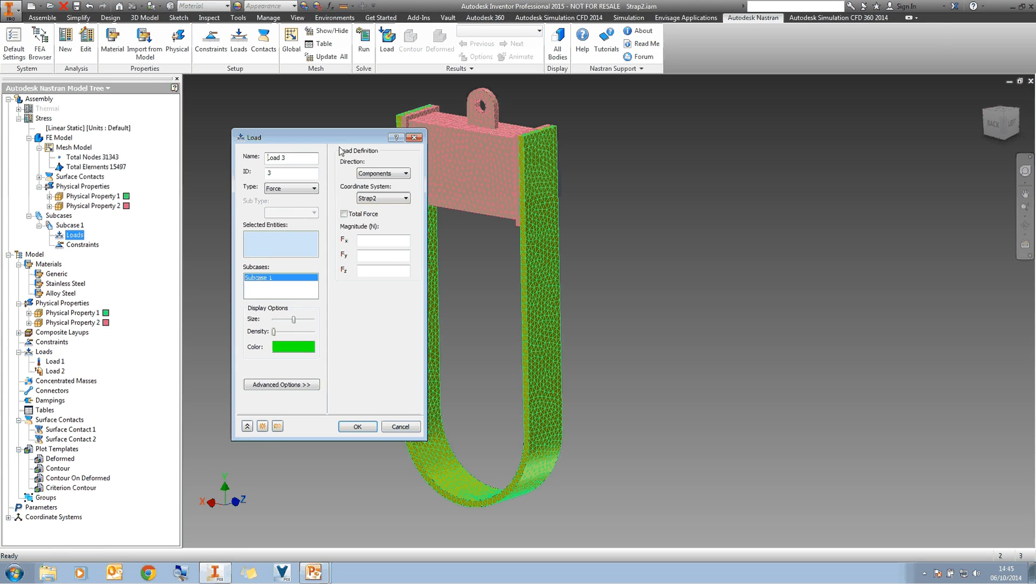
click(323, 187)
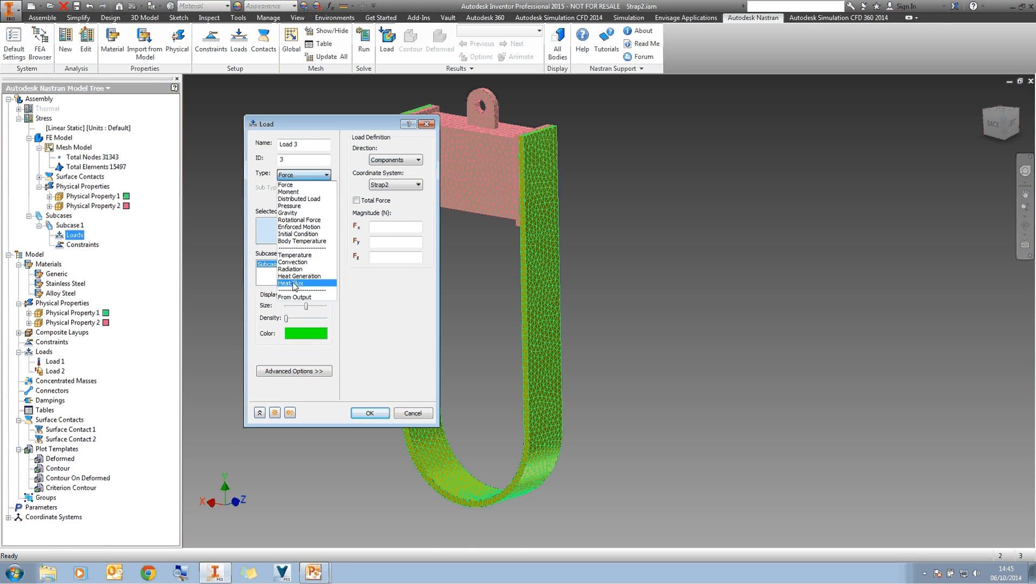
click(295, 296)
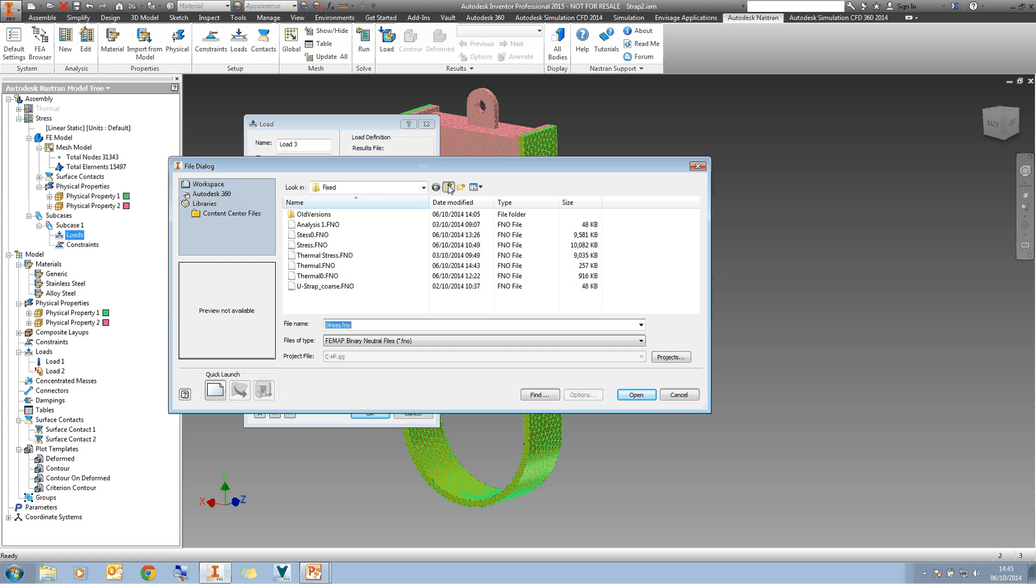
- Browse to the Fixed folder and load Thermal.FNO as the source, keeping Subcase 1 TEMPERATURE
click(449, 187)
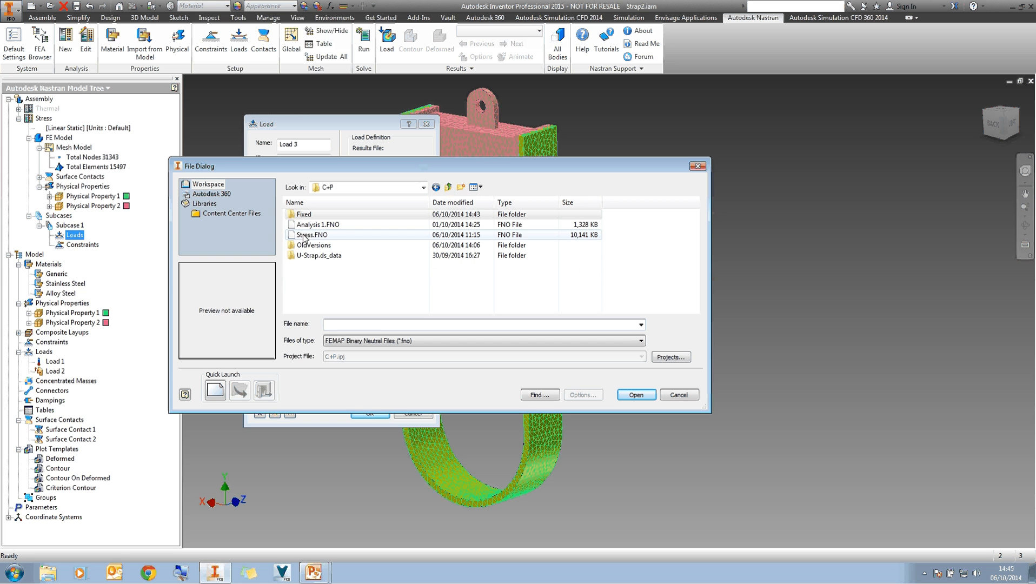
click(312, 234)
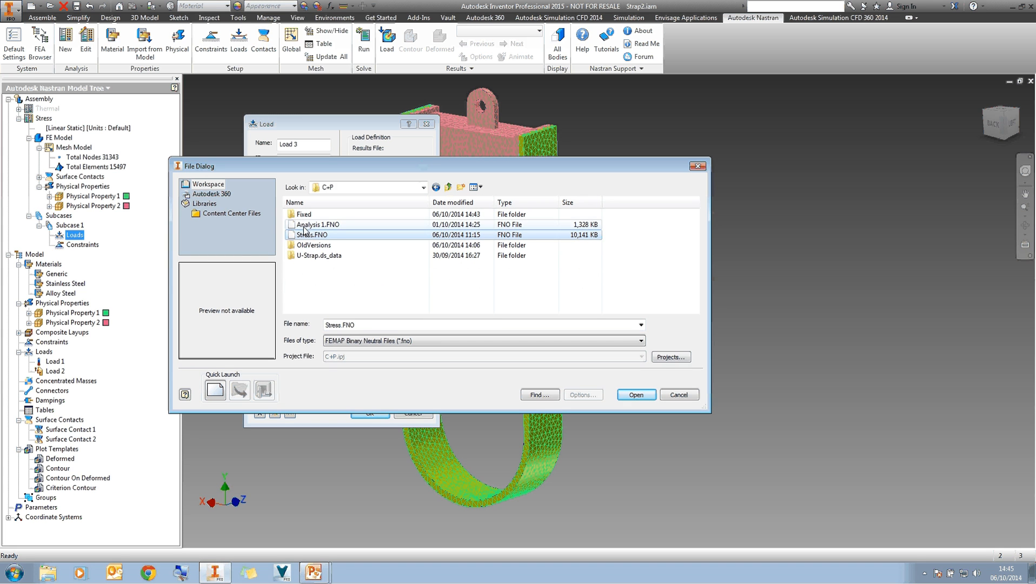
click(314, 224)
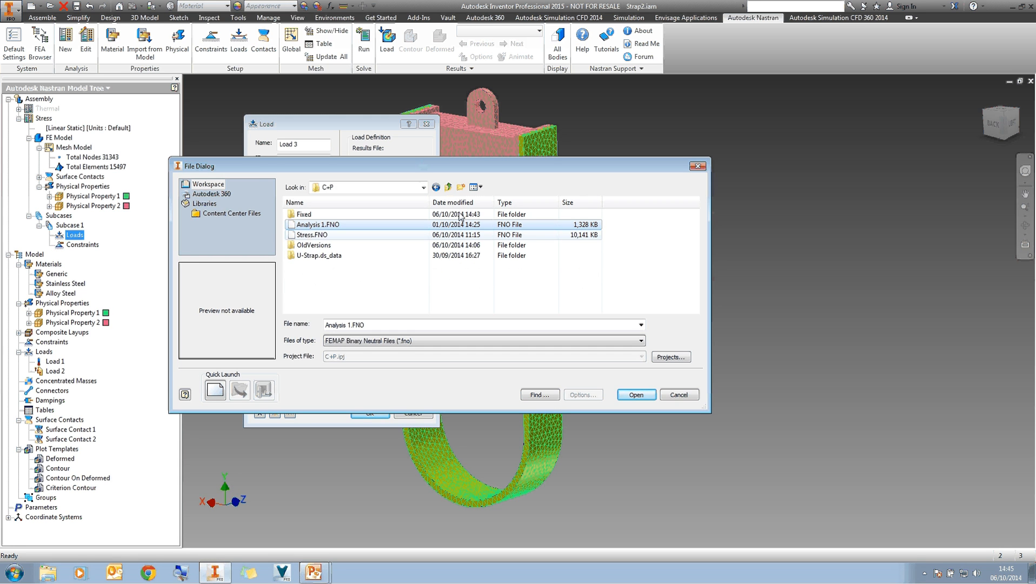
click(448, 187)
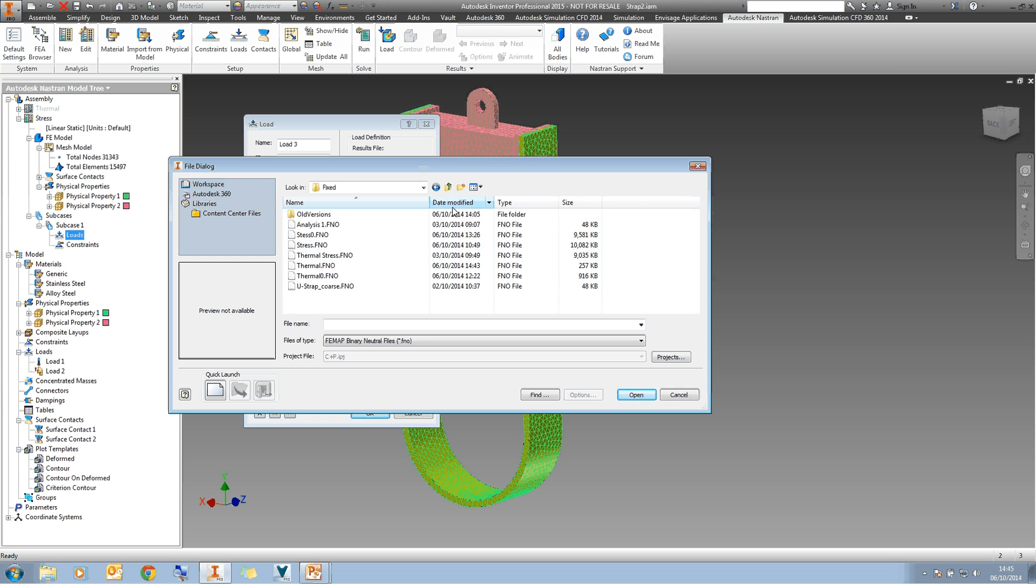
click(453, 202)
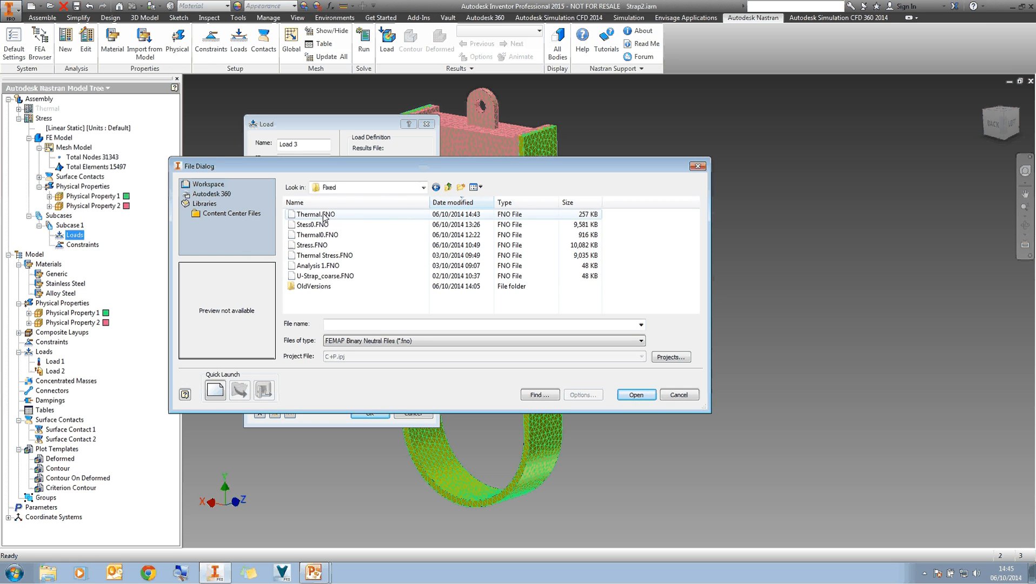
click(317, 213)
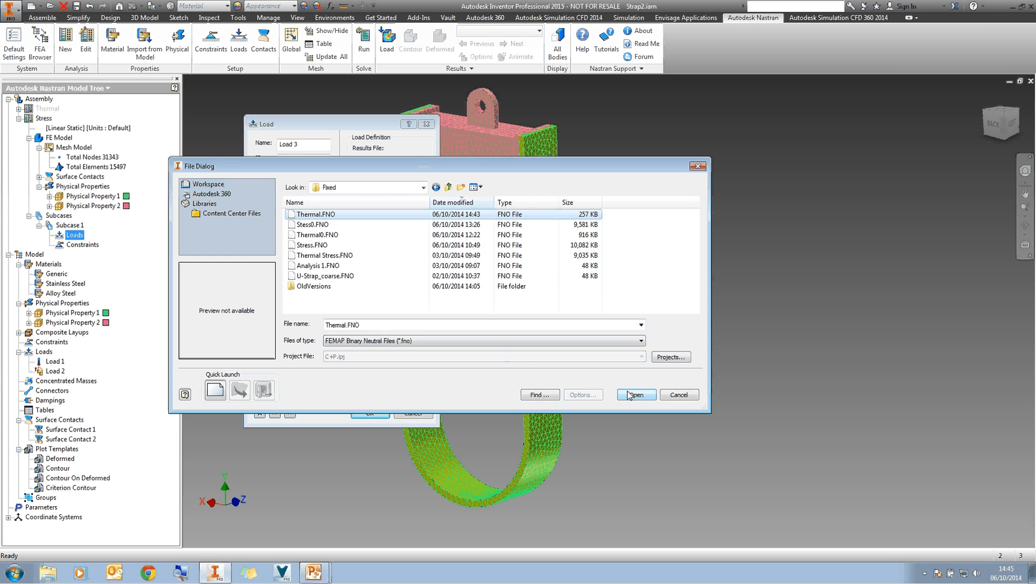
click(634, 395)
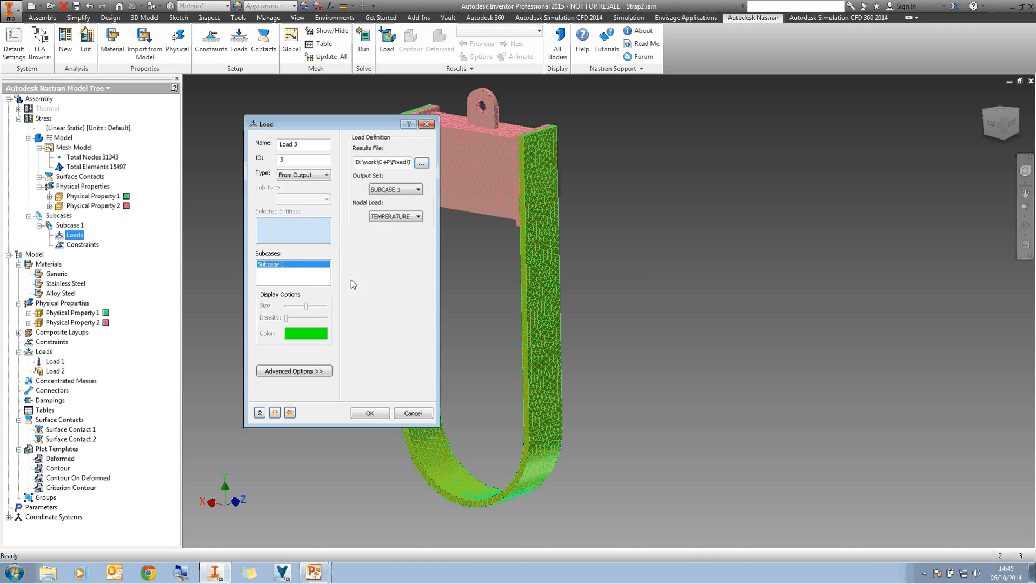
drag(344, 123, 326, 104)
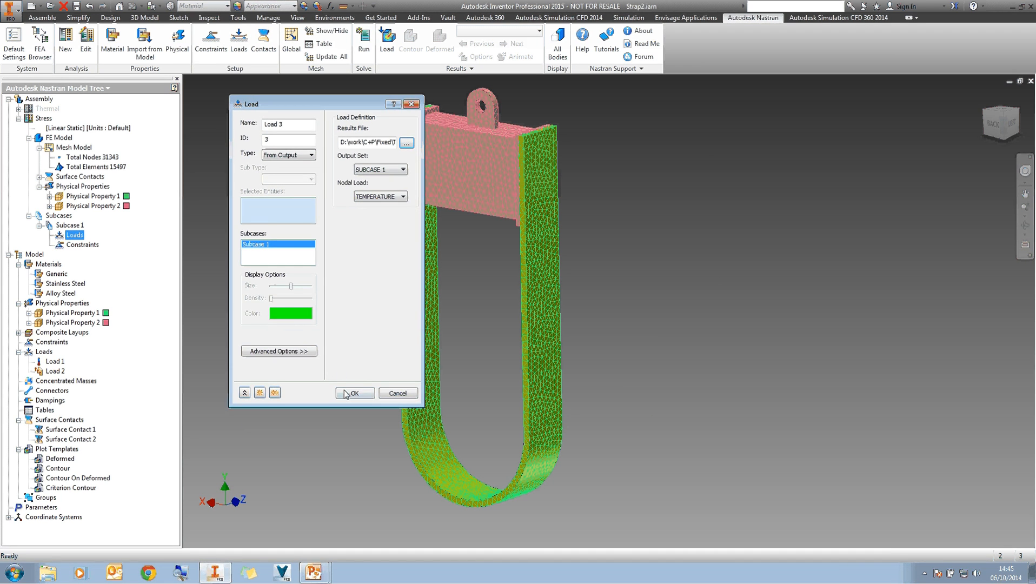
- Confirm the temperature load and add Load 4, a -1000 N total force on the strap's bottom loop faces
click(355, 393)
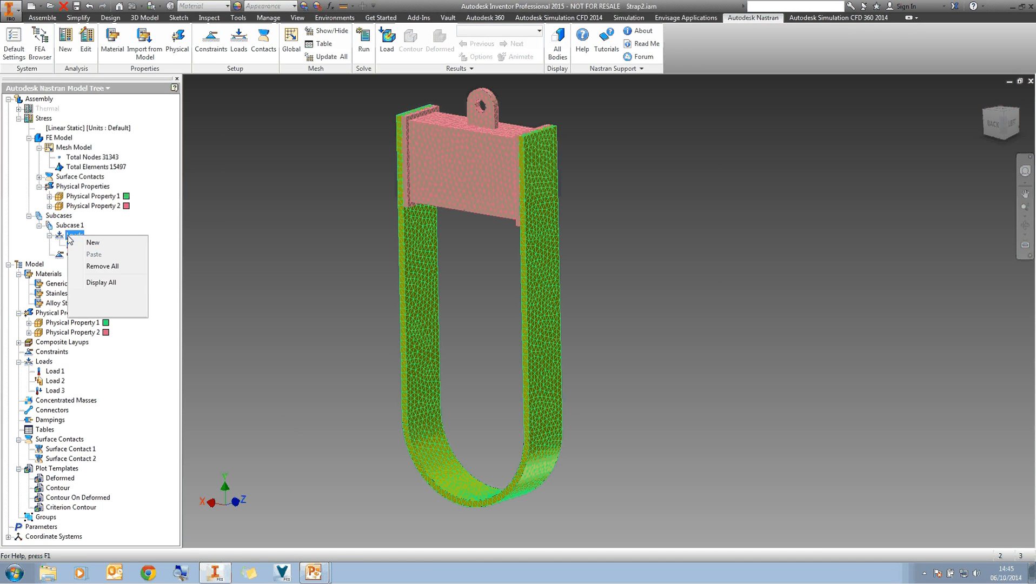
click(93, 243)
text(-100)
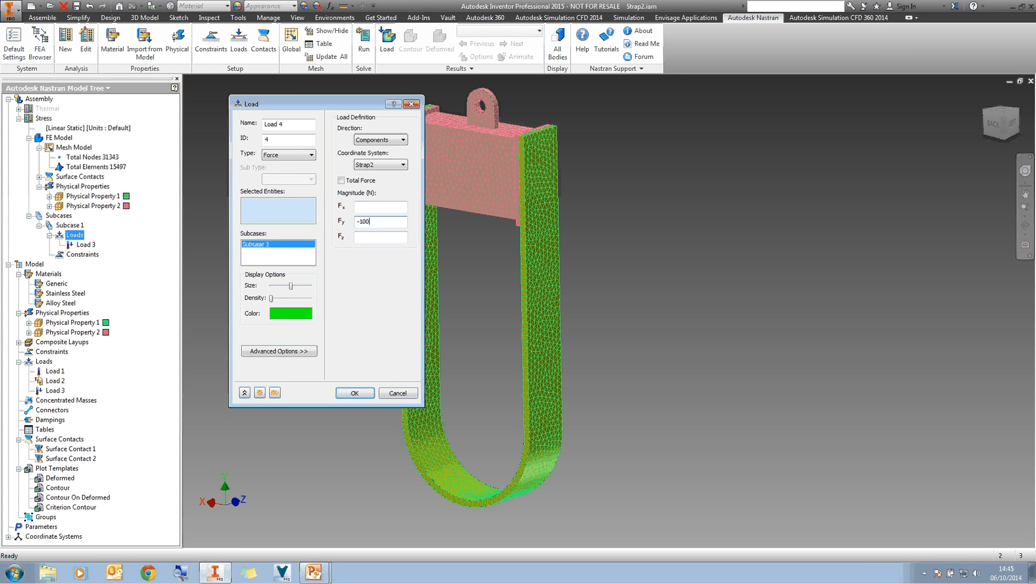
click(341, 181)
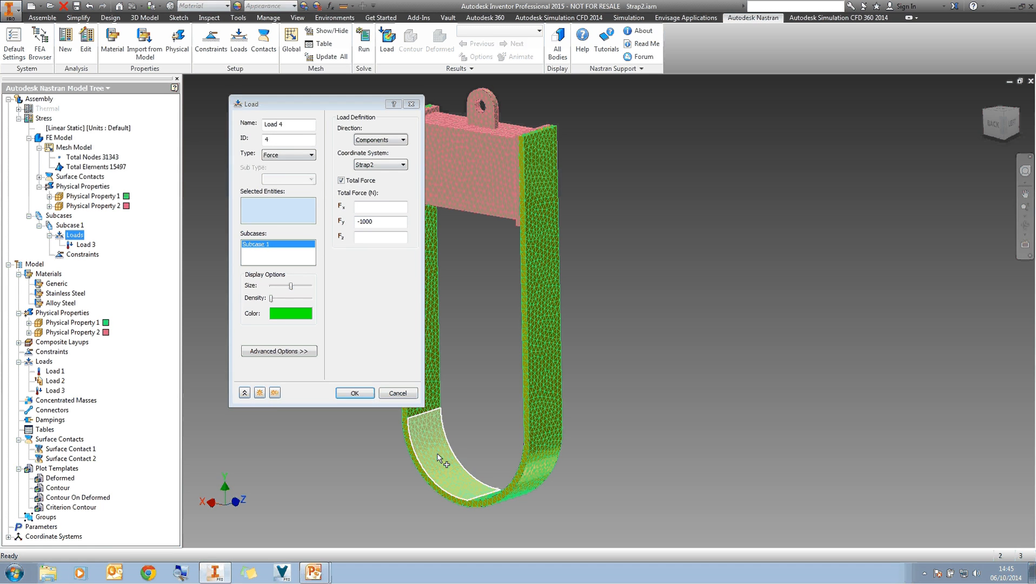
click(439, 458)
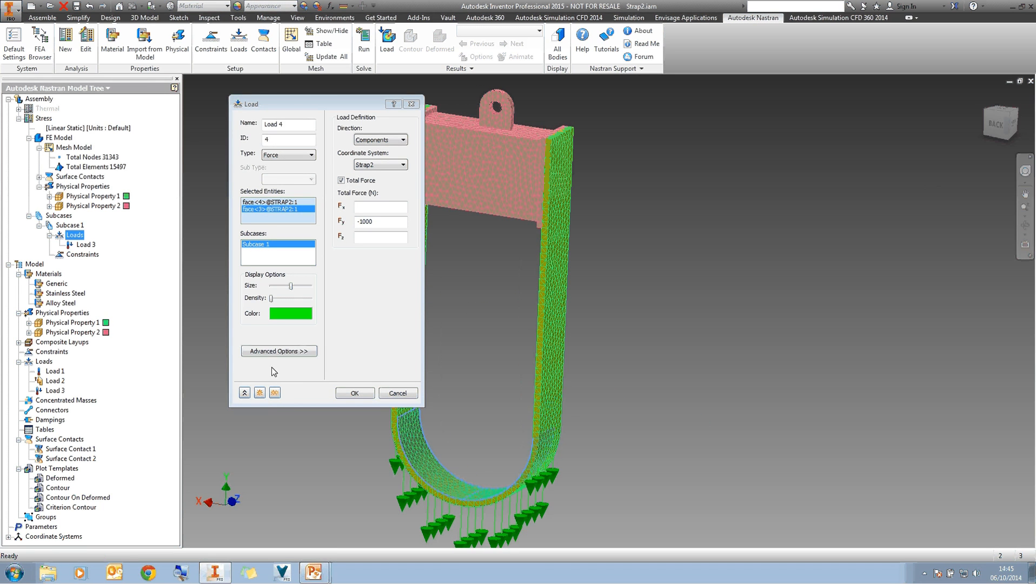
click(353, 393)
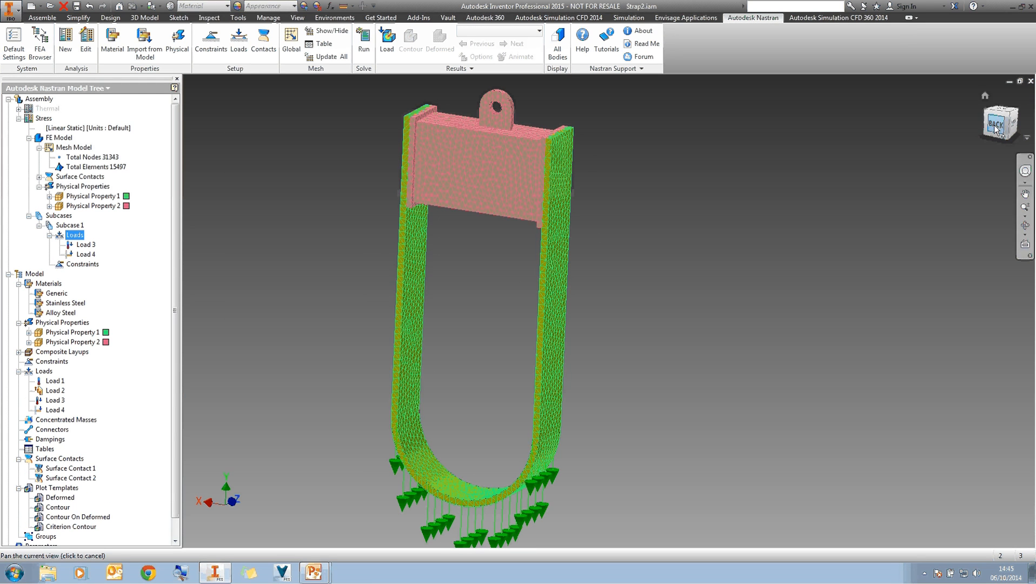
- Add Constraint 1, a fixed constraint on the bracket's top face
right_click(82, 263)
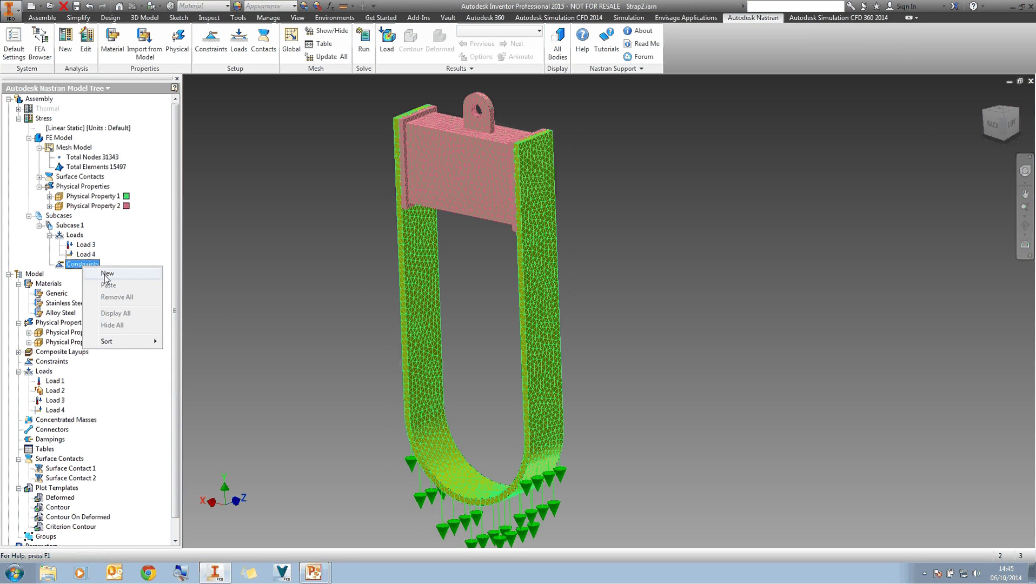
click(107, 273)
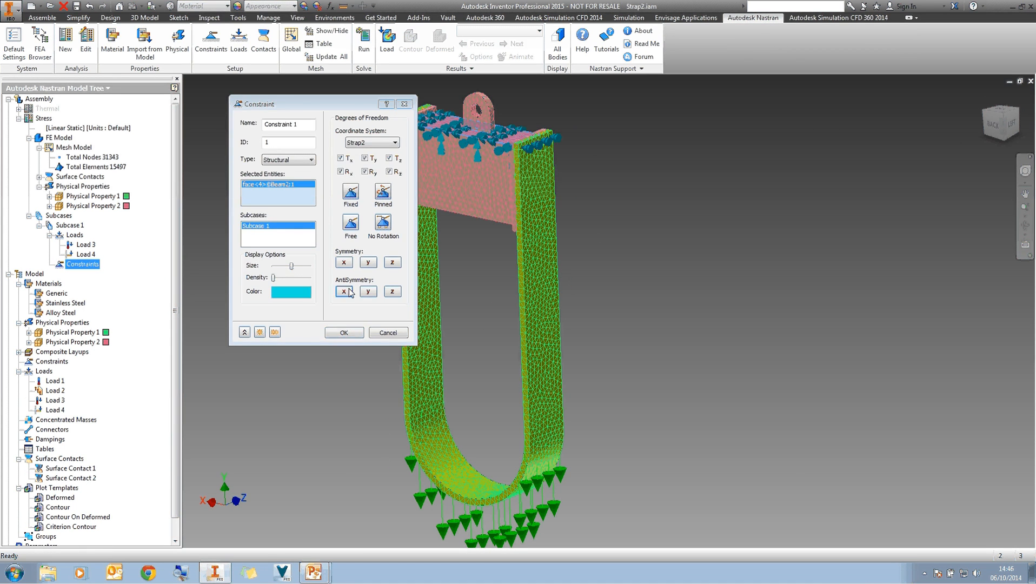
click(342, 332)
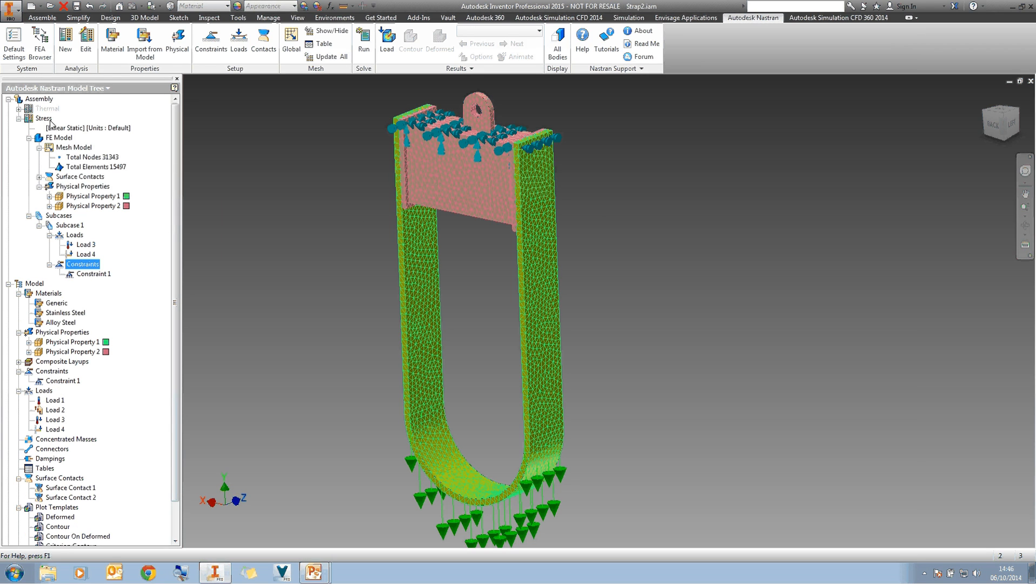
- Run the stress analysis and acknowledge the Nastran Solution Complete message
click(363, 40)
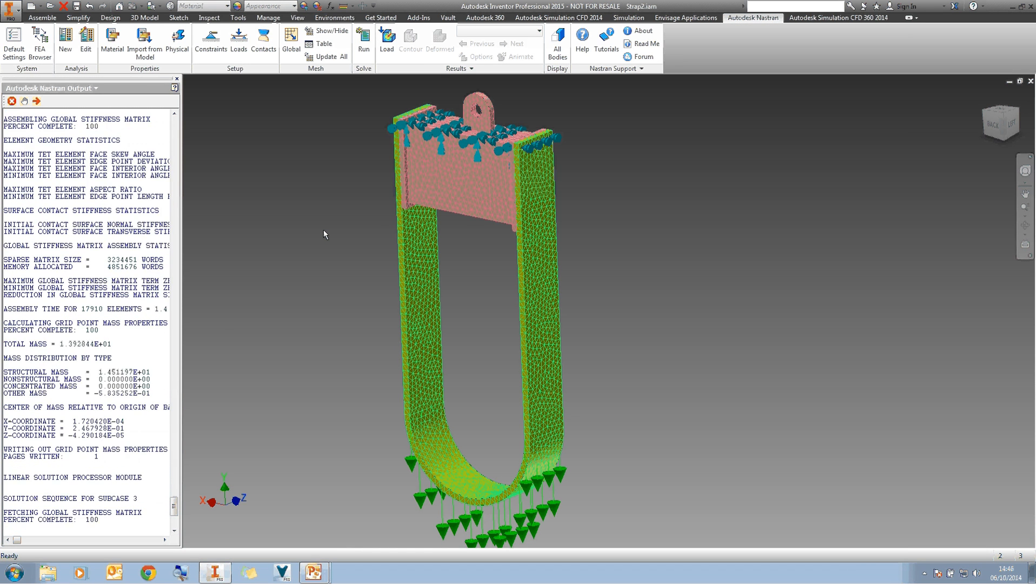
scroll(down, 3)
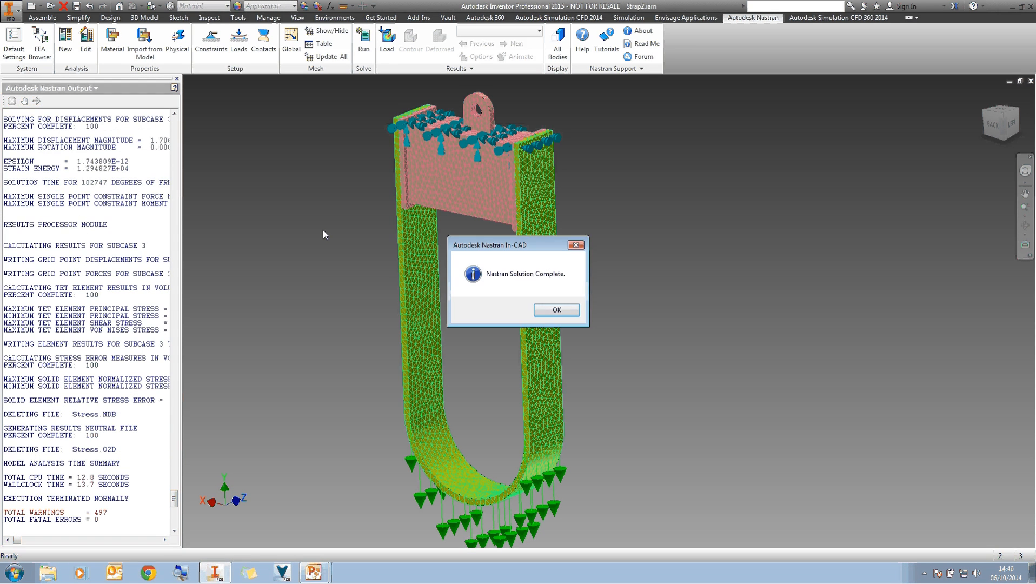
click(555, 310)
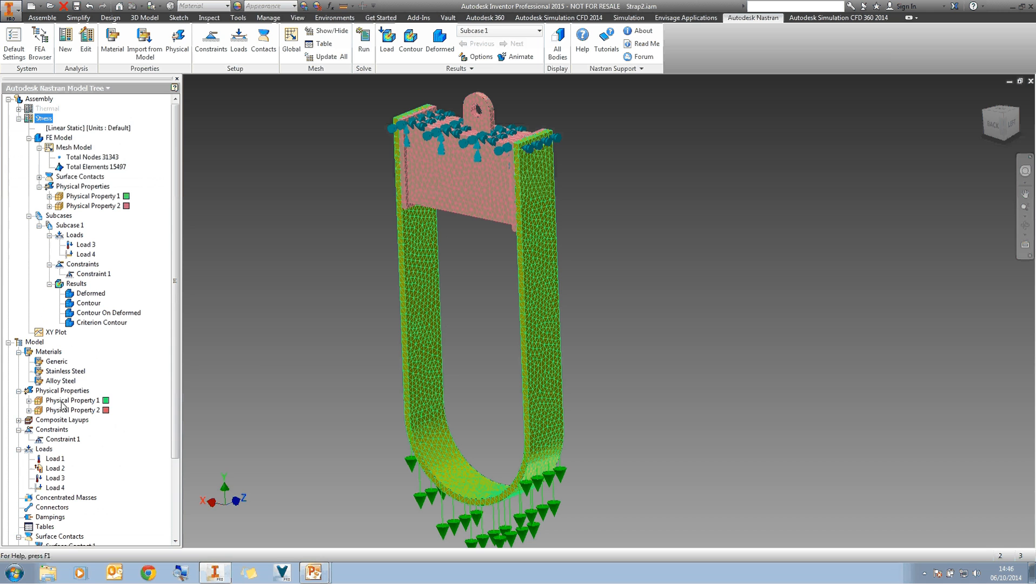
- Display the total displacement contour on the hanger and hide the load and constraint symbols
right_click(91, 293)
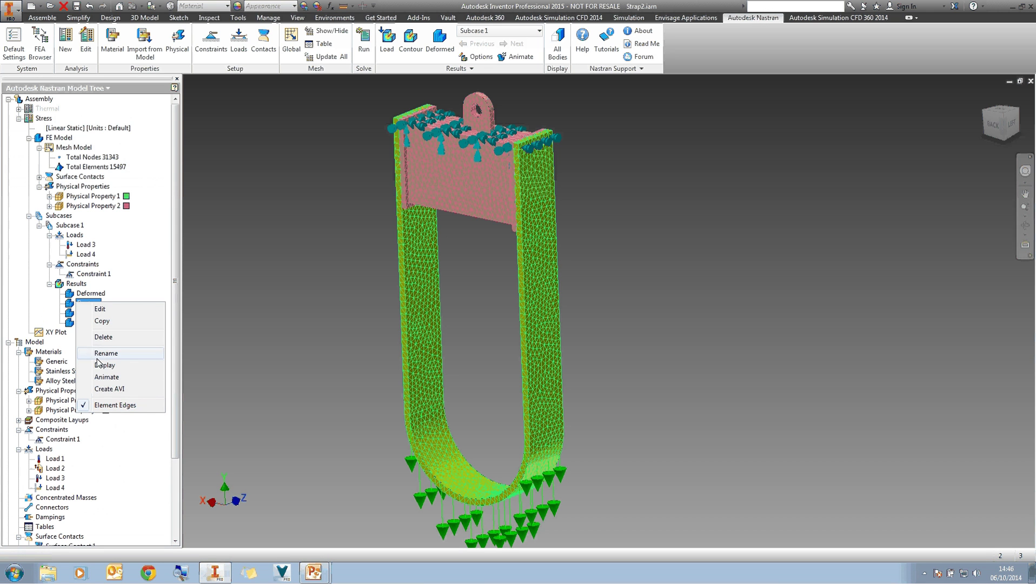
click(105, 364)
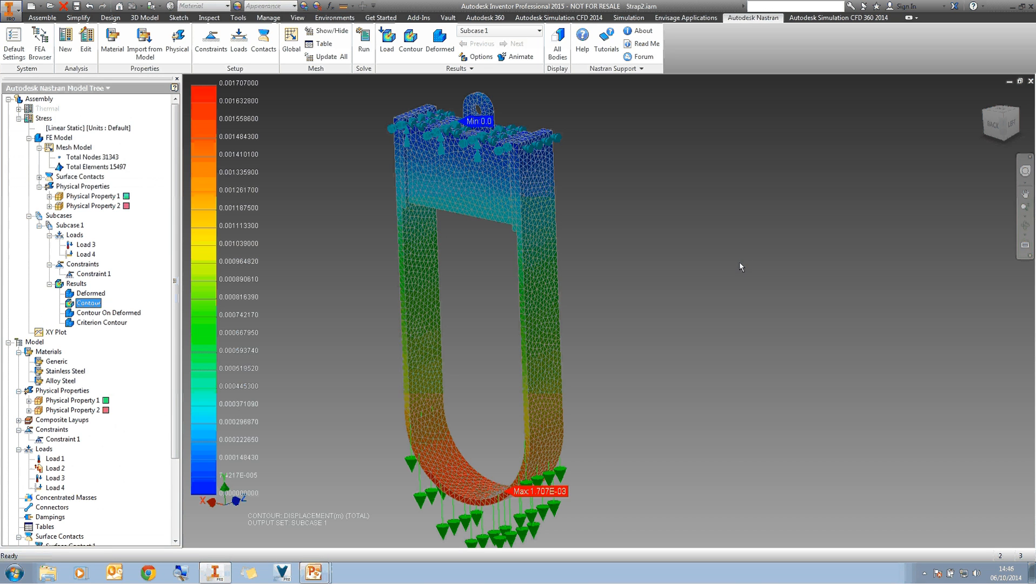
right_click(74, 235)
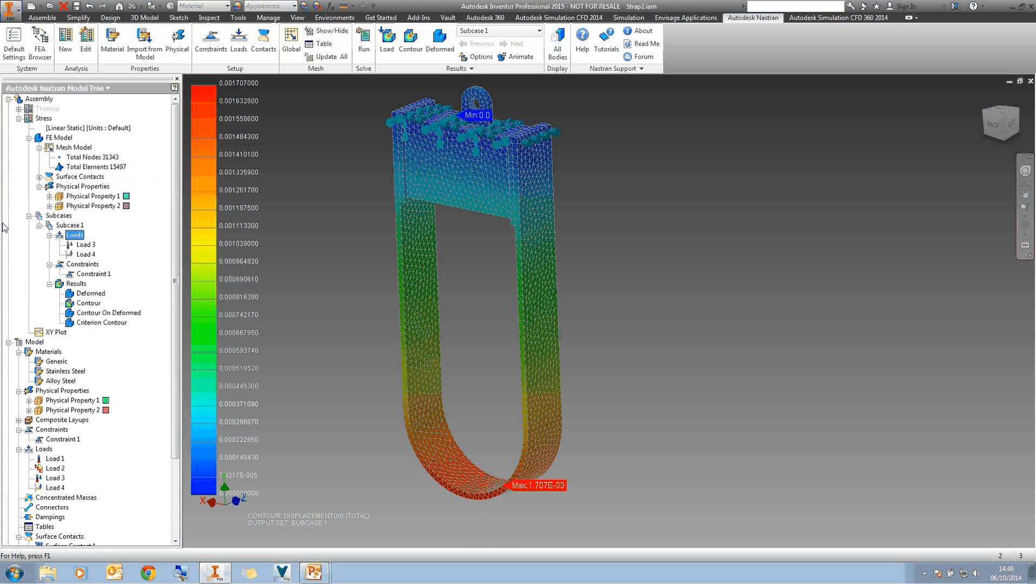
click(83, 263)
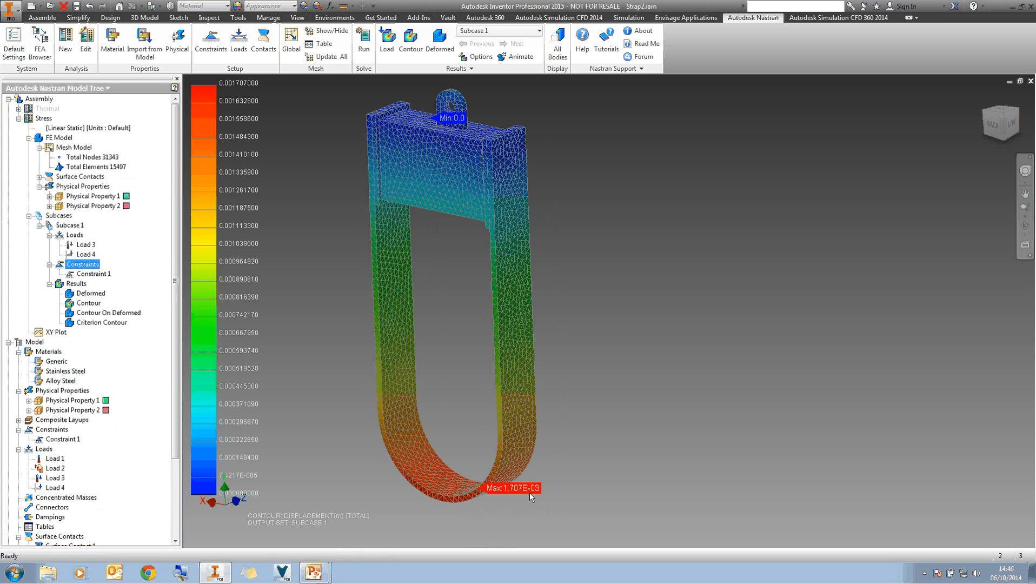
mouse_move(512, 496)
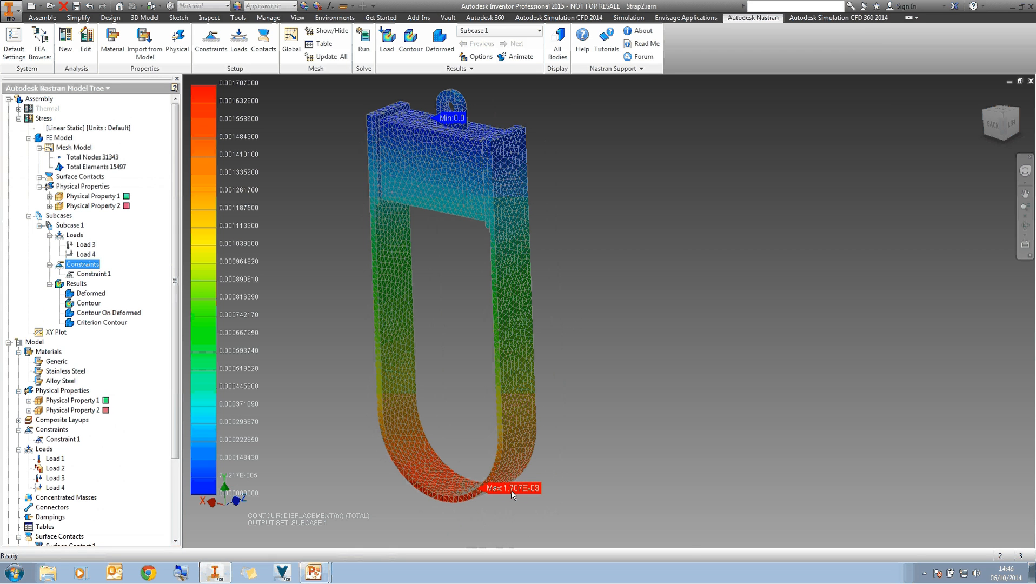
mouse_move(423, 443)
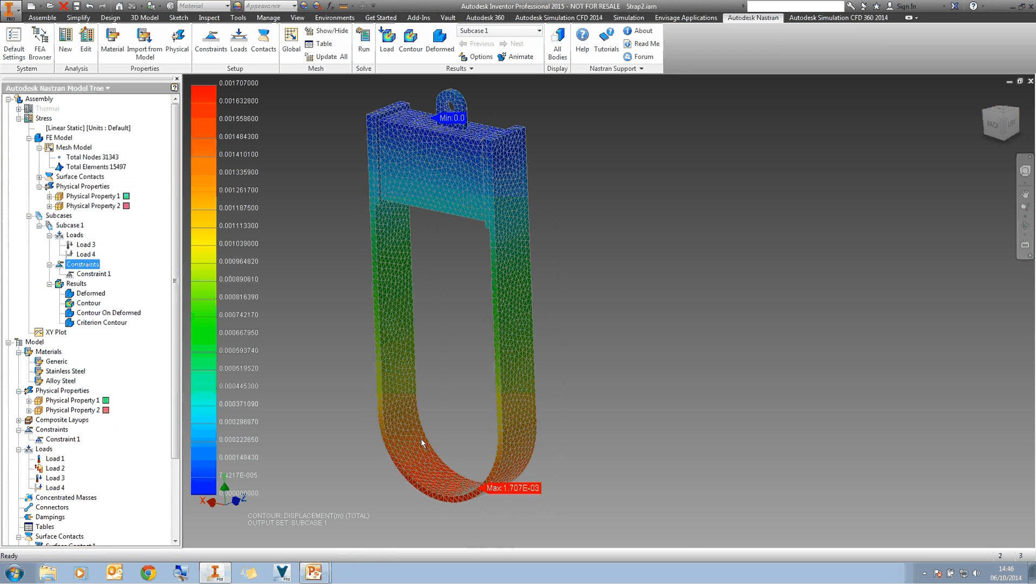
mouse_move(514, 498)
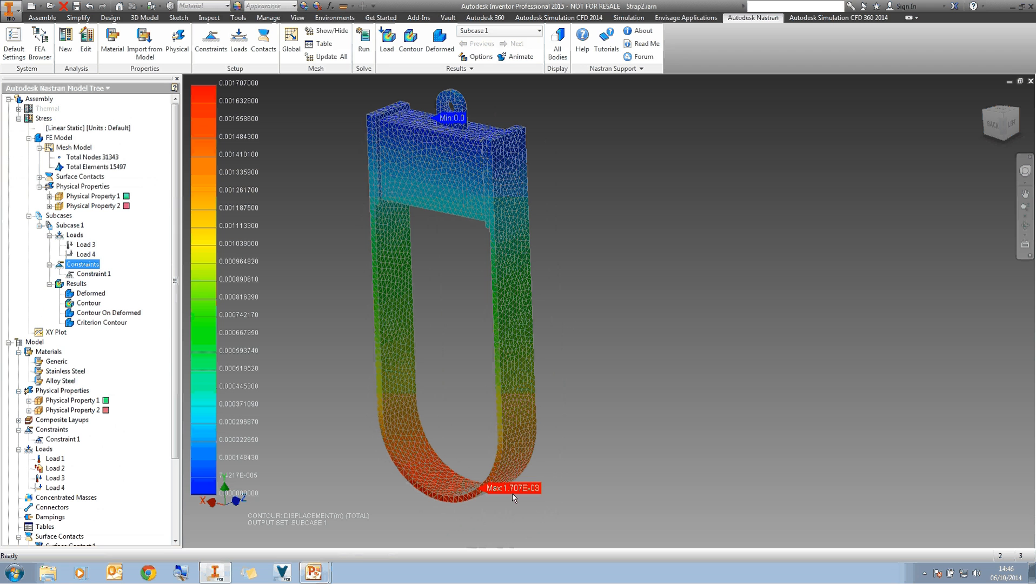
mouse_move(342, 519)
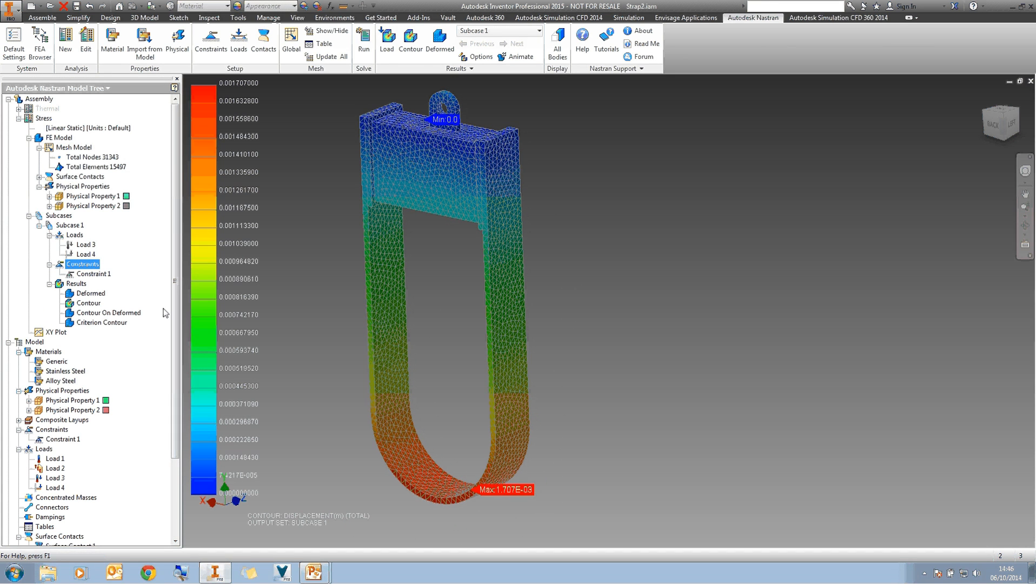
mouse_move(538, 300)
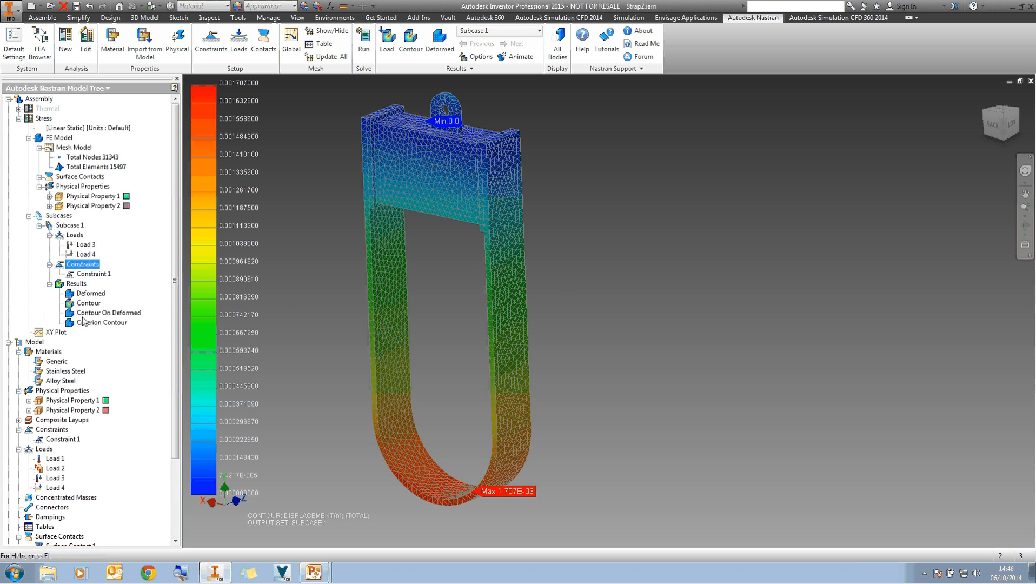
right_click(106, 322)
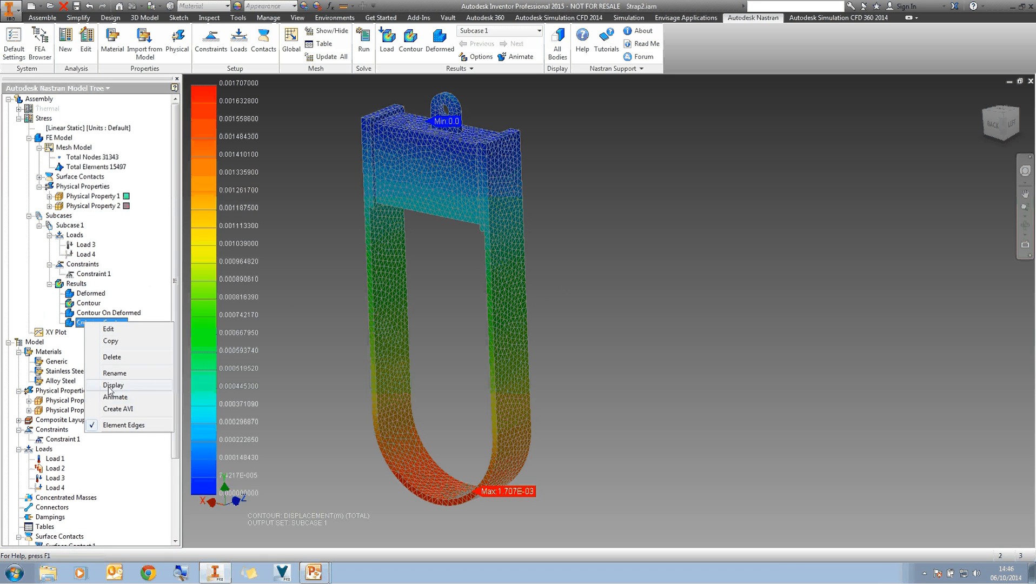
- Create a SOLID STATUS result plot named Solid status and display its contour on the deformed hanger
click(113, 385)
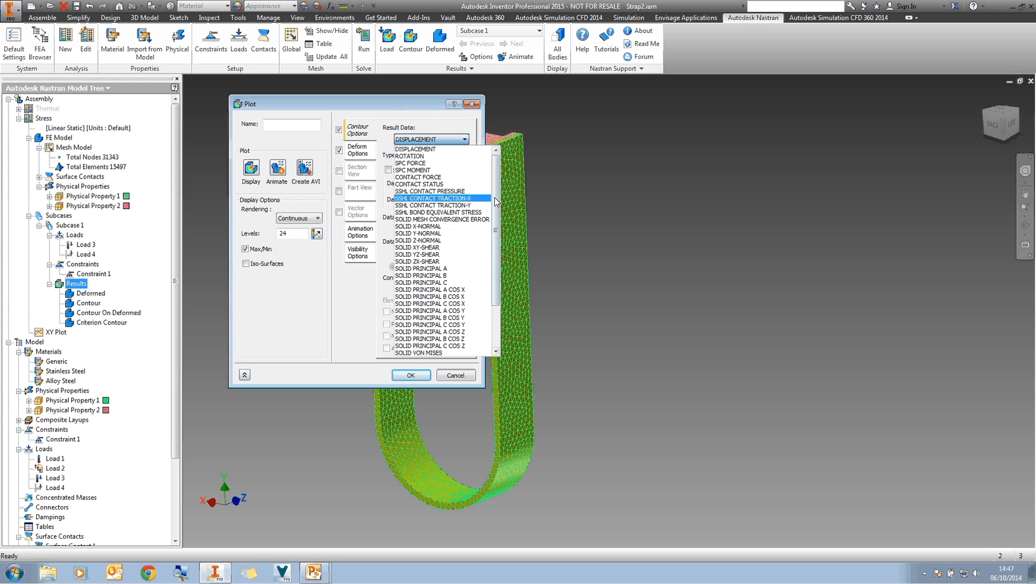
scroll(down, 3)
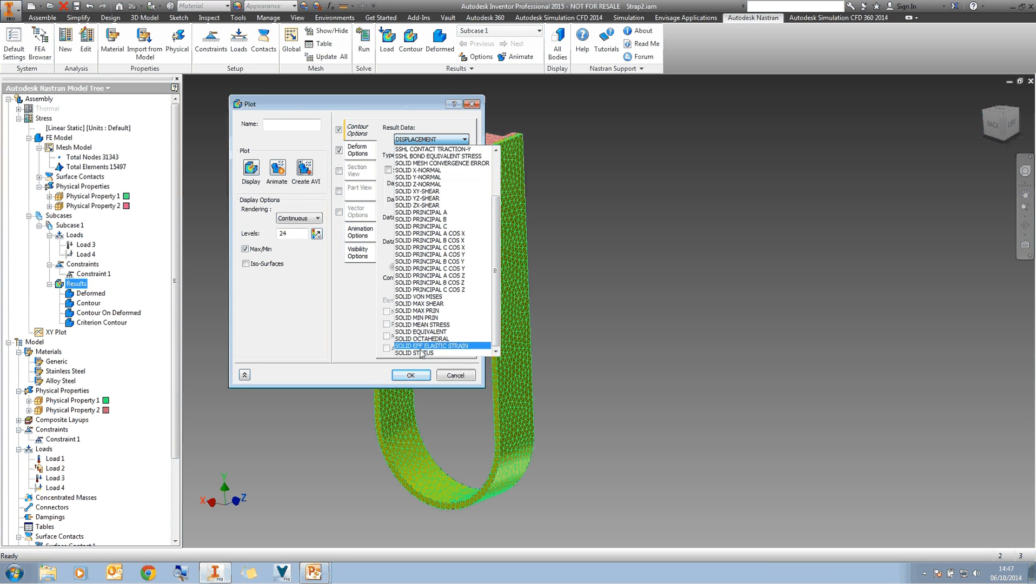
click(415, 353)
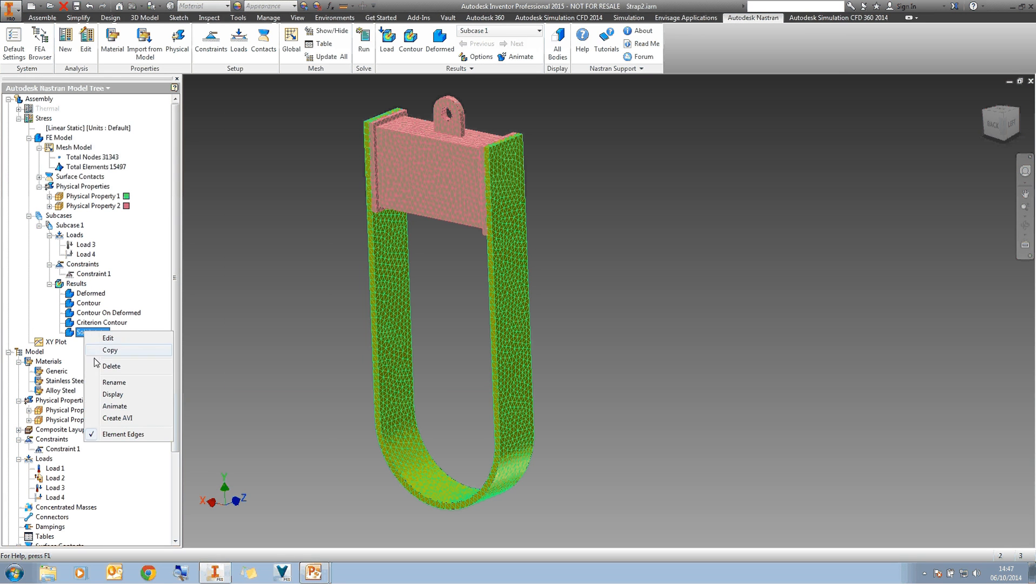
click(666, 311)
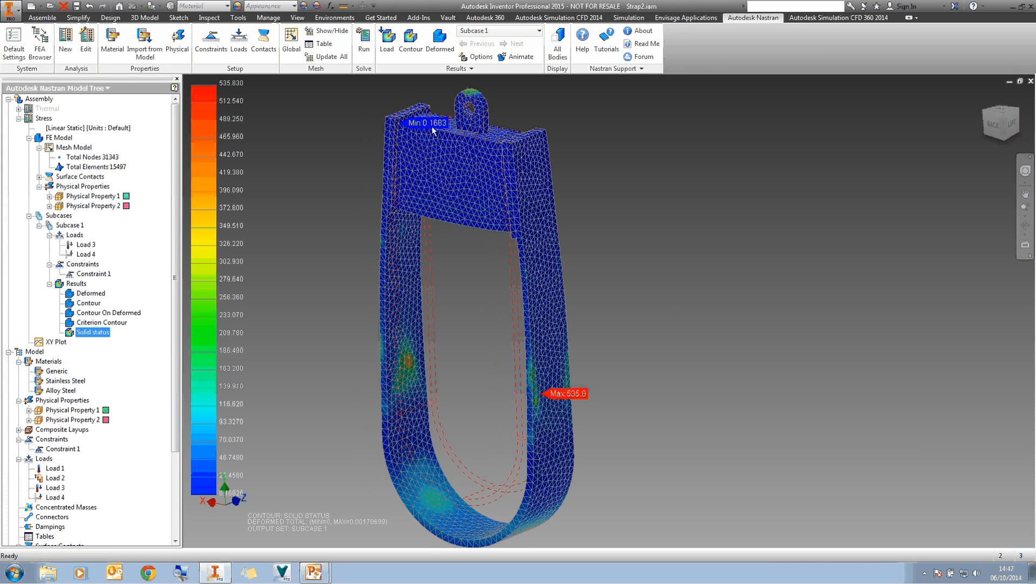
mouse_move(847, 180)
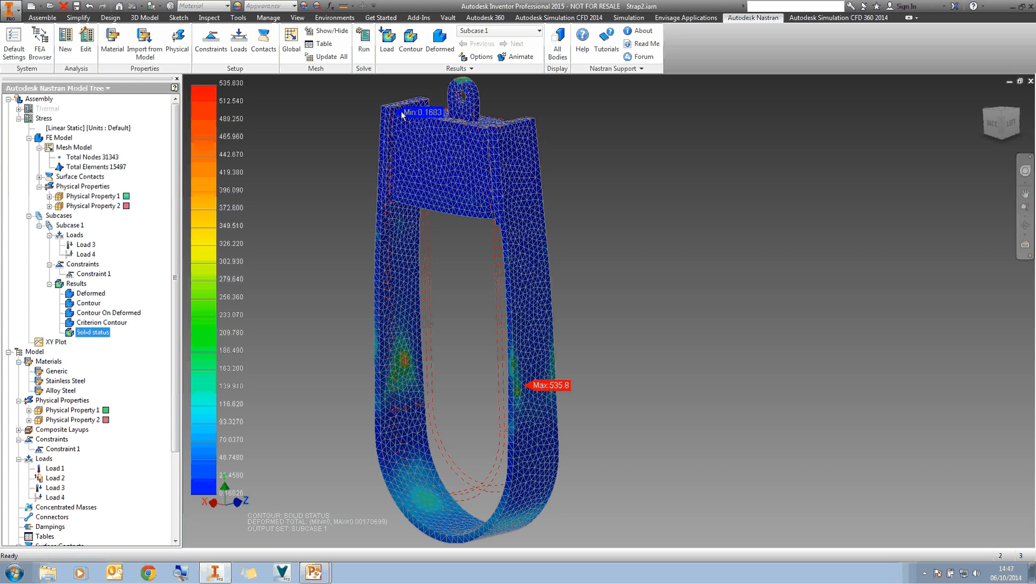
mouse_move(492, 117)
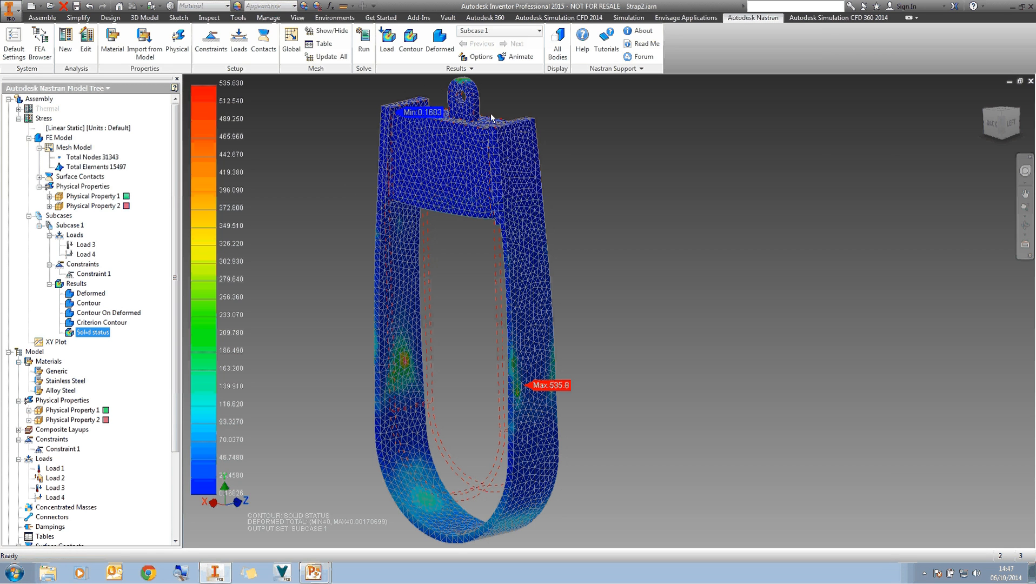
mouse_move(437, 287)
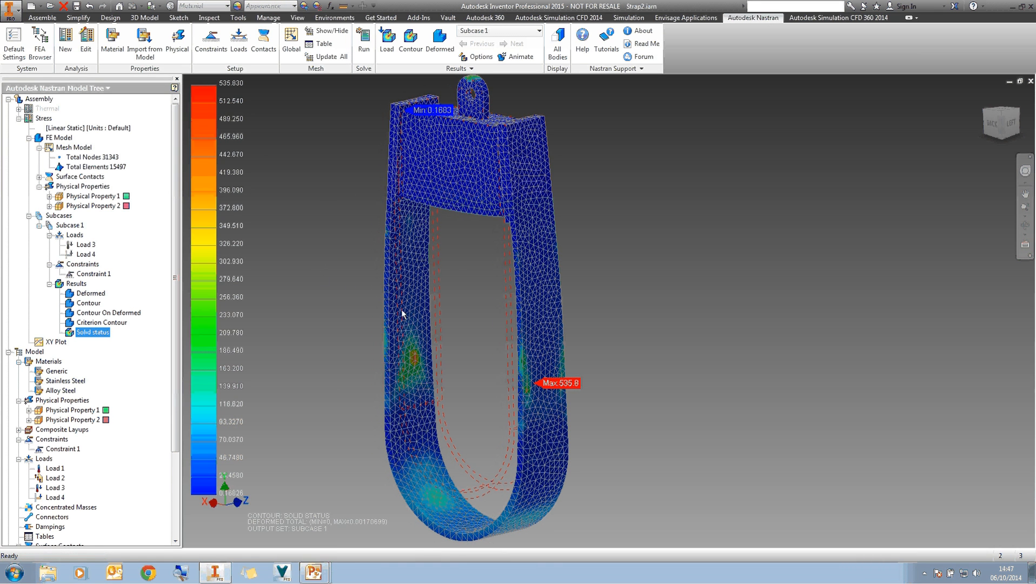
mouse_move(400, 364)
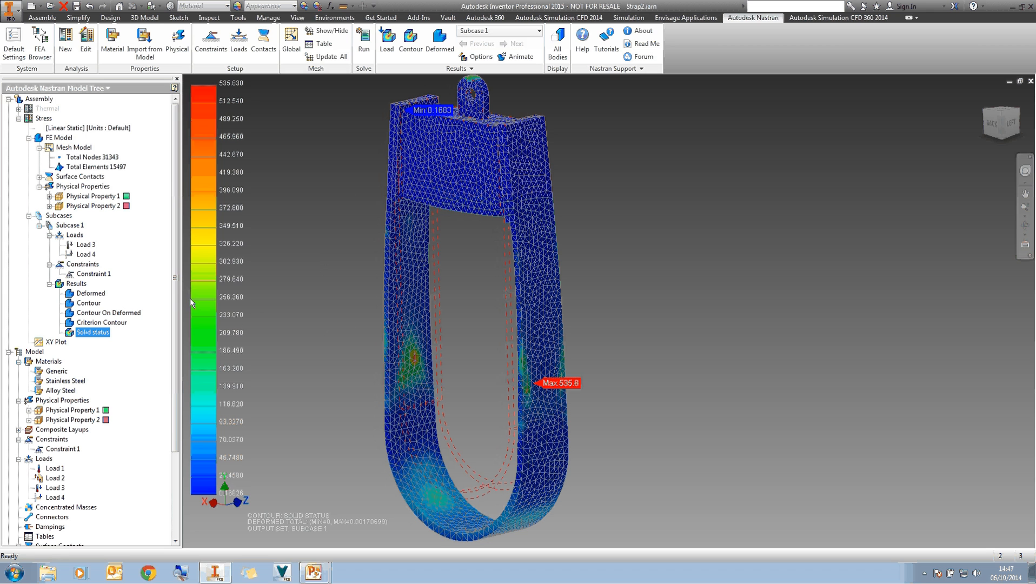
right_click(88, 303)
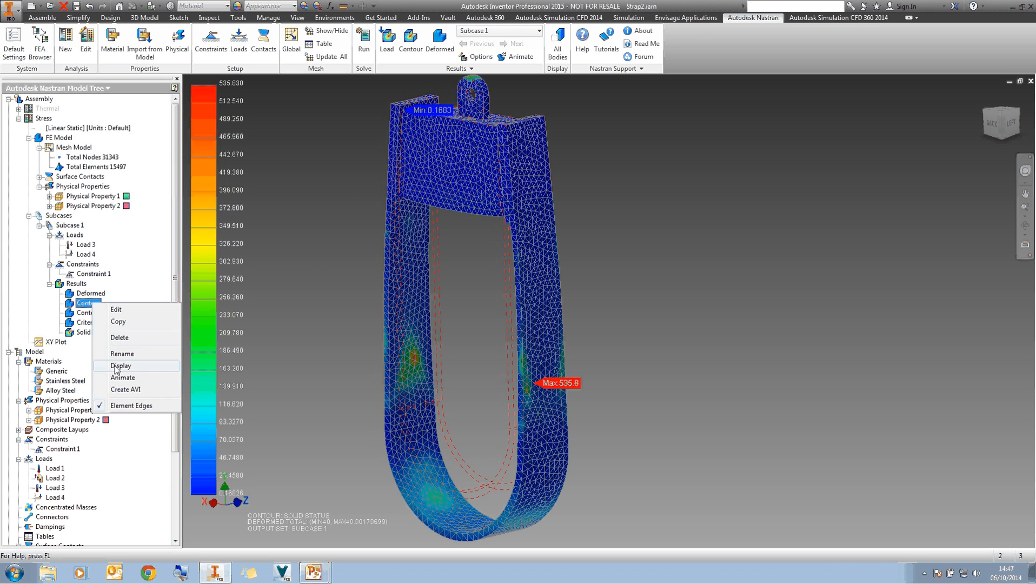
- Display the total displacement contour again in place of the solid status plot
click(121, 366)
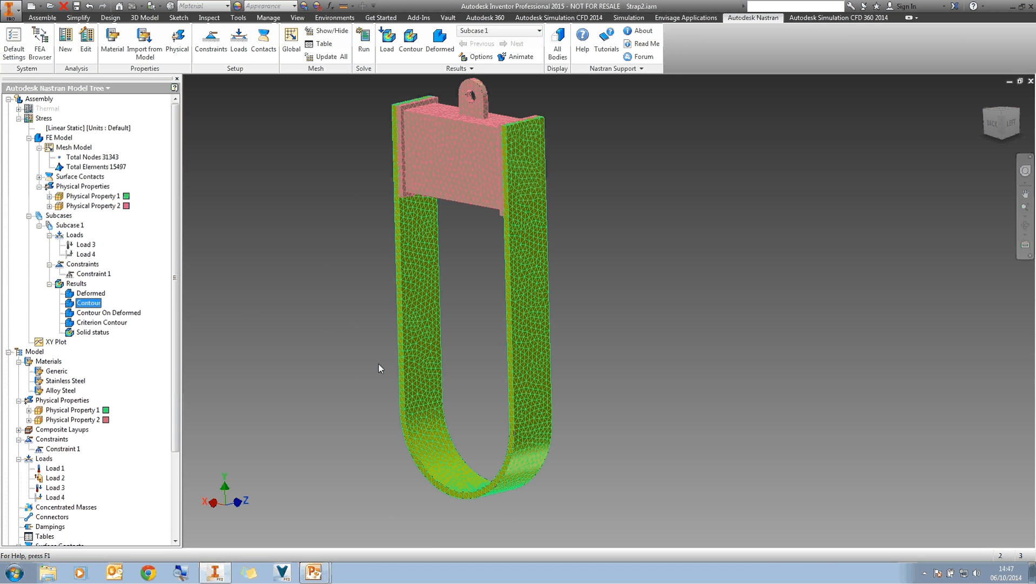
click(410, 40)
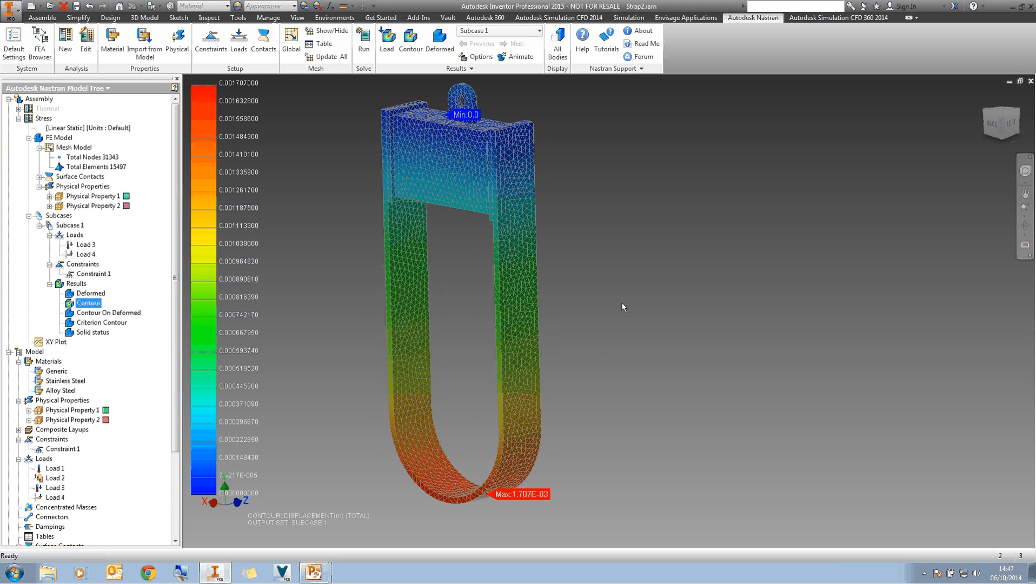
mouse_move(620, 291)
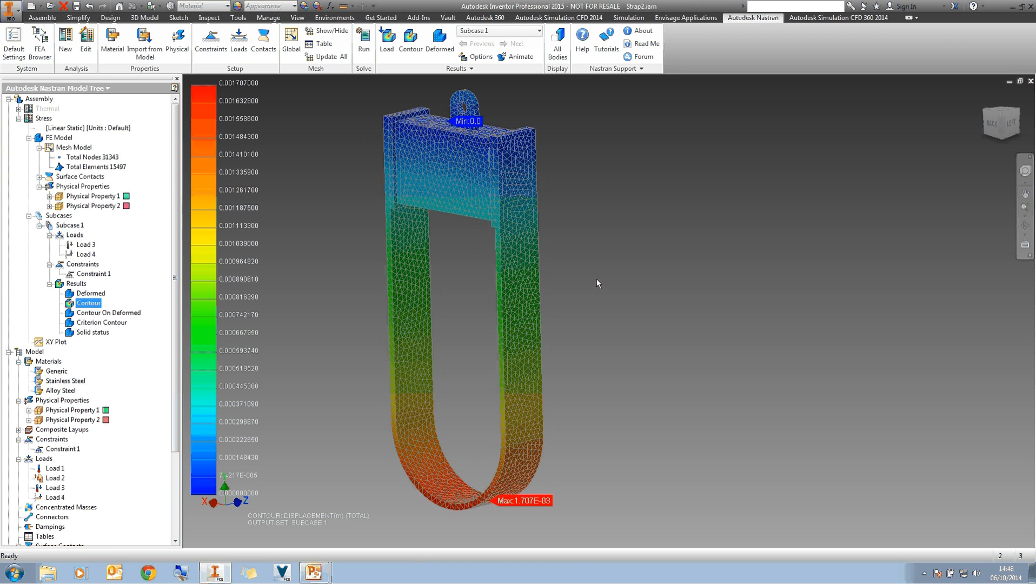
mouse_move(602, 253)
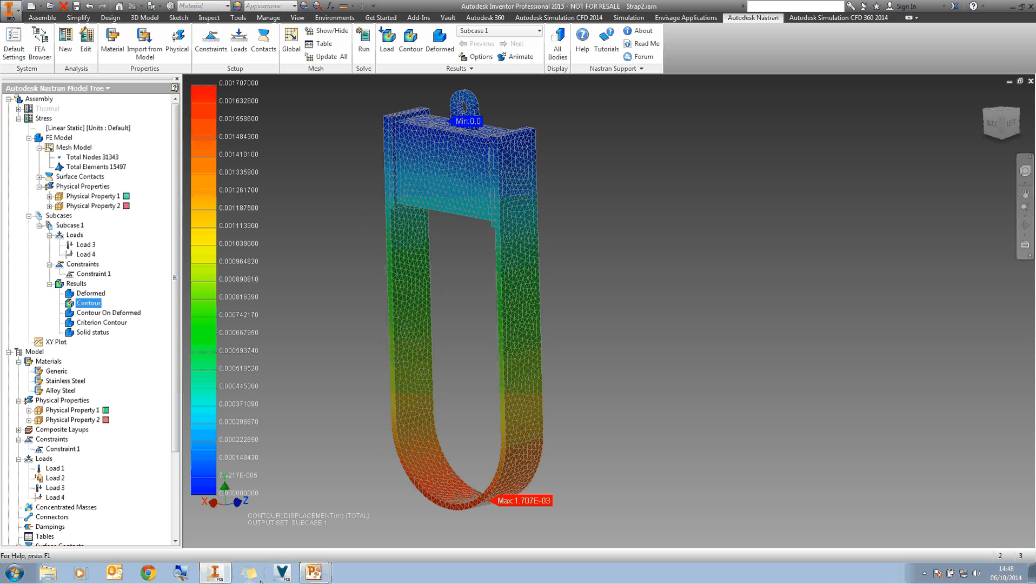
click(314, 572)
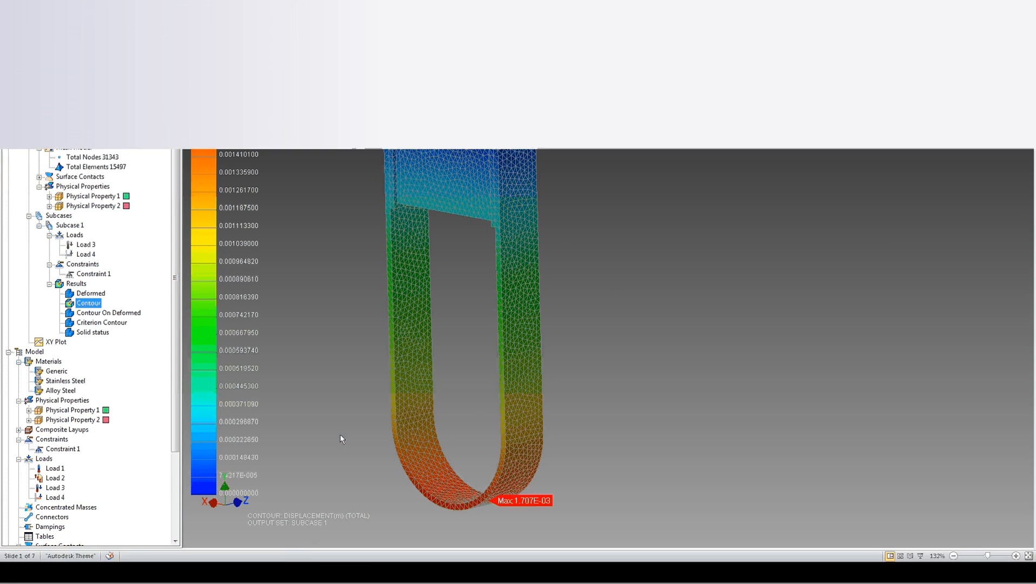